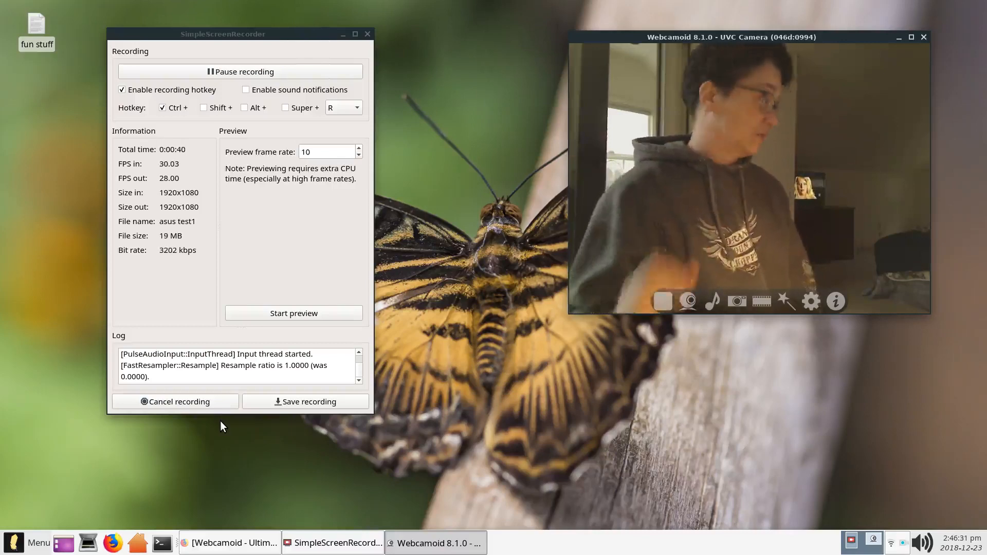
pyautogui.moveTo(396, 343)
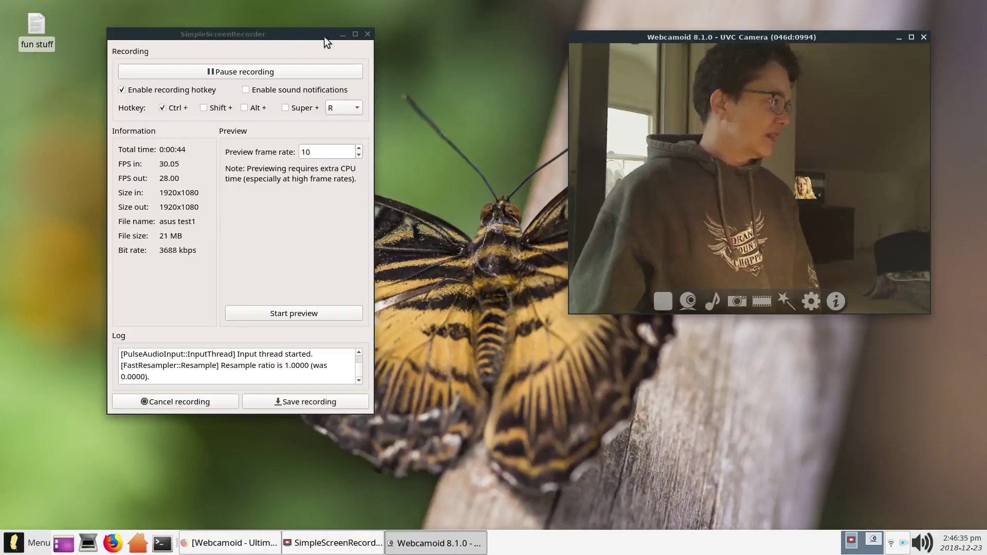
pyautogui.moveTo(340, 39)
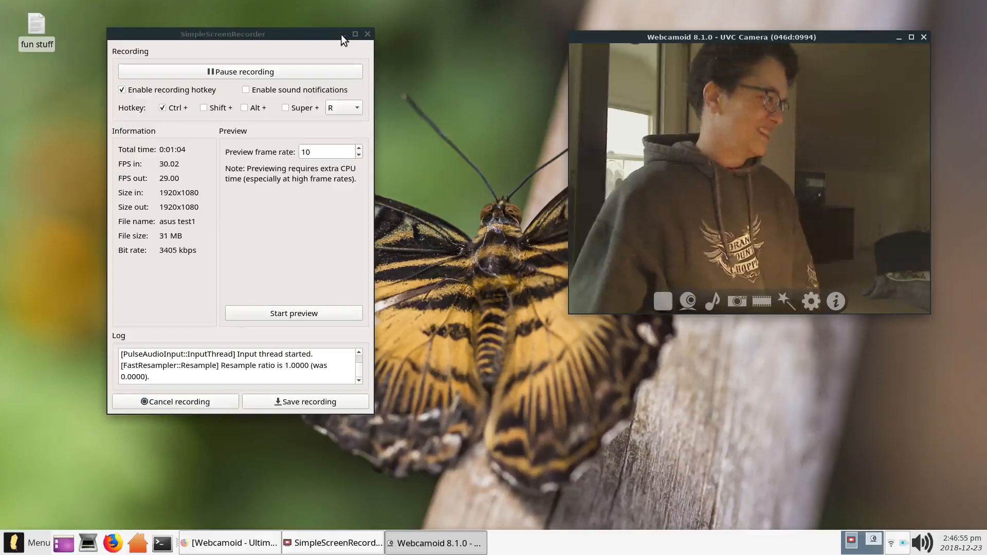
# - Minimize SimpleScreenRecorder so only Webcamoid's live camera preview remains visible
pyautogui.click(342, 34)
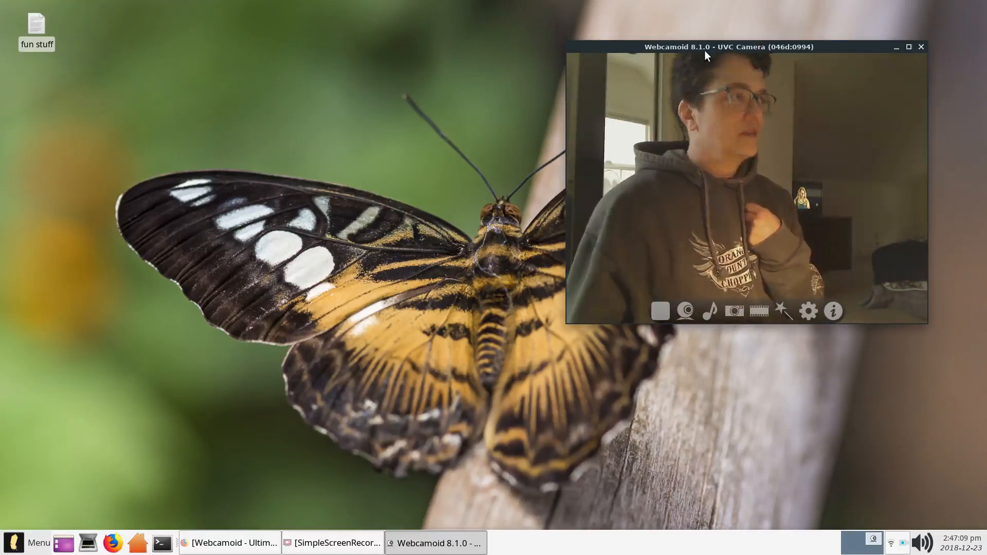
pyautogui.moveTo(741, 17)
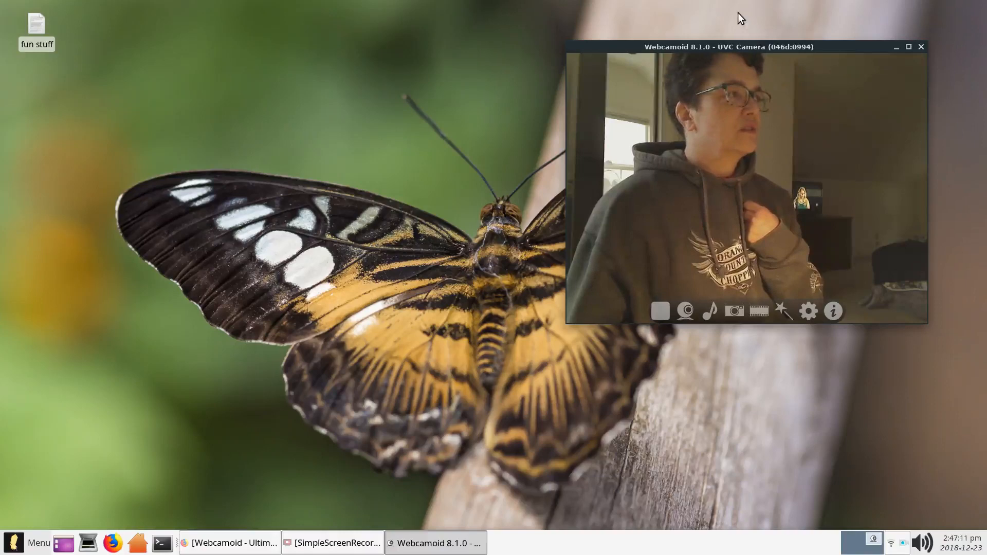
pyautogui.moveTo(740, 25)
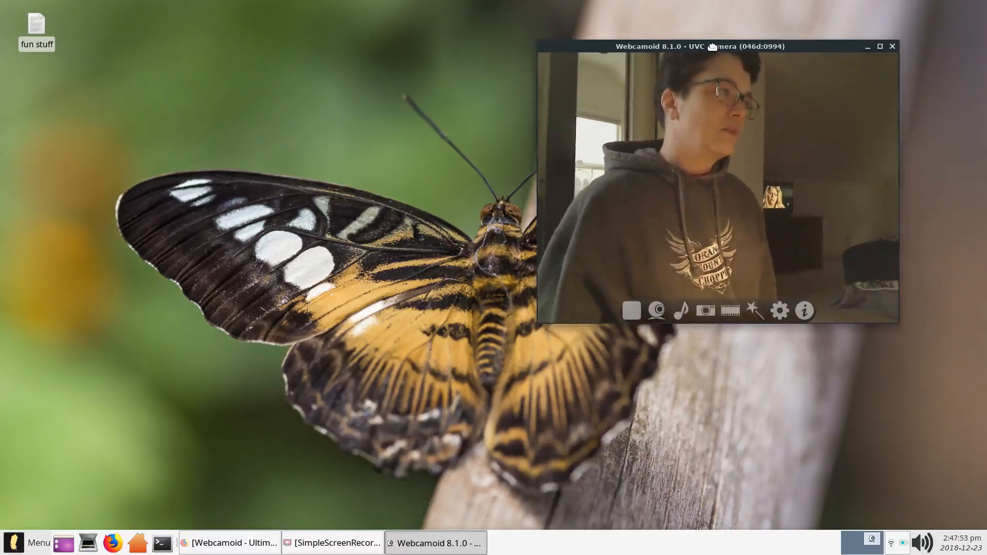
pyautogui.moveTo(272, 242)
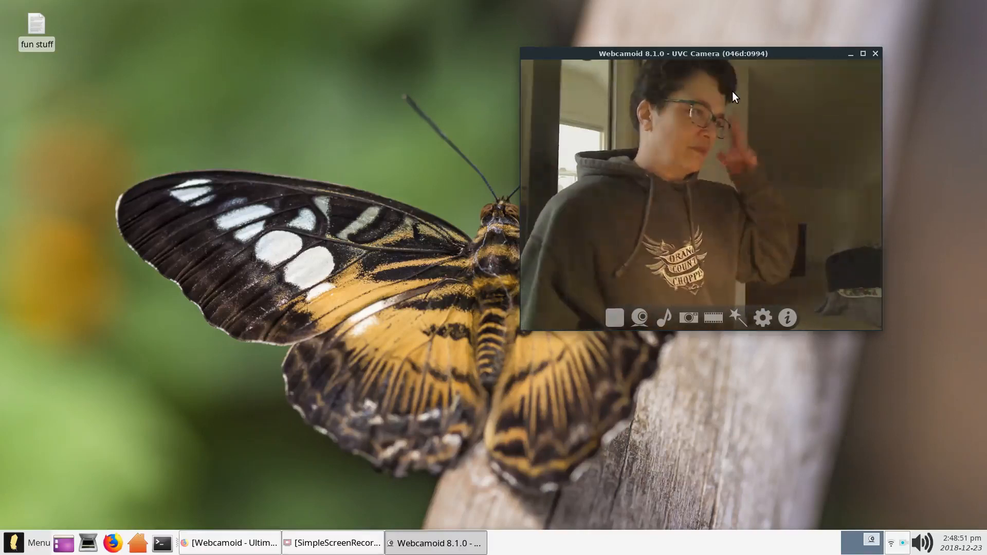
pyautogui.moveTo(404, 191)
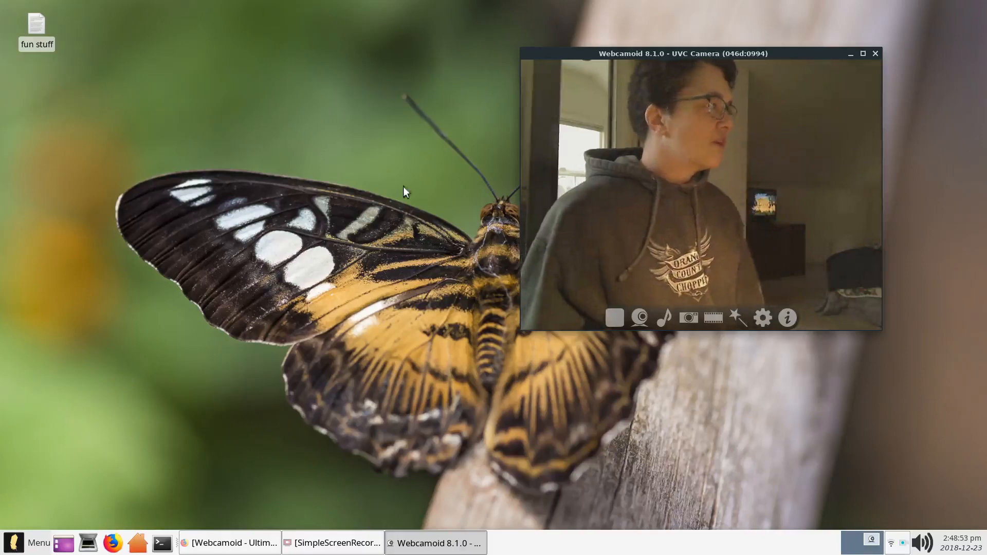
pyautogui.moveTo(264, 292)
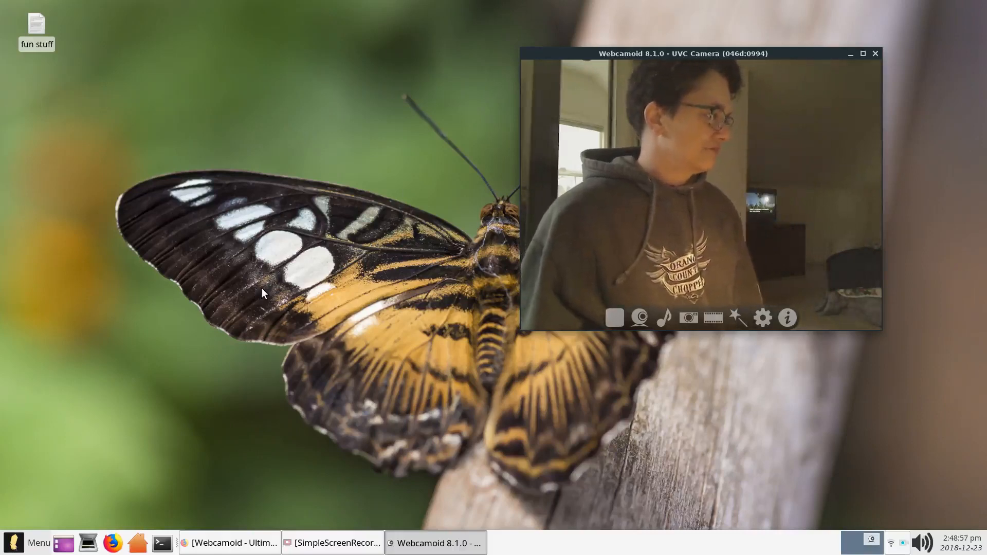
# - Switch to the Firefox 'Webcamoid - Ultimate...' video and scroll down to its description
pyautogui.click(230, 543)
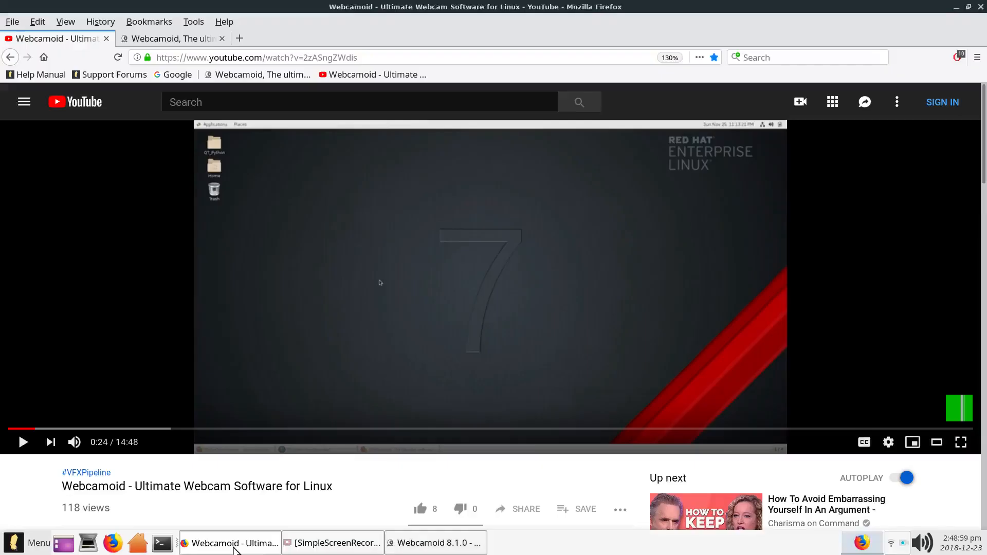
pyautogui.click(435, 543)
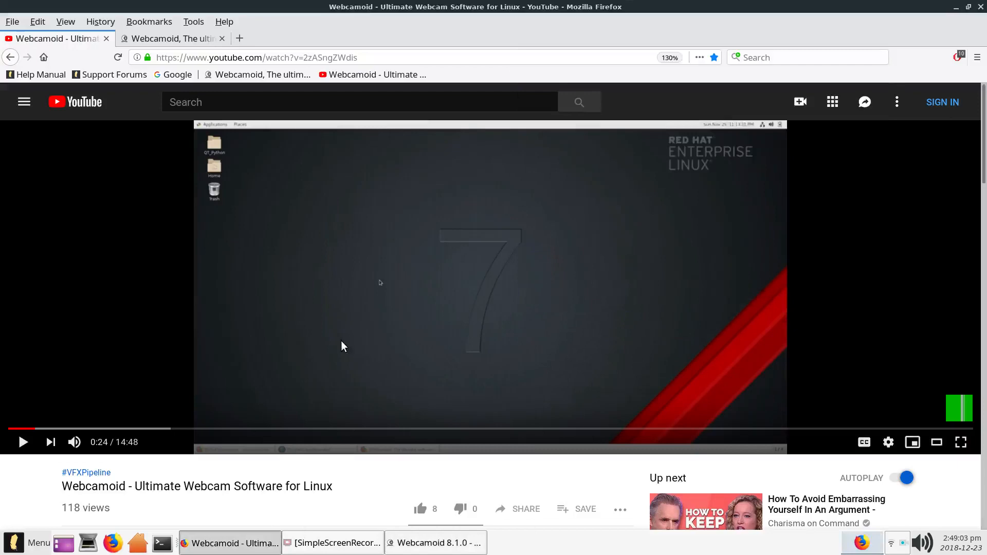
pyautogui.moveTo(181, 301)
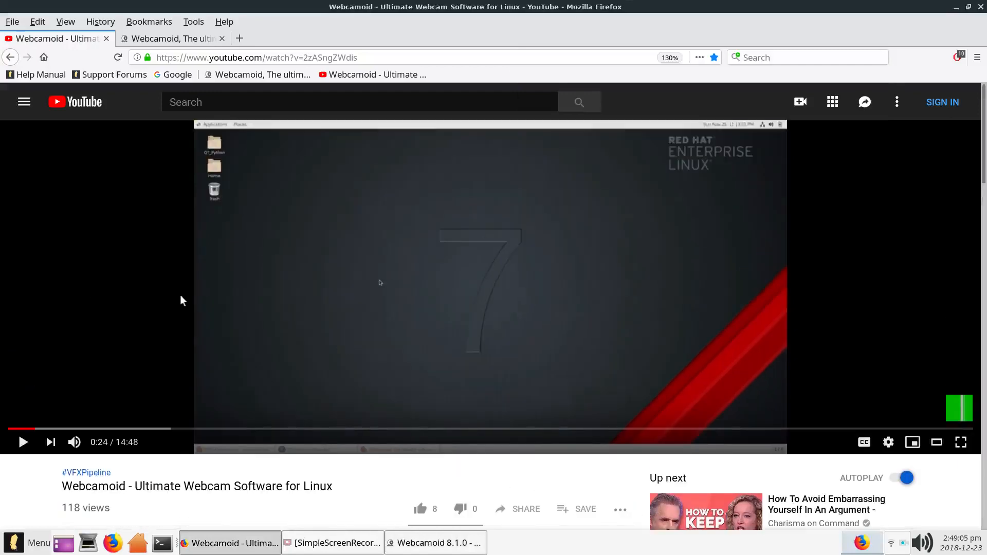
pyautogui.moveTo(72, 501)
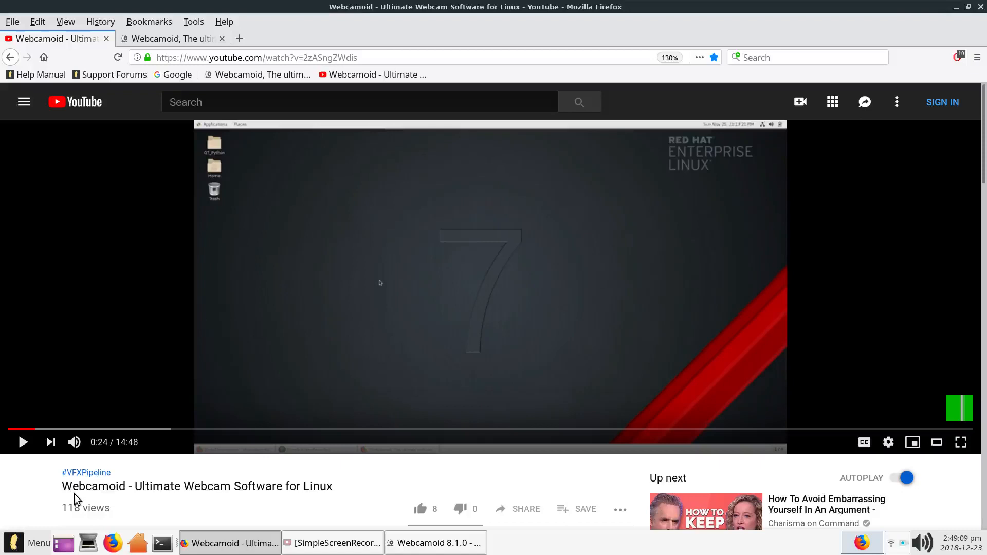
pyautogui.moveTo(148, 487)
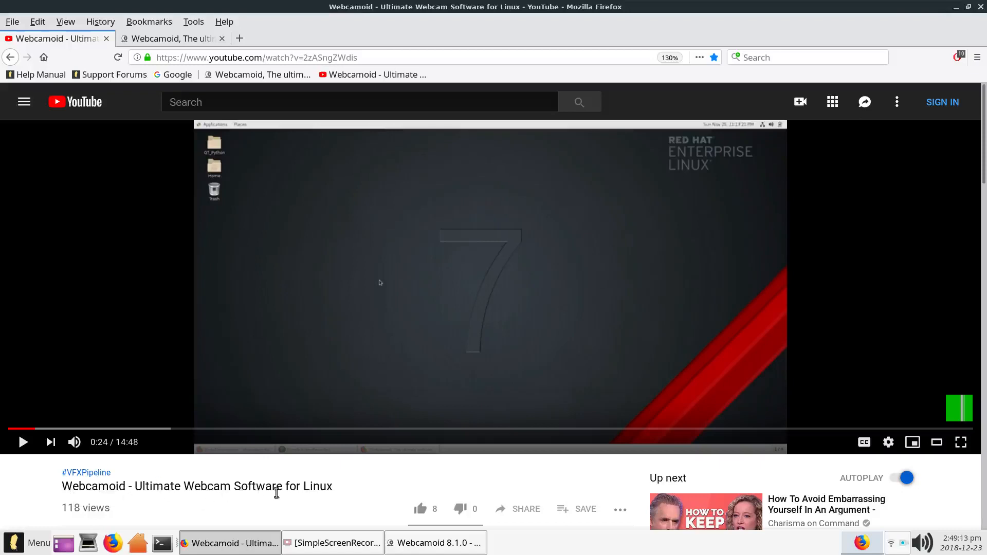
pyautogui.moveTo(311, 513)
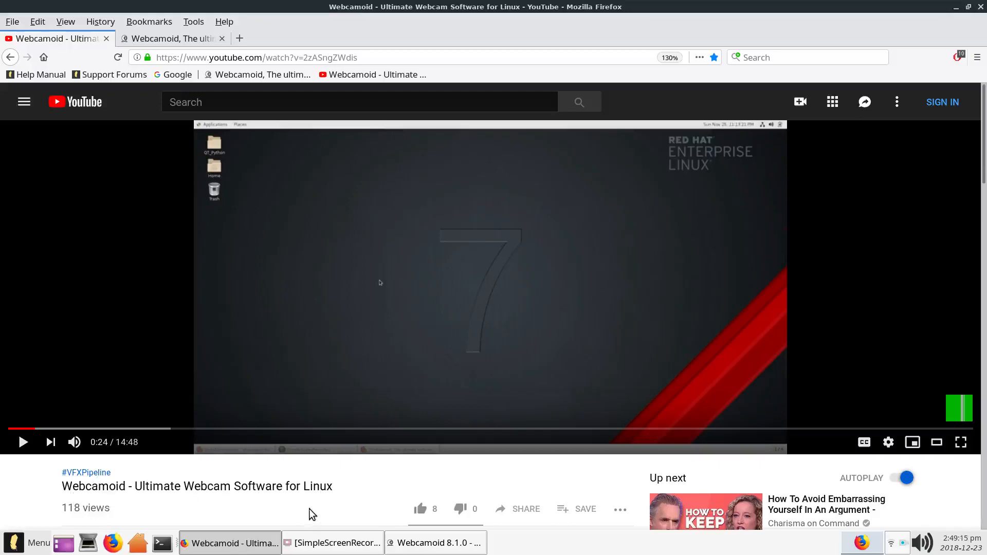
pyautogui.scroll(-3)
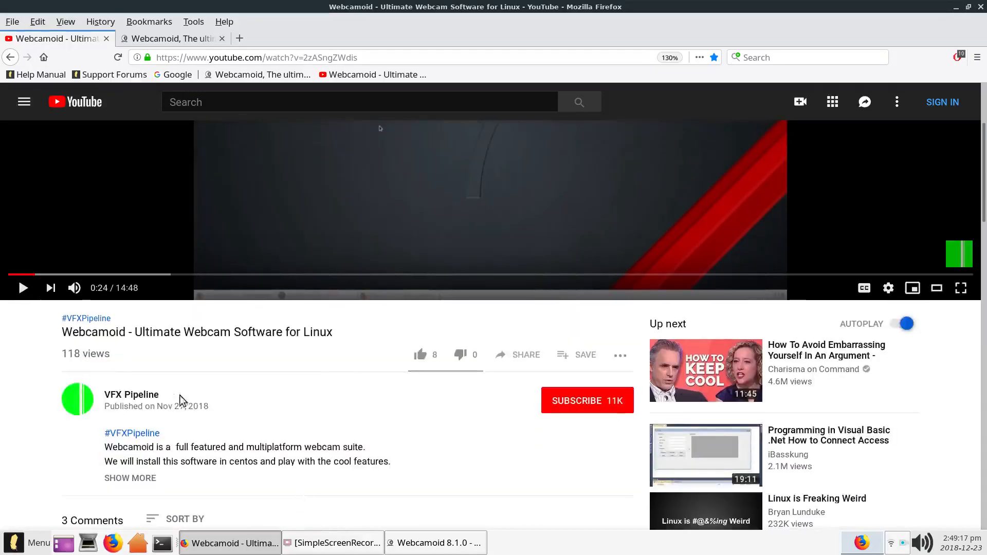
pyautogui.moveTo(78, 437)
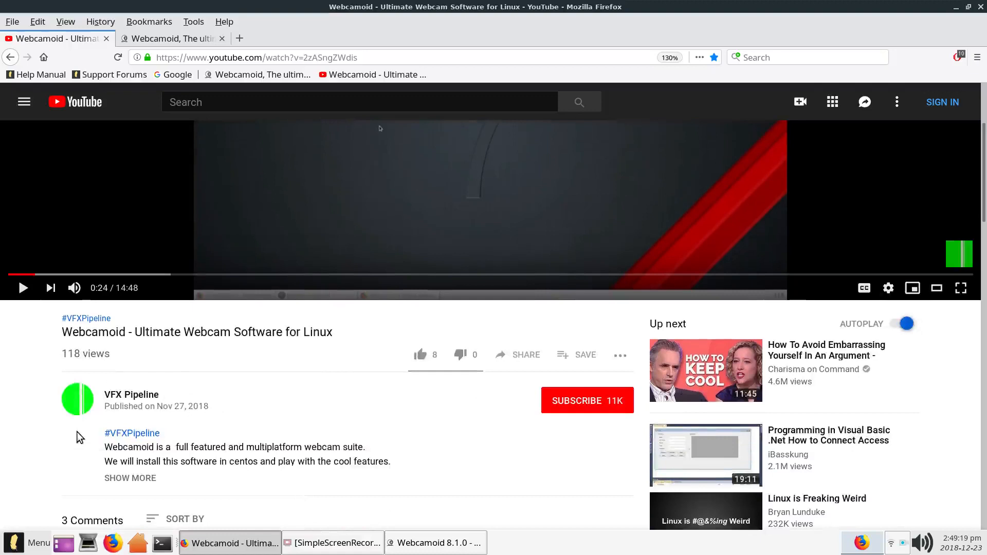
pyautogui.moveTo(105, 404)
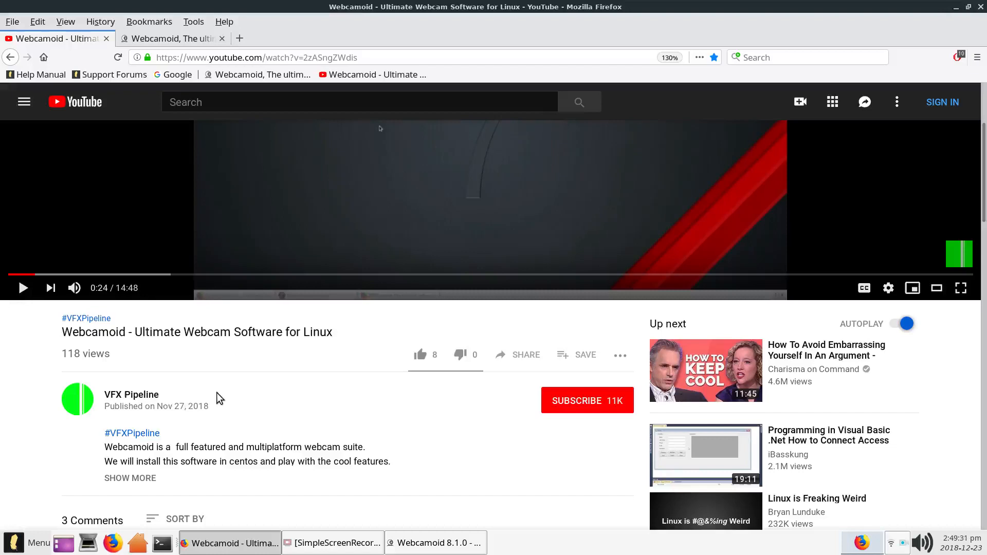
pyautogui.moveTo(334, 418)
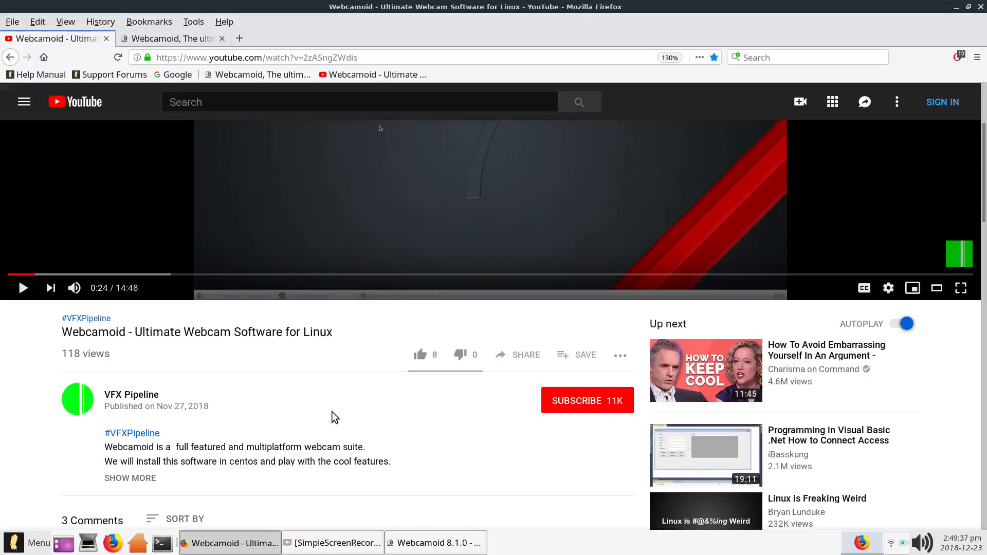
pyautogui.moveTo(110, 408)
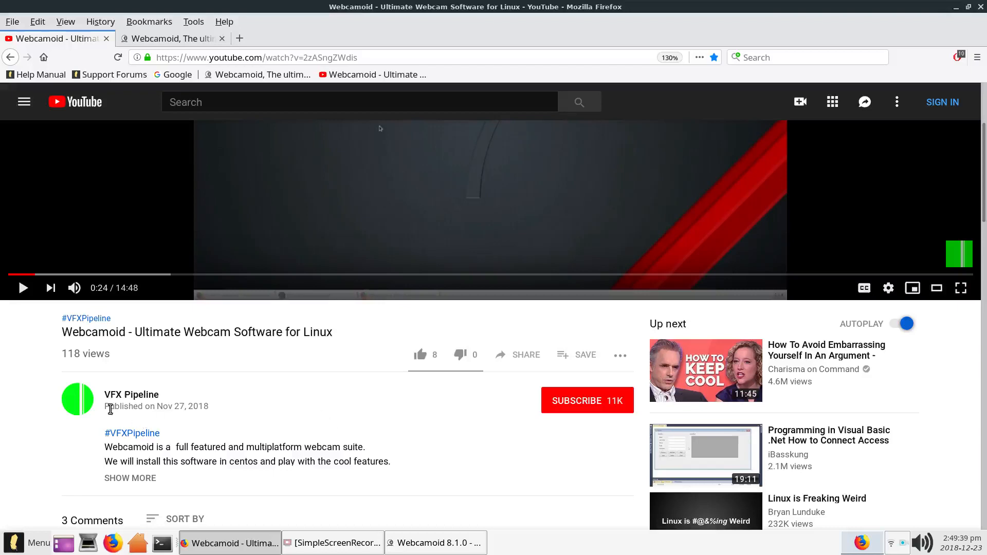
pyautogui.moveTo(267, 429)
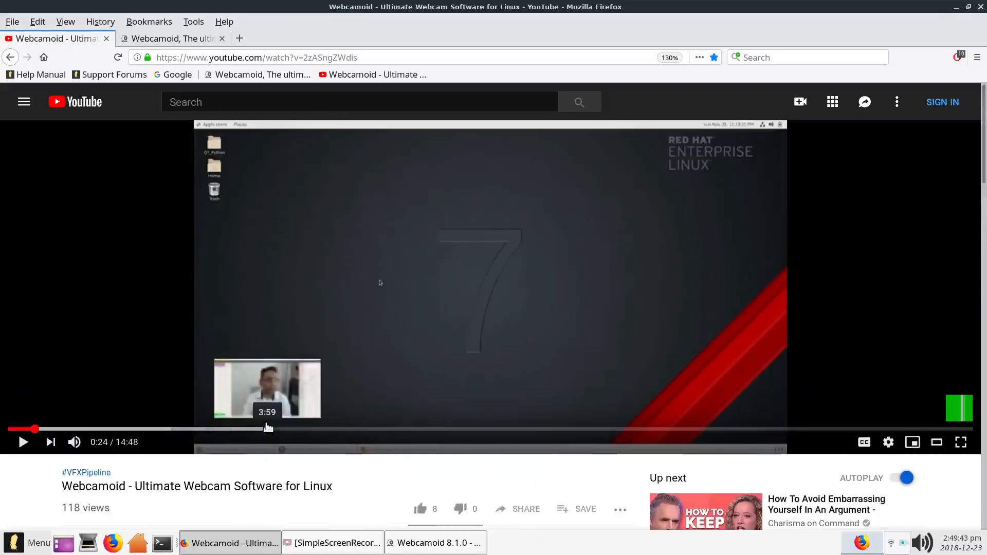
pyautogui.moveTo(251, 517)
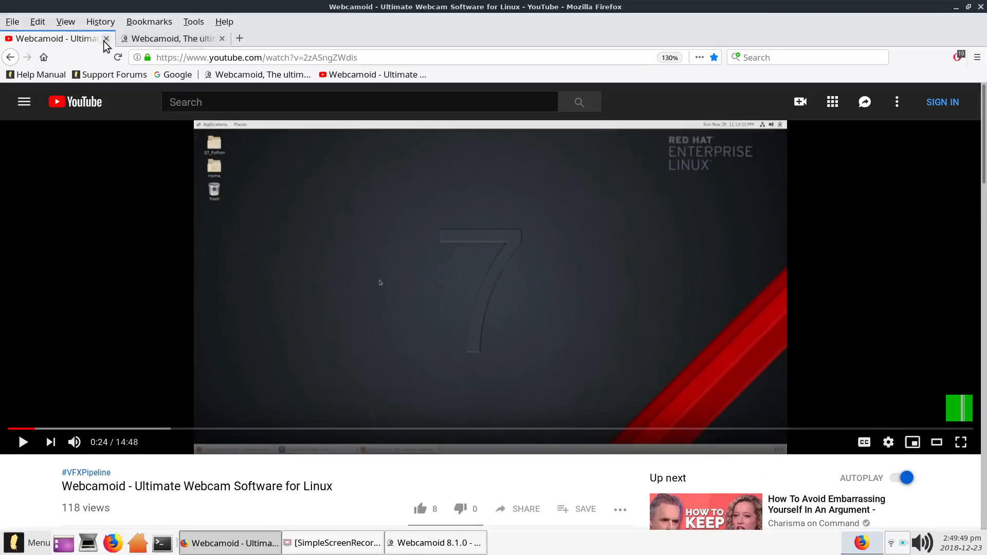
# - Close the YouTube tab and start downloading the 64-bit Linux Webcamoid installer
pyautogui.click(106, 39)
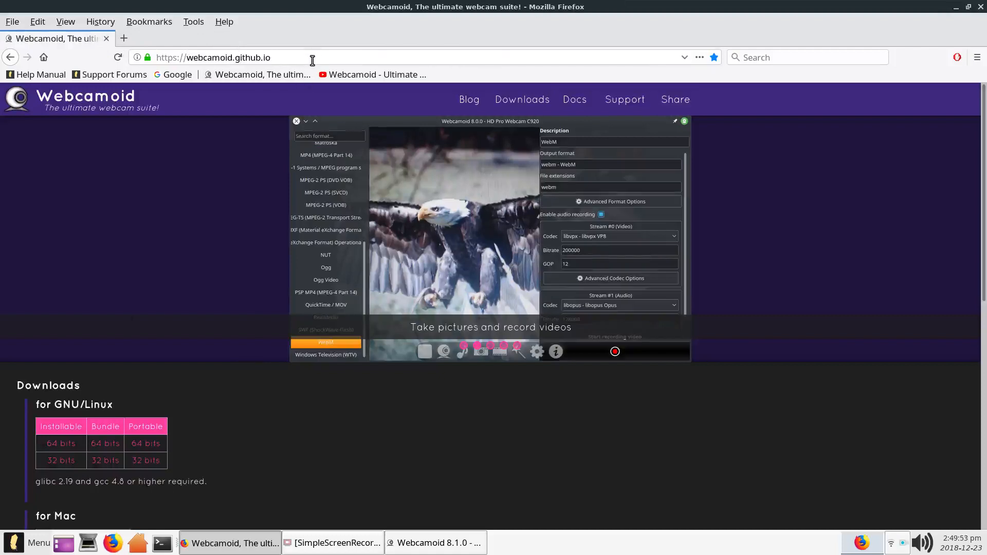
pyautogui.moveTo(196, 63)
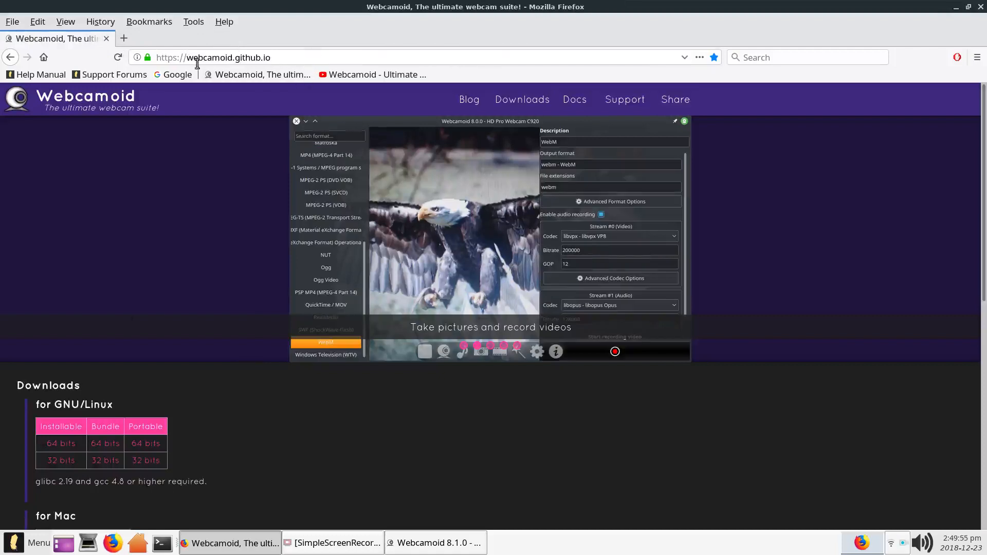
pyautogui.click(499, 351)
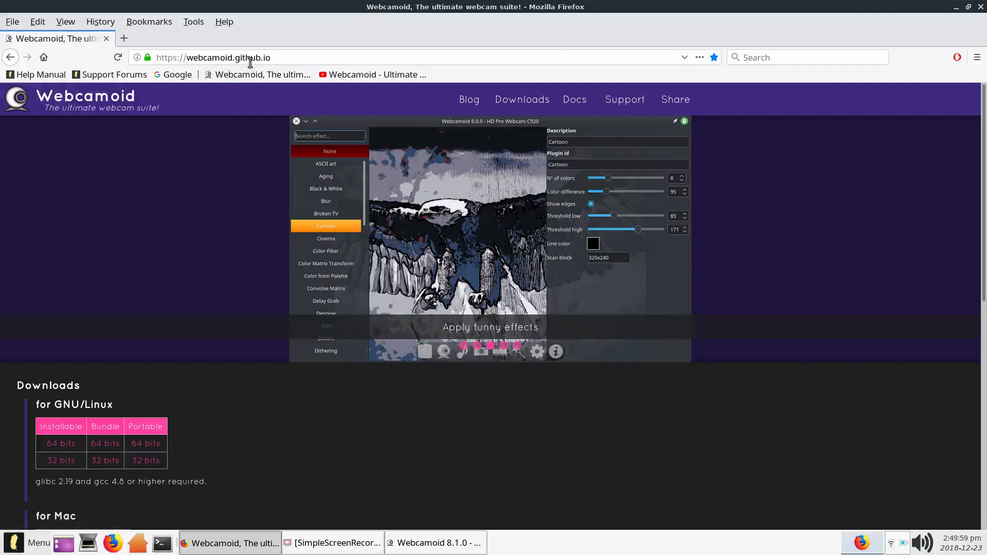
pyautogui.moveTo(287, 69)
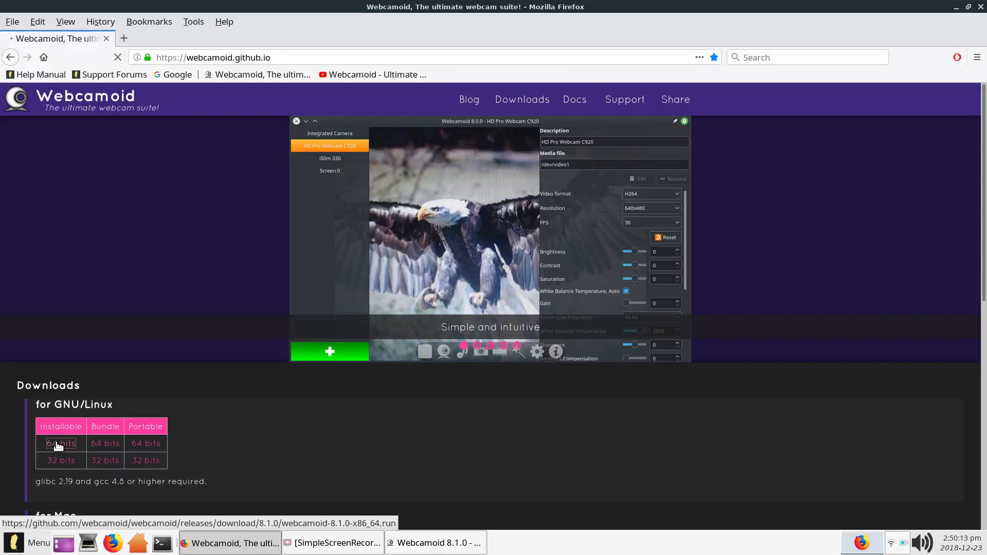
pyautogui.click(61, 443)
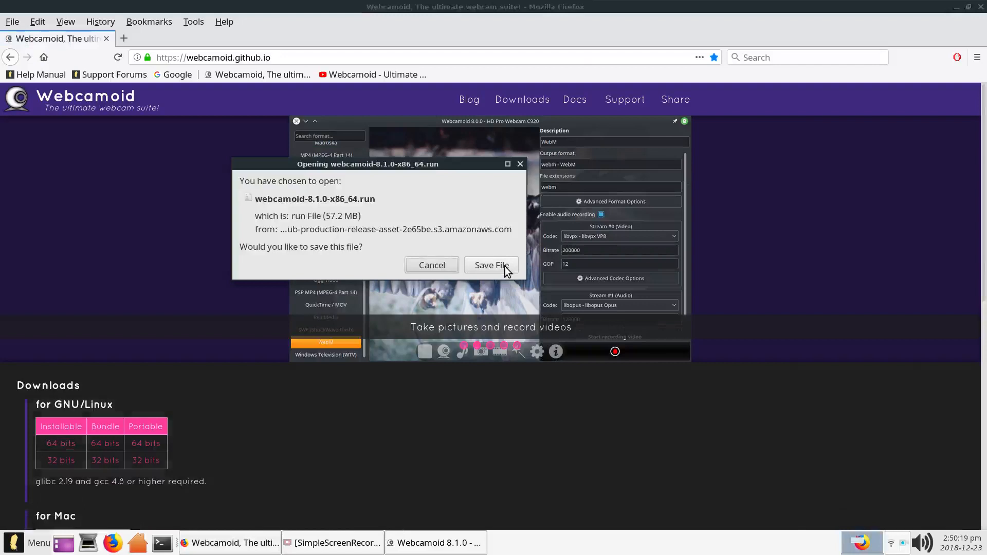
pyautogui.moveTo(525, 190)
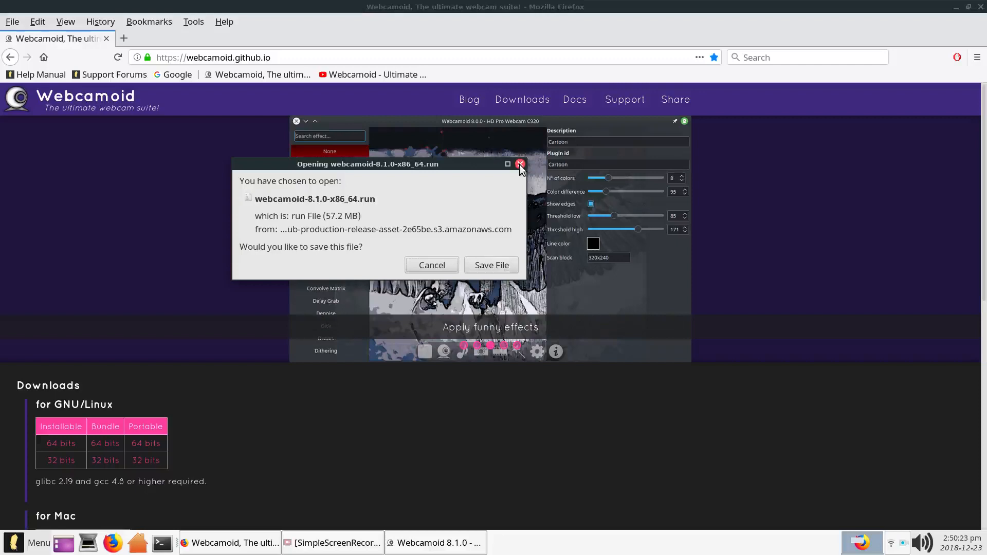
pyautogui.moveTo(354, 215)
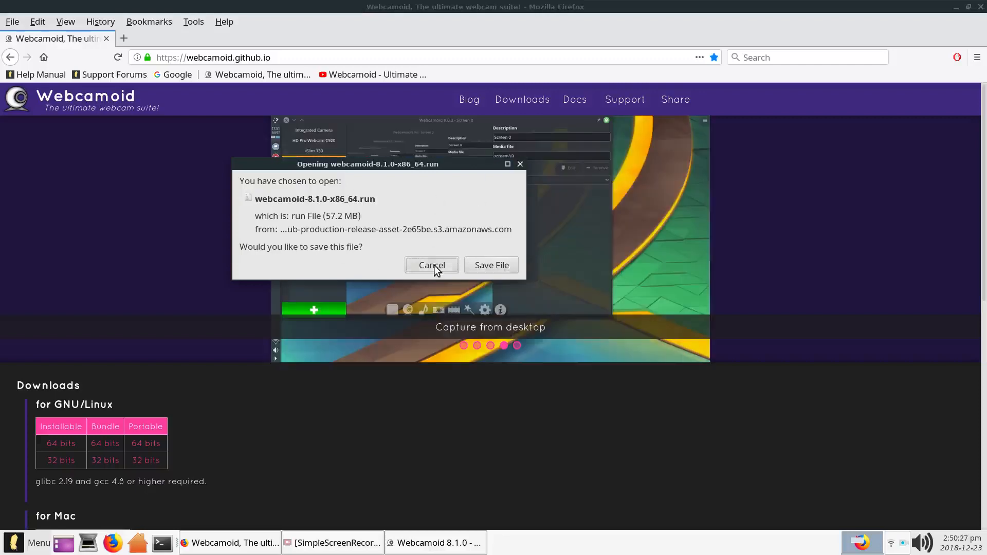
# - Cancel saving webcamoid-8.1.0-x86_64.run and scroll through the Downloads section
pyautogui.click(431, 266)
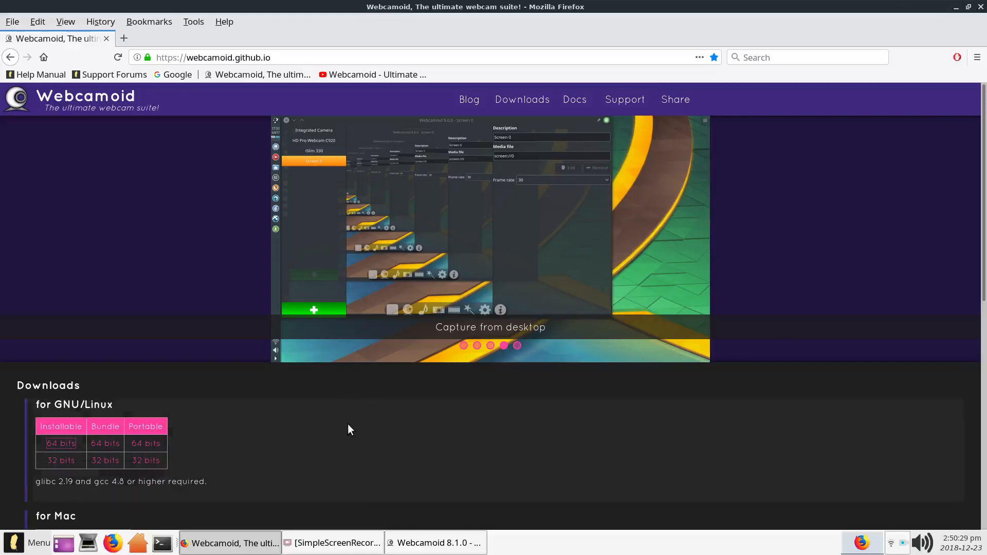
pyautogui.scroll(-3)
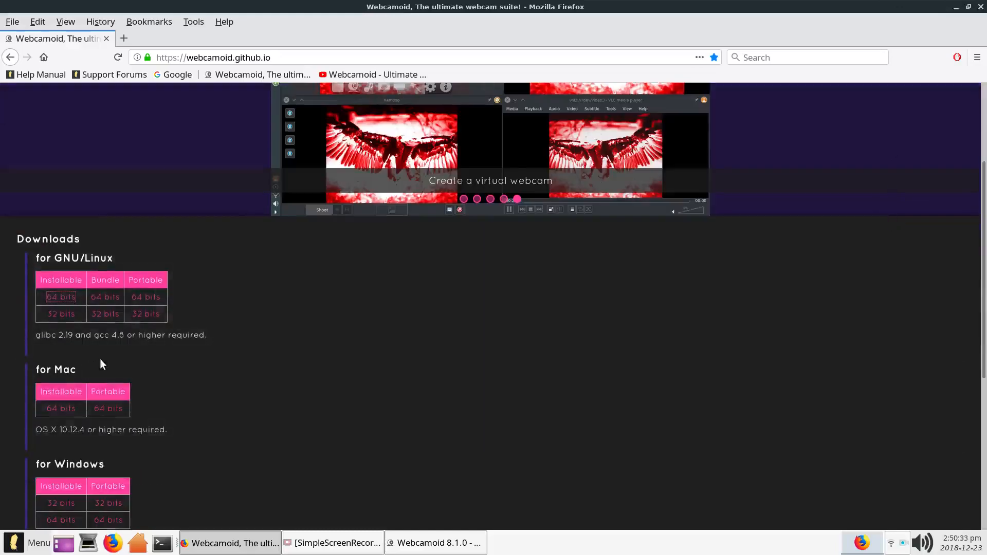
pyautogui.scroll(3)
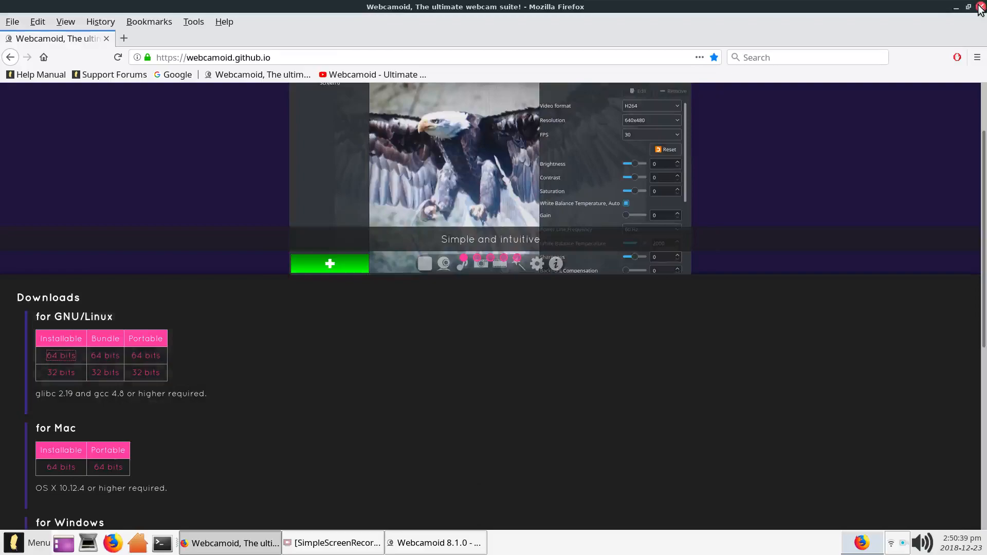
# - Close Firefox and open the Downloads folder from the Home Folder
pyautogui.click(956, 6)
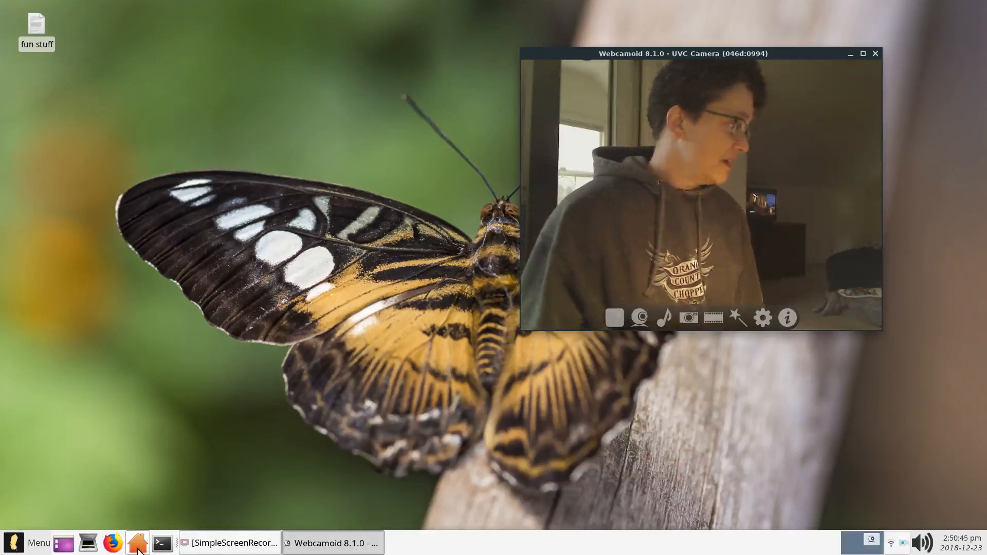
pyautogui.moveTo(137, 543)
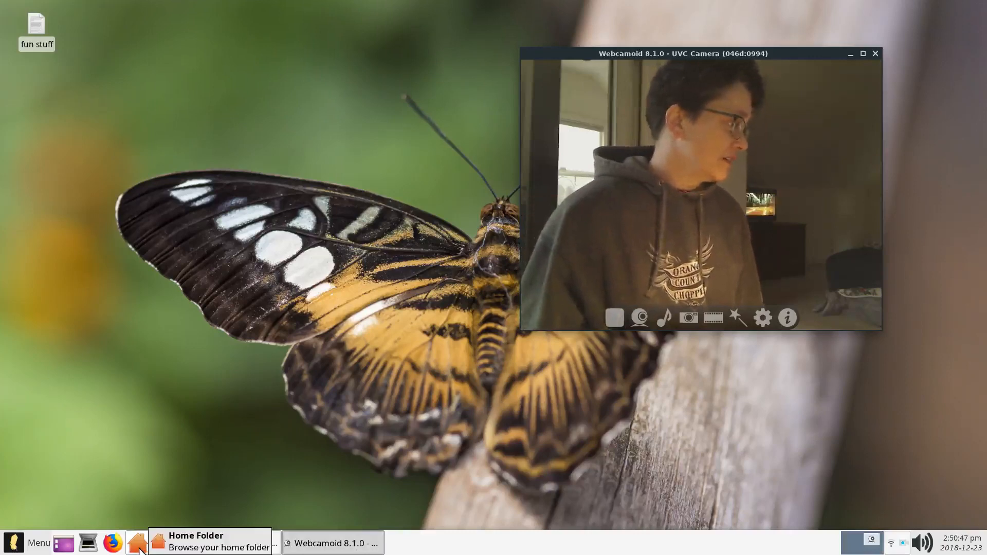
pyautogui.click(137, 542)
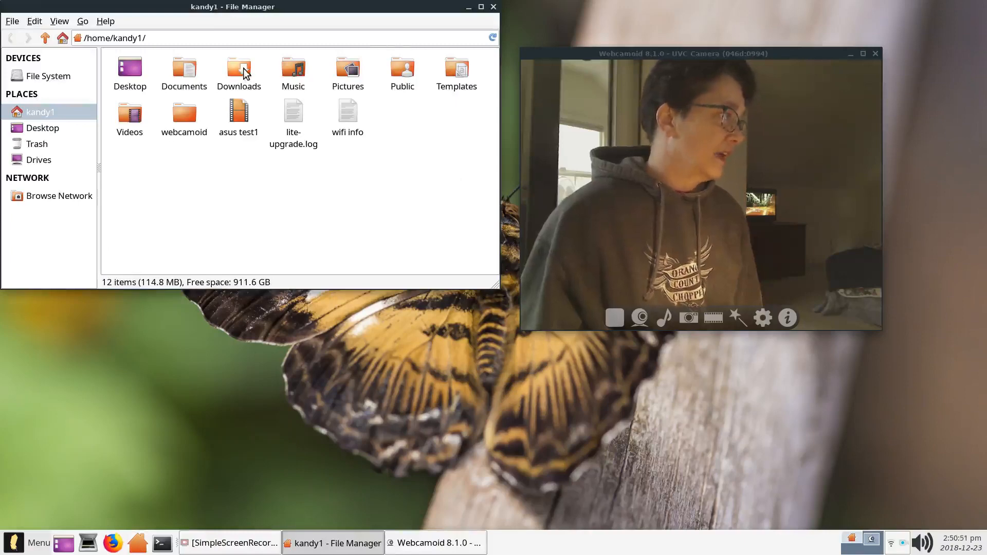
pyautogui.doubleClick(238, 68)
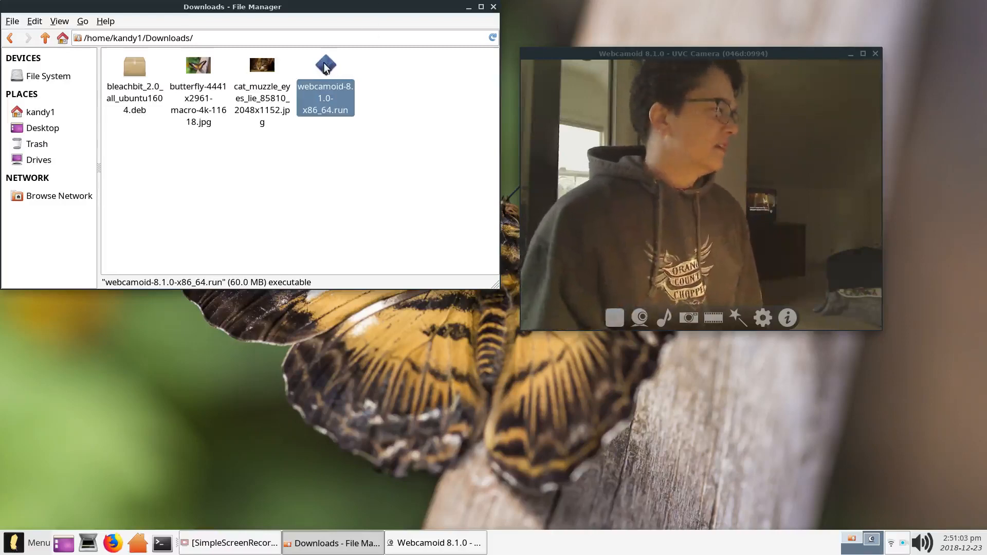
# - Check webcamoid-8.1.0-x86_64.run's Permissions in its Properties dialog, then close the dialog
pyautogui.rightClick(326, 65)
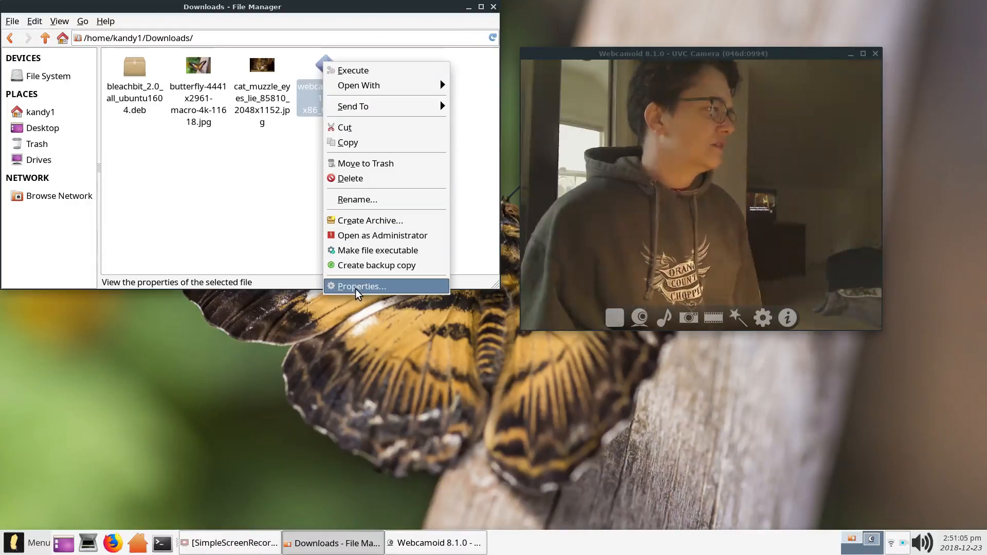
pyautogui.click(359, 286)
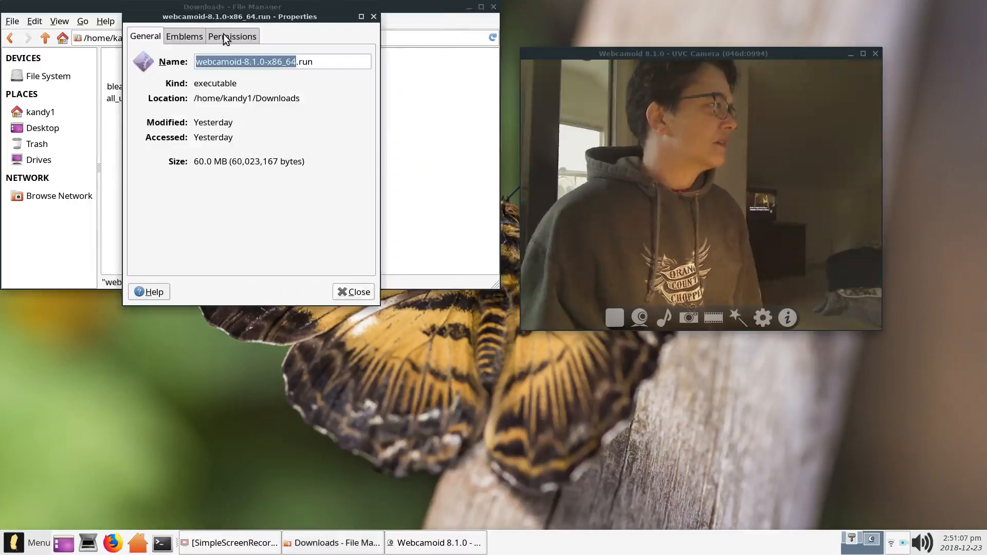
pyautogui.click(232, 36)
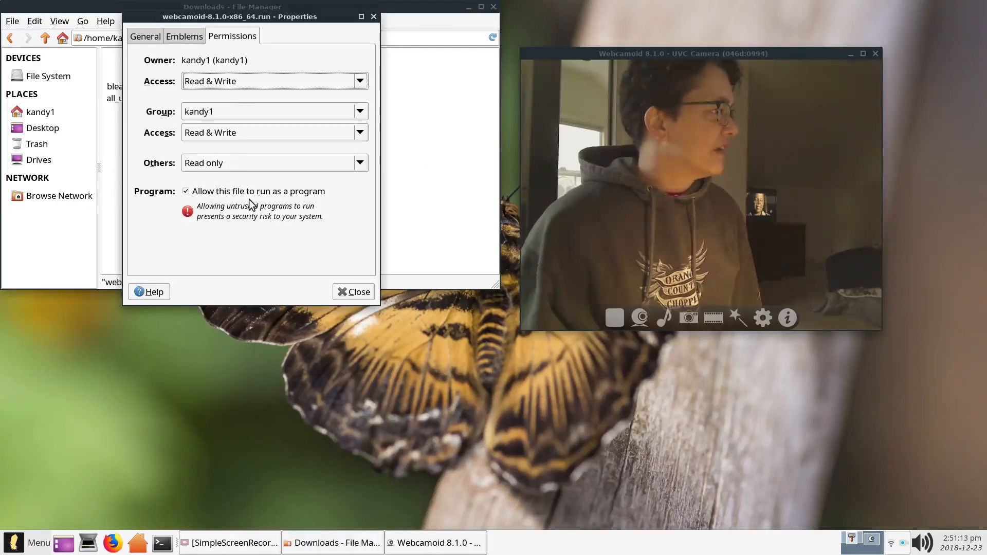
pyautogui.moveTo(333, 208)
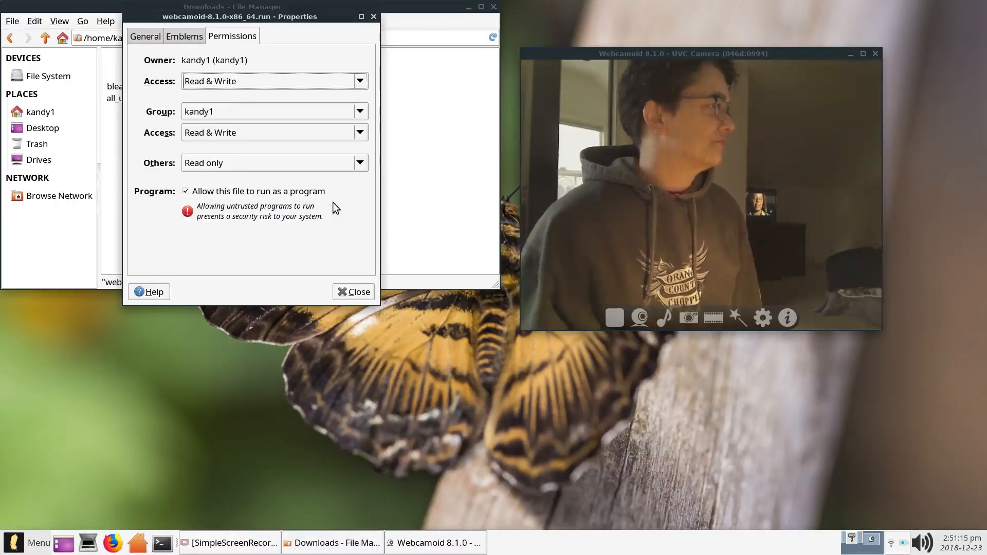
pyautogui.moveTo(455, 85)
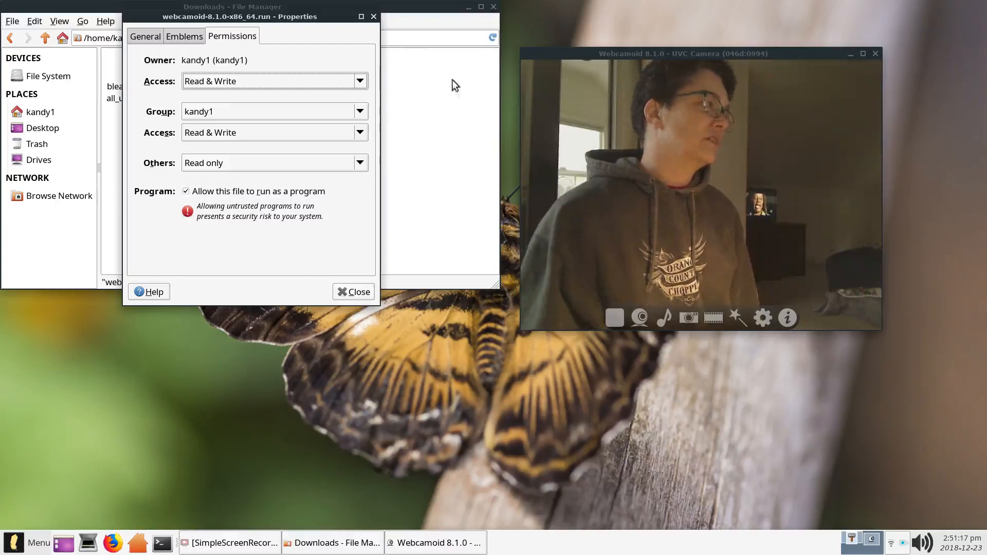
pyautogui.click(353, 291)
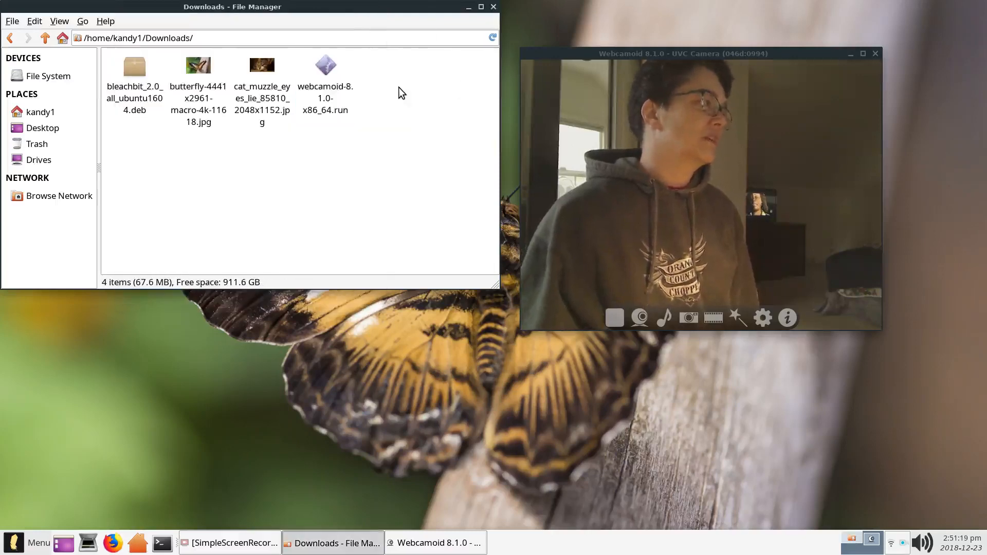
# - Select webcamoid-8.1.0-x86_64.run and close the File Manager window
pyautogui.click(326, 65)
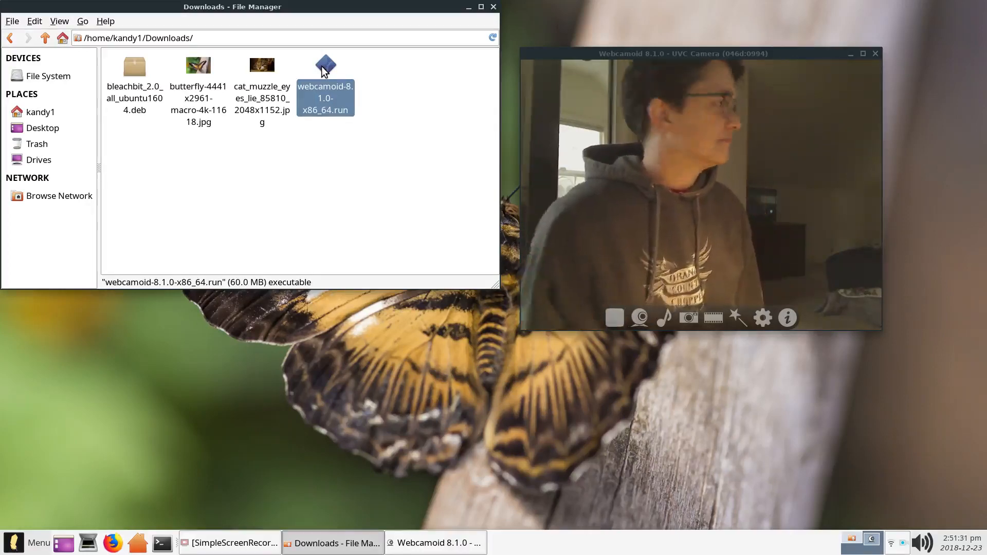
pyautogui.click(494, 7)
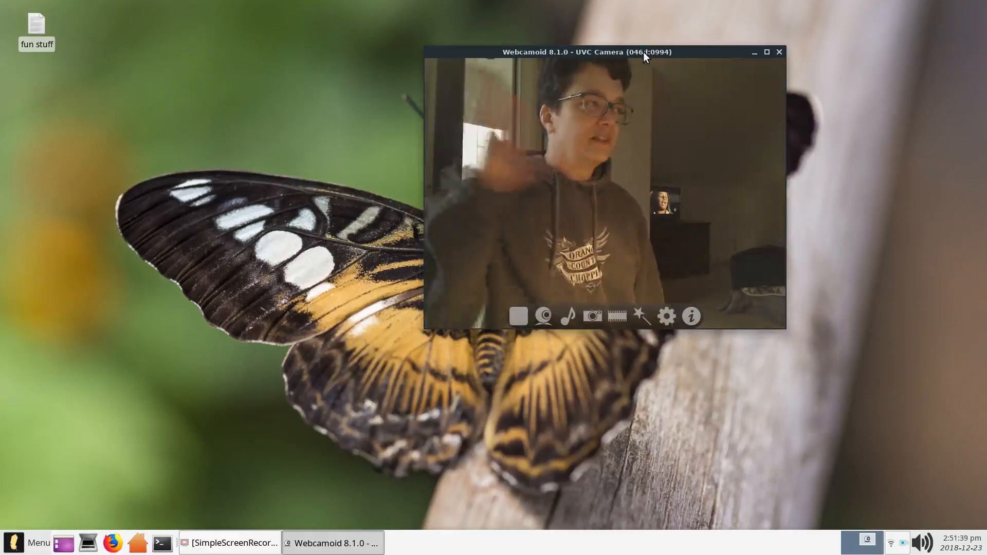
pyautogui.moveTo(691, 316)
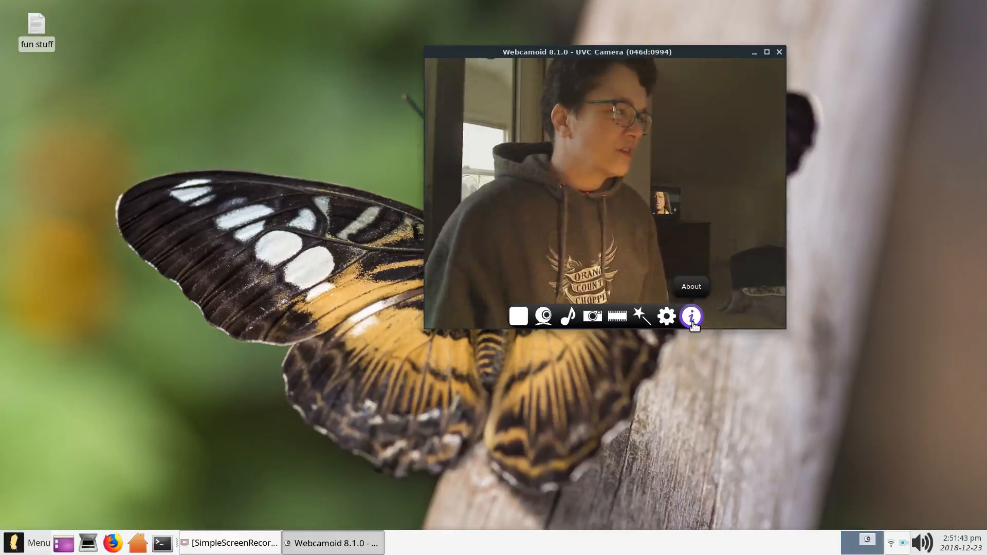
pyautogui.click(690, 316)
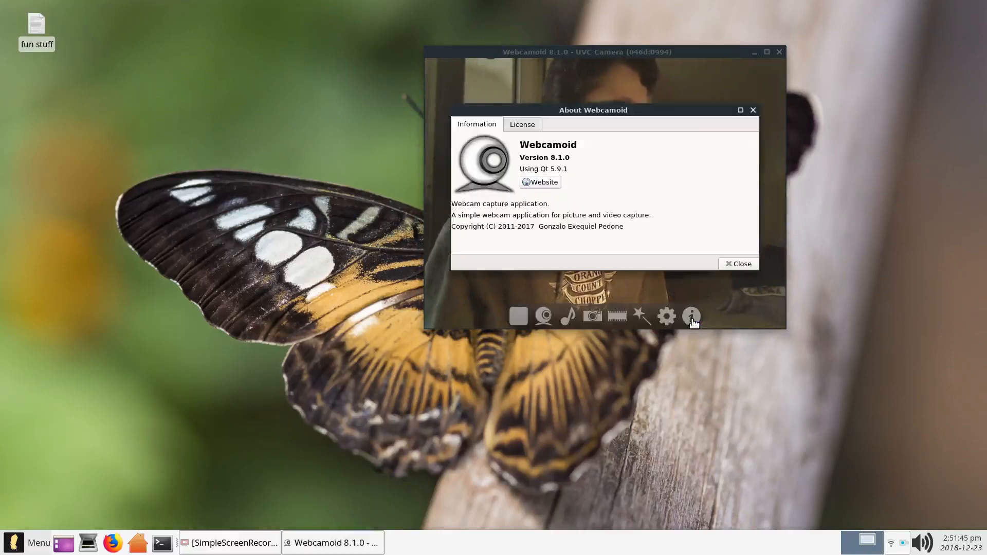
pyautogui.moveTo(553, 156)
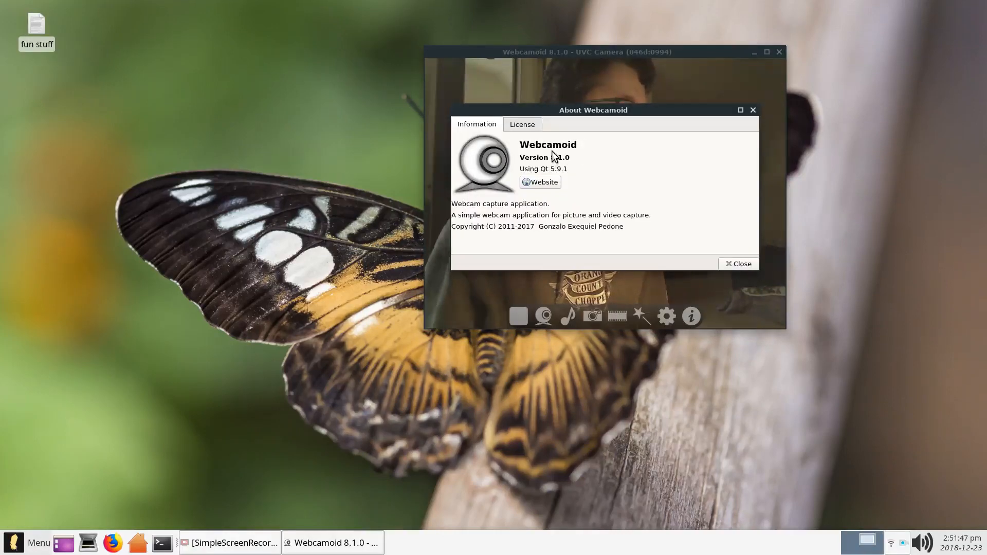
pyautogui.moveTo(674, 170)
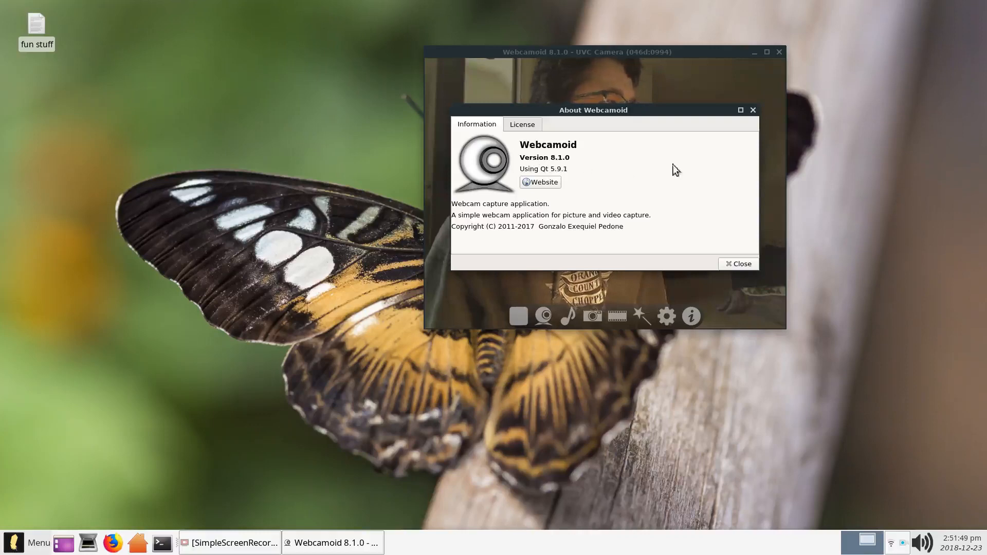
pyautogui.moveTo(753, 109)
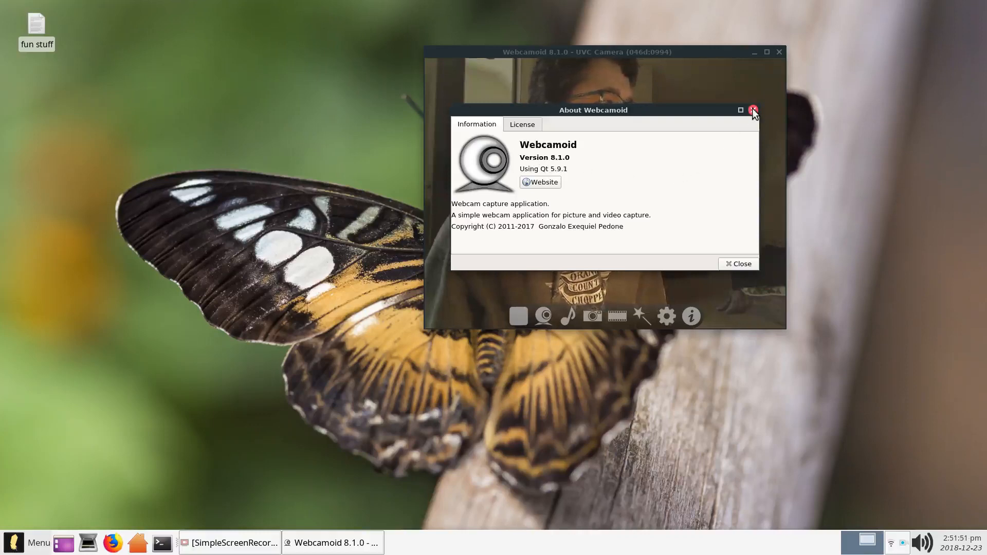
pyautogui.click(753, 110)
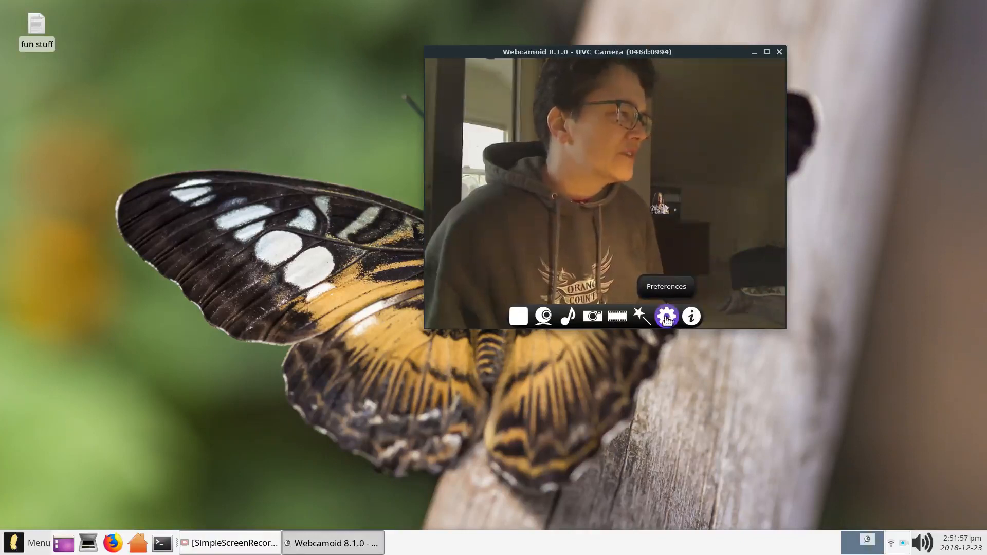
# - Show Webcamoid's Updates preferences with weekly checks and new-version notifications on
pyautogui.click(667, 316)
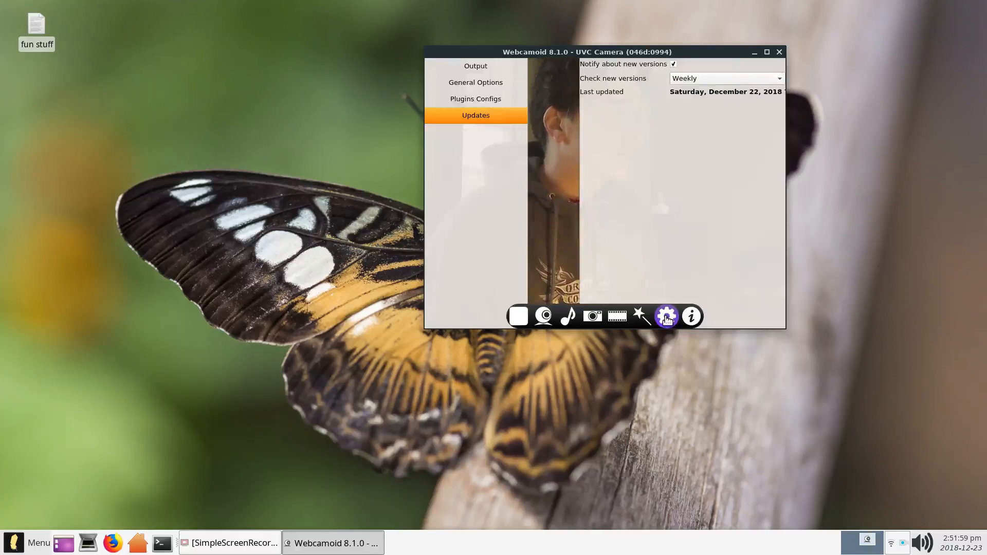
pyautogui.moveTo(560, 135)
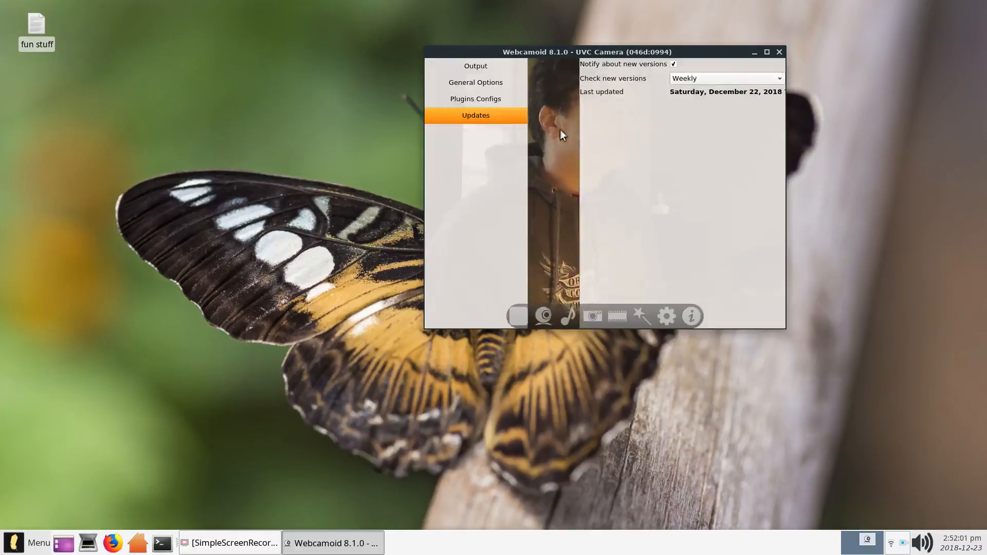
pyautogui.moveTo(426, 196)
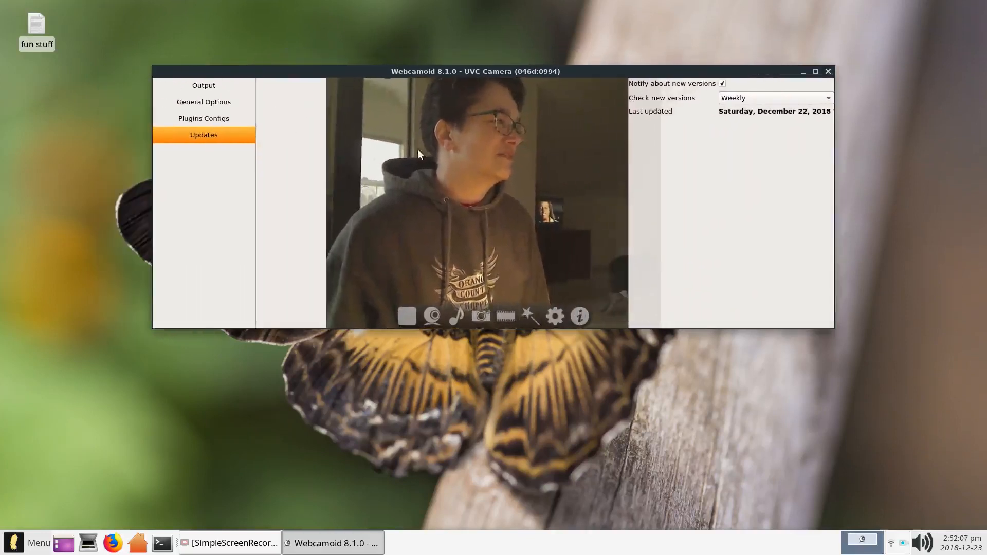
pyautogui.moveTo(578, 126)
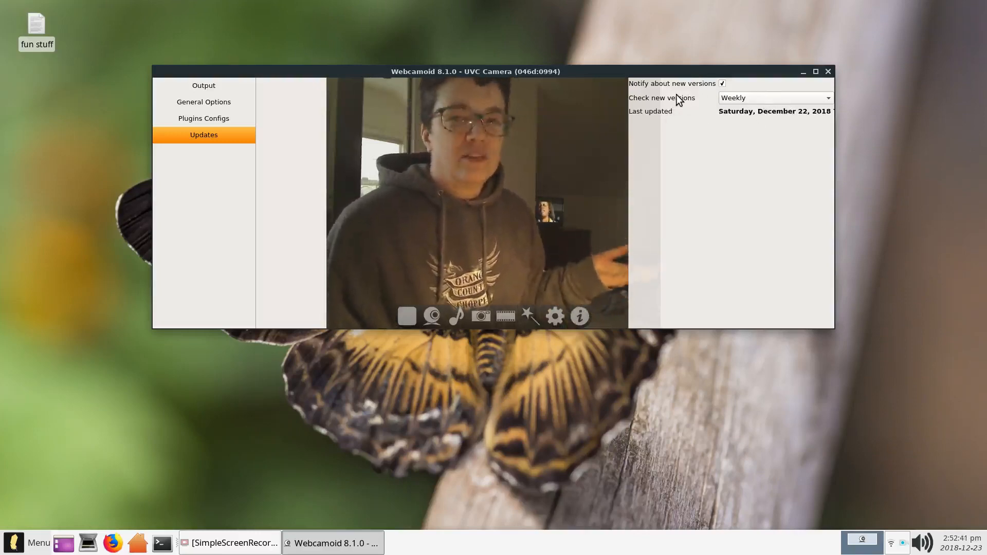
pyautogui.moveTo(509, 204)
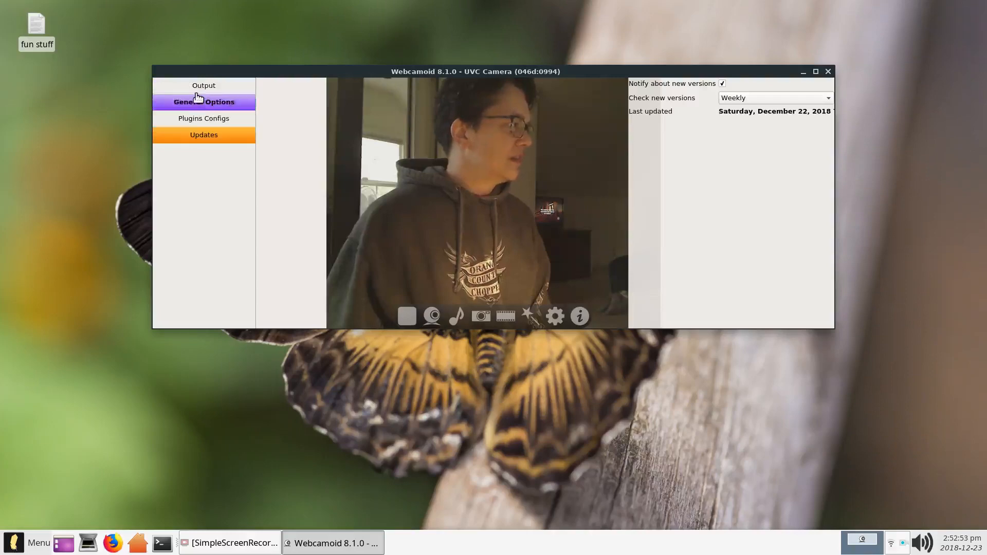
pyautogui.moveTo(530, 316)
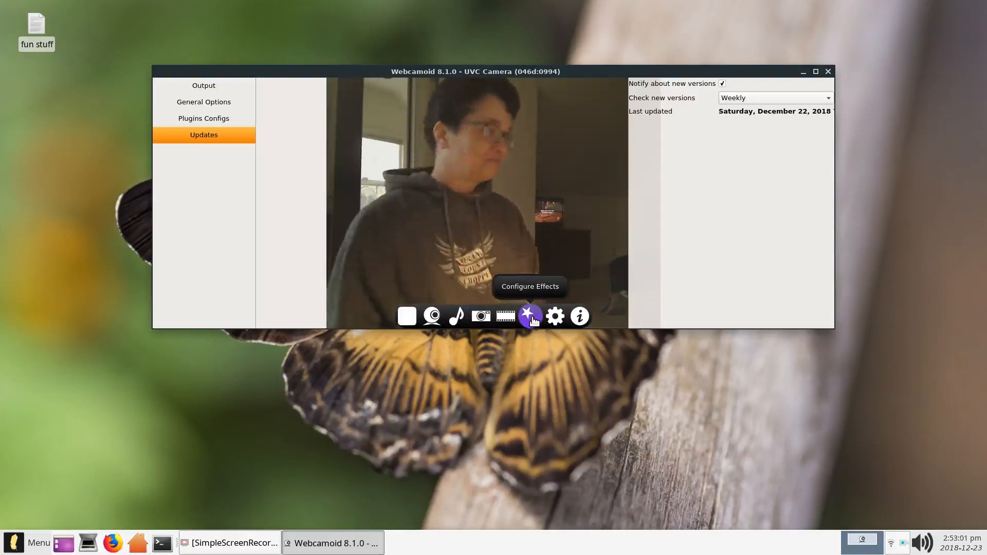
pyautogui.moveTo(432, 316)
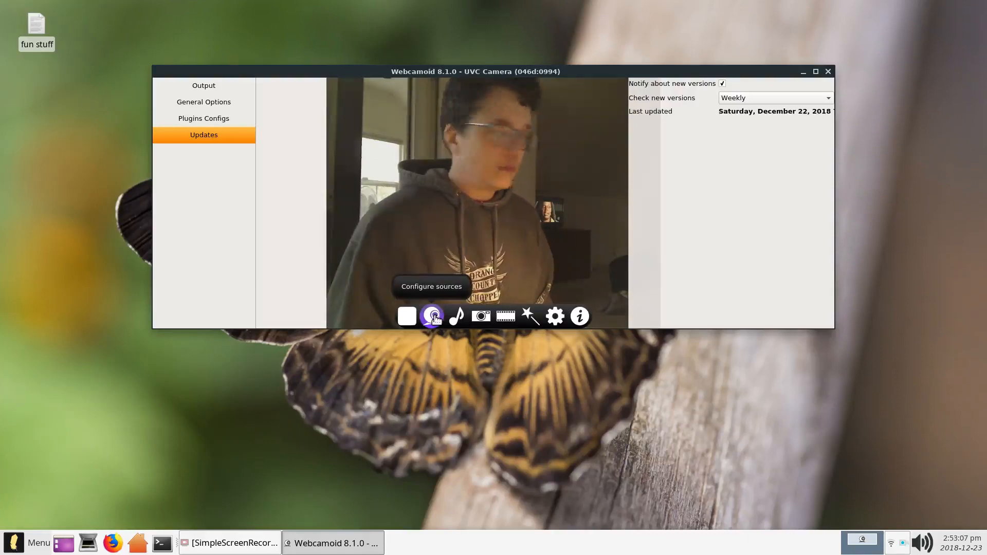
# - Browse the UVC Camera's video formats and resolutions, keeping RGB3 at 800x600
pyautogui.click(432, 316)
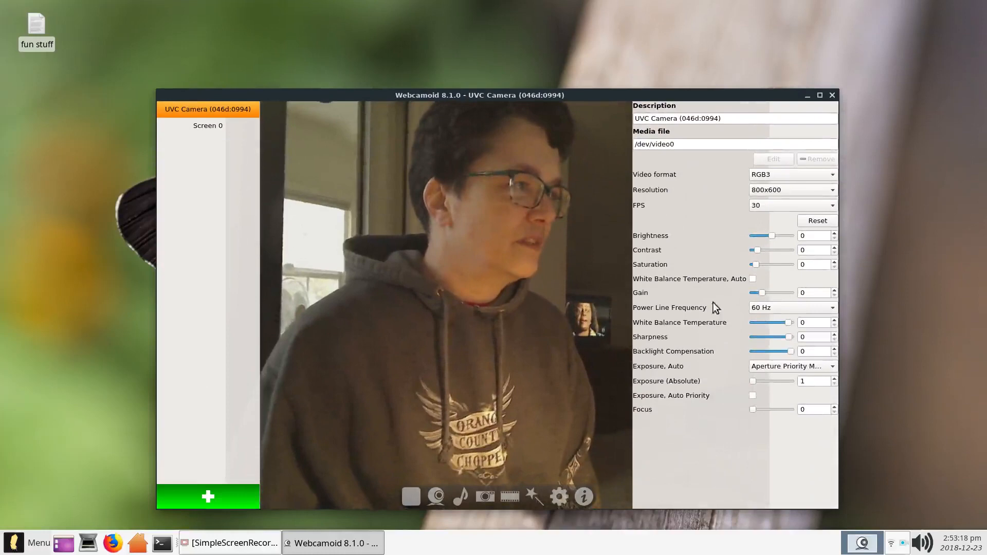
pyautogui.moveTo(732, 188)
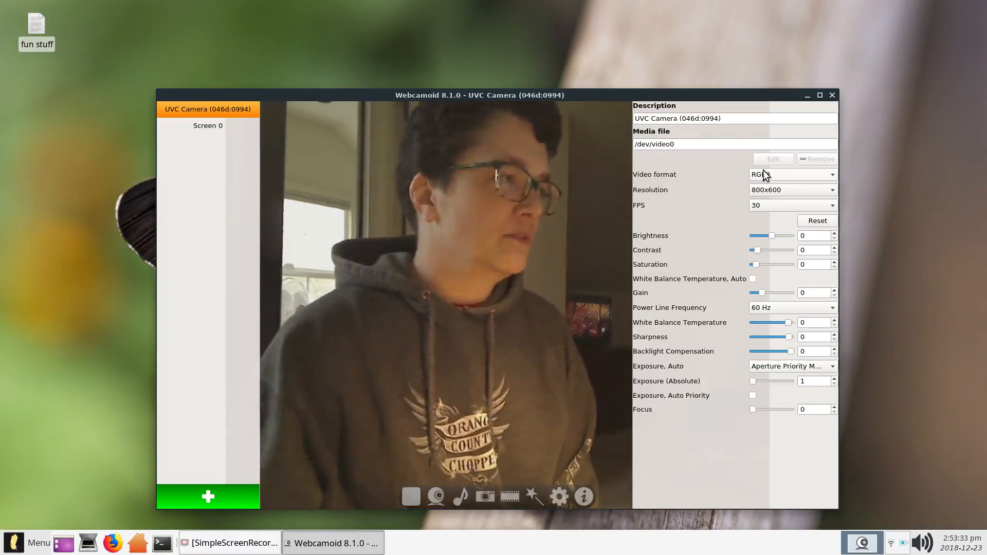
pyautogui.click(792, 174)
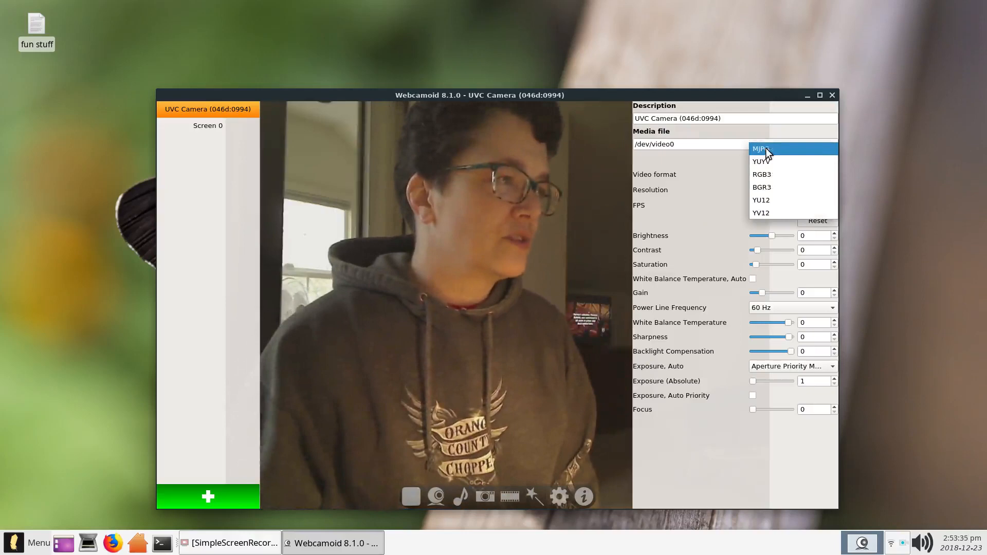
pyautogui.moveTo(774, 155)
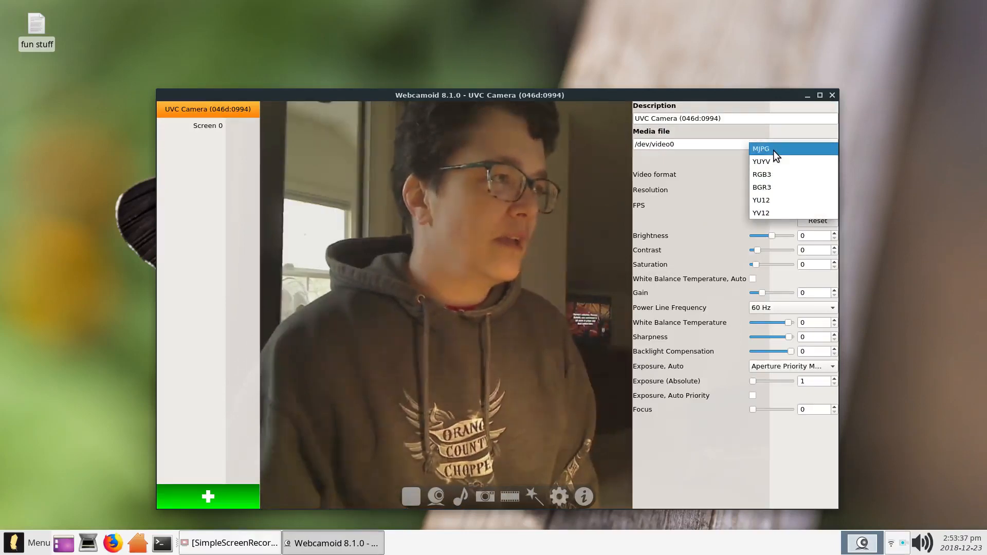
pyautogui.moveTo(698, 170)
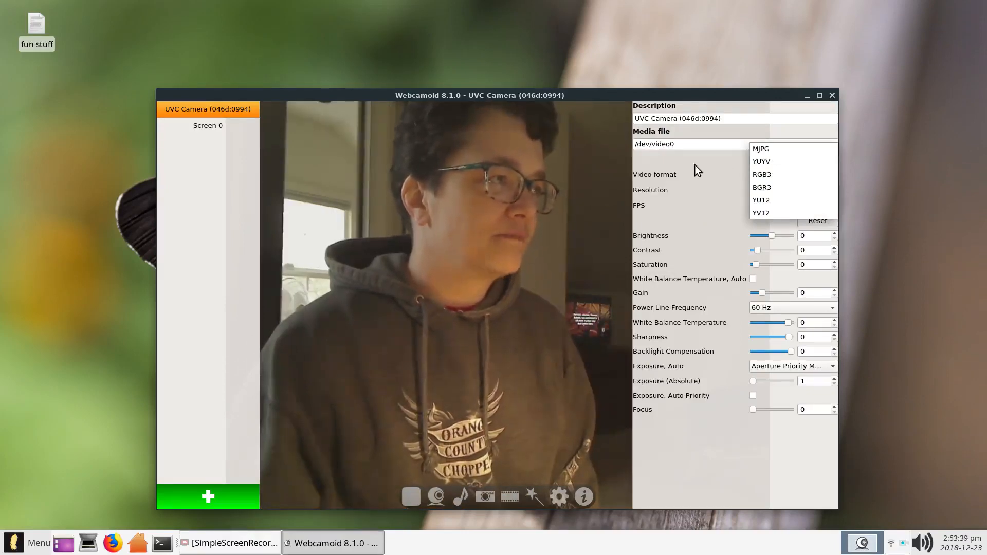
pyautogui.click(762, 174)
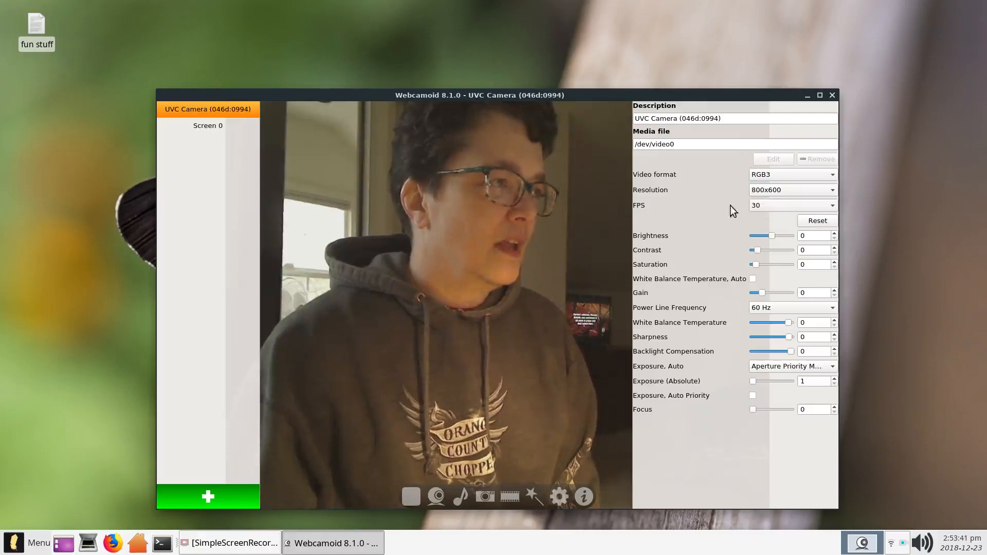
pyautogui.click(791, 189)
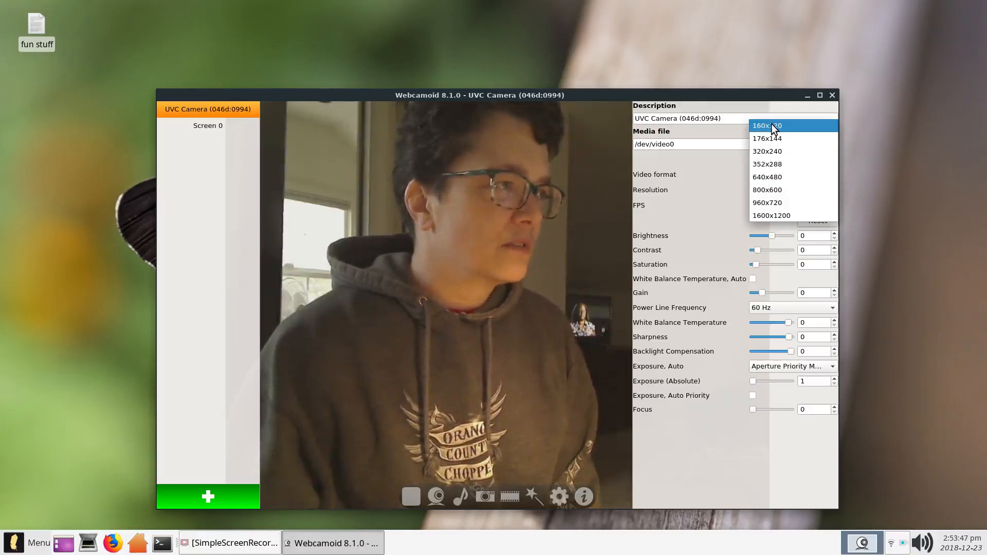
pyautogui.moveTo(698, 167)
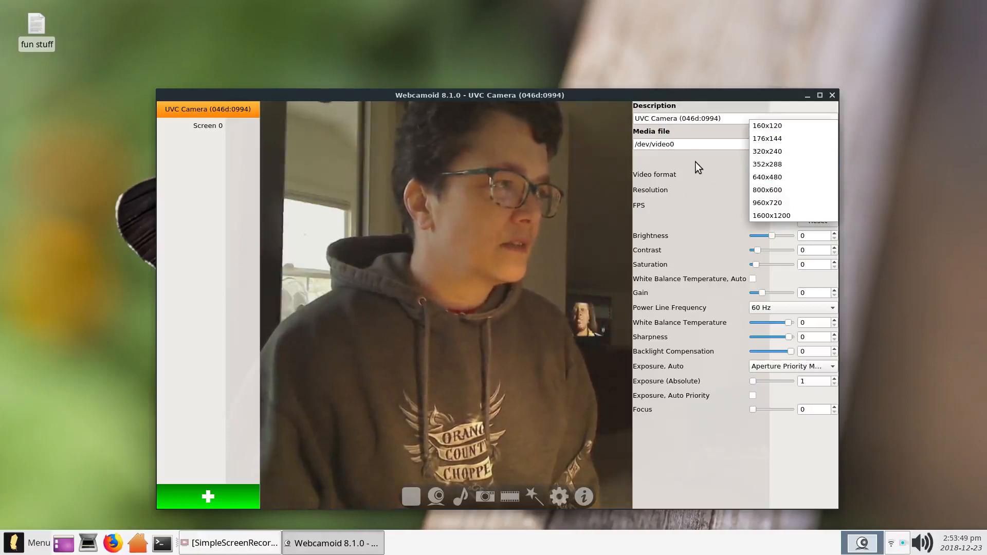
pyautogui.click(767, 190)
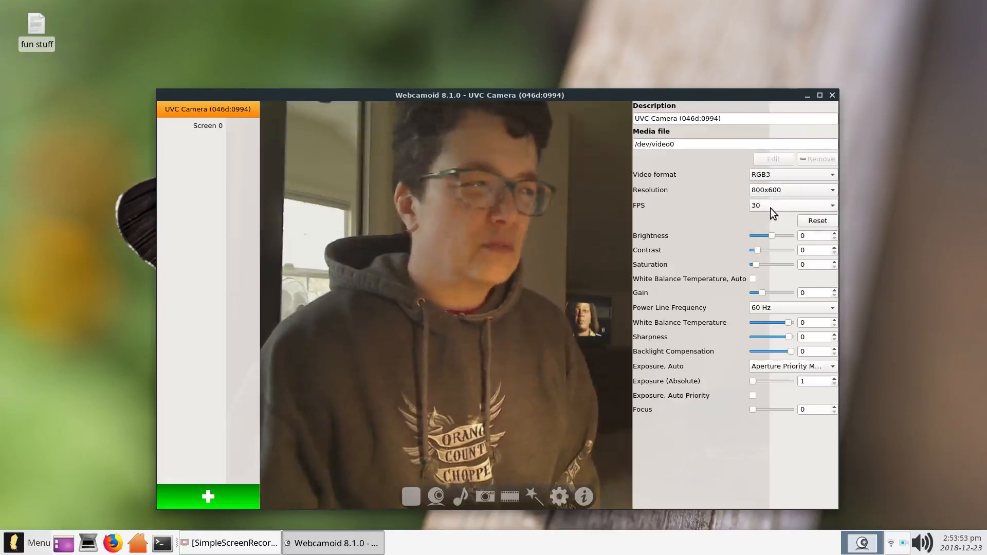
pyautogui.moveTo(696, 177)
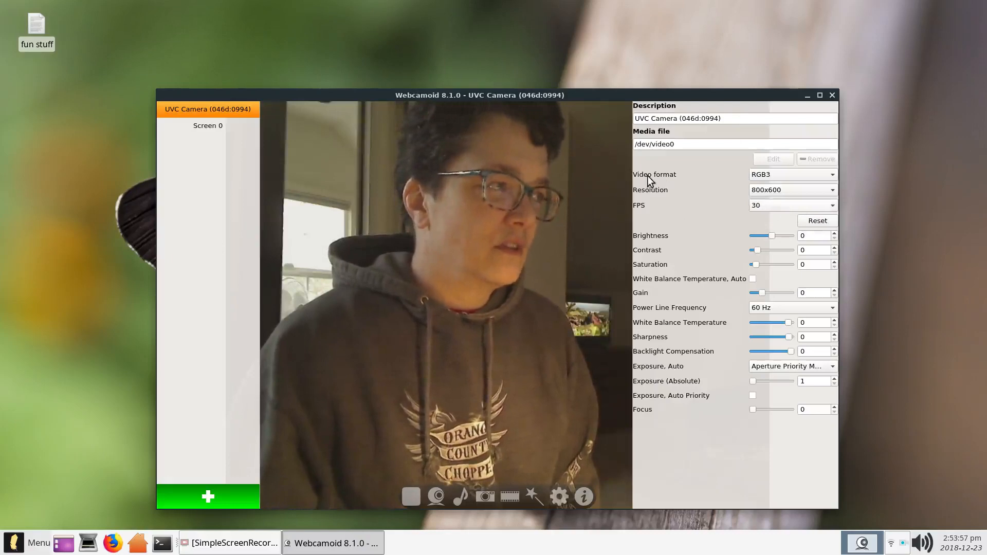
pyautogui.click(792, 174)
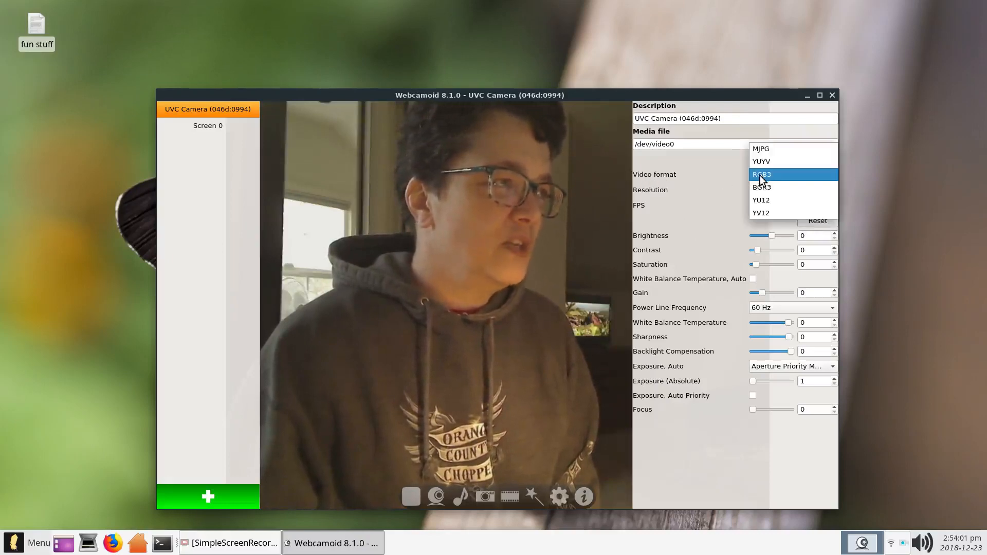
pyautogui.moveTo(782, 180)
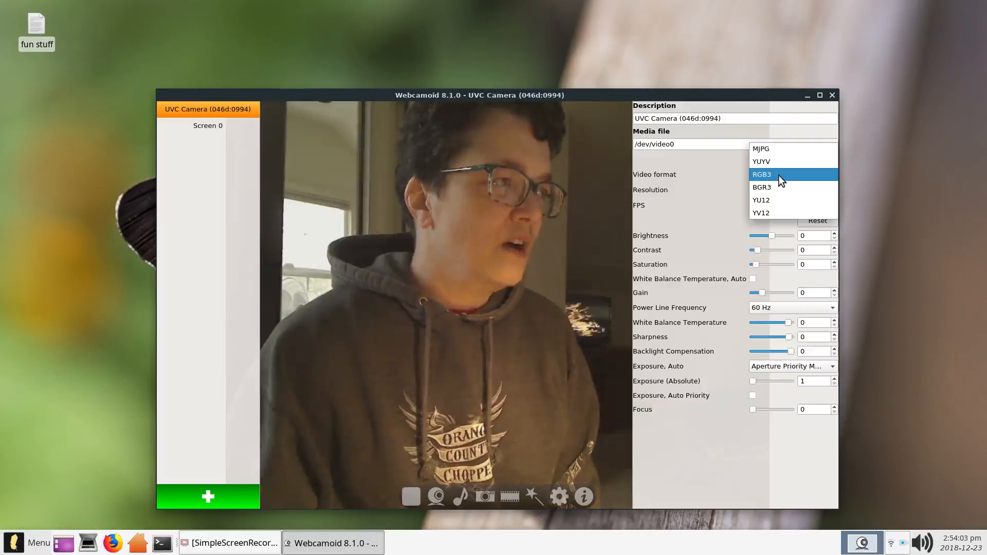
pyautogui.moveTo(673, 167)
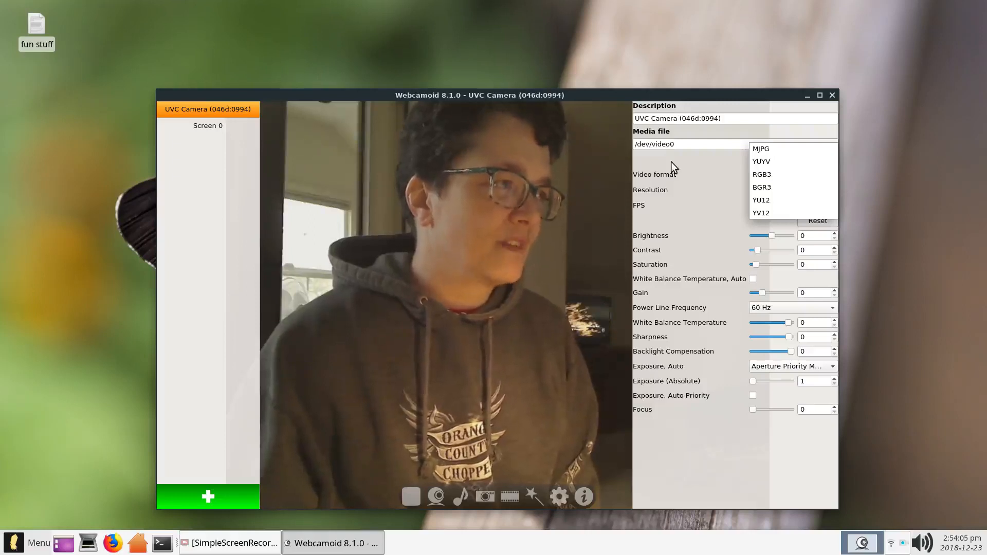
pyautogui.click(762, 174)
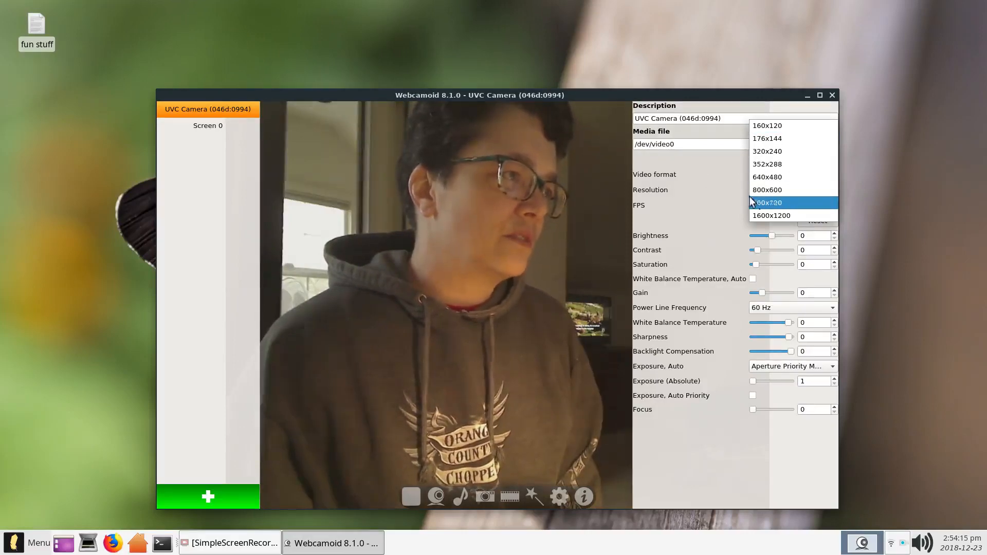
pyautogui.click(767, 189)
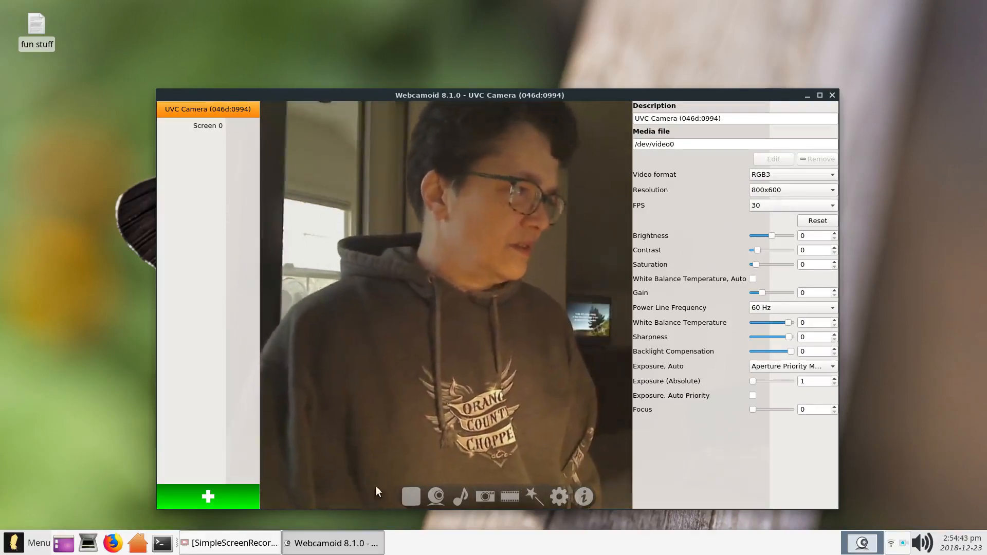
pyautogui.moveTo(435, 497)
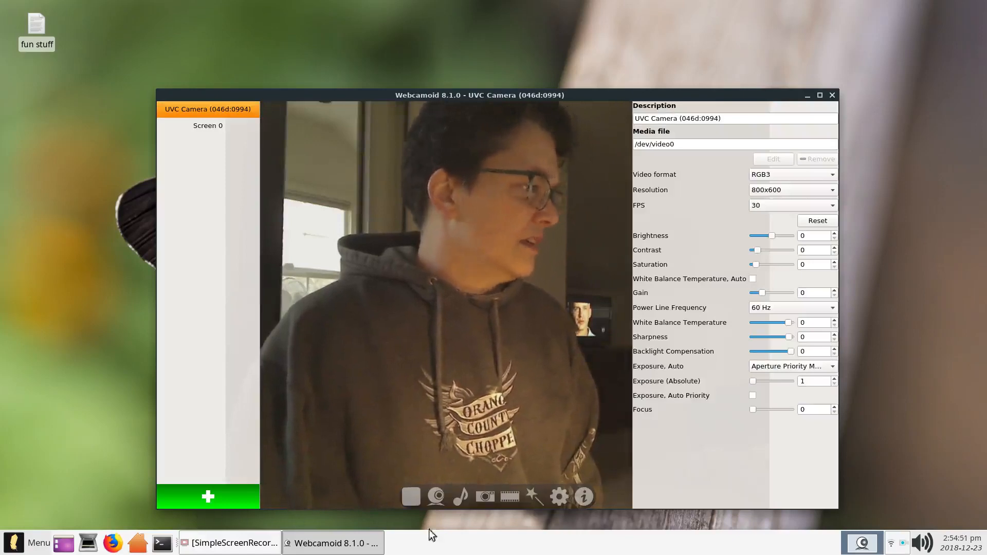
pyautogui.moveTo(534, 496)
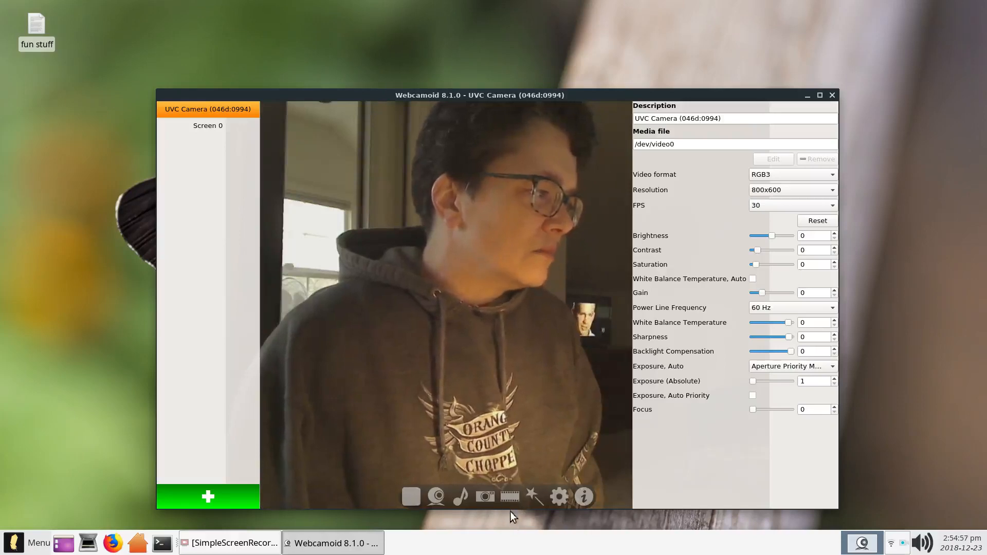
pyautogui.moveTo(510, 497)
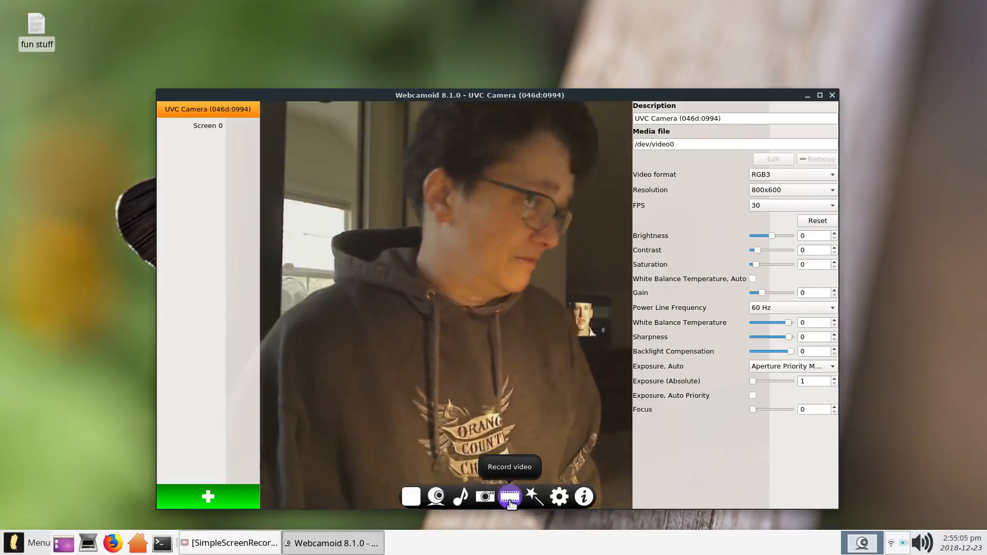
# - Open the video recording panel and browse output formats beside WebM VP8/Vorbis settings
pyautogui.click(510, 497)
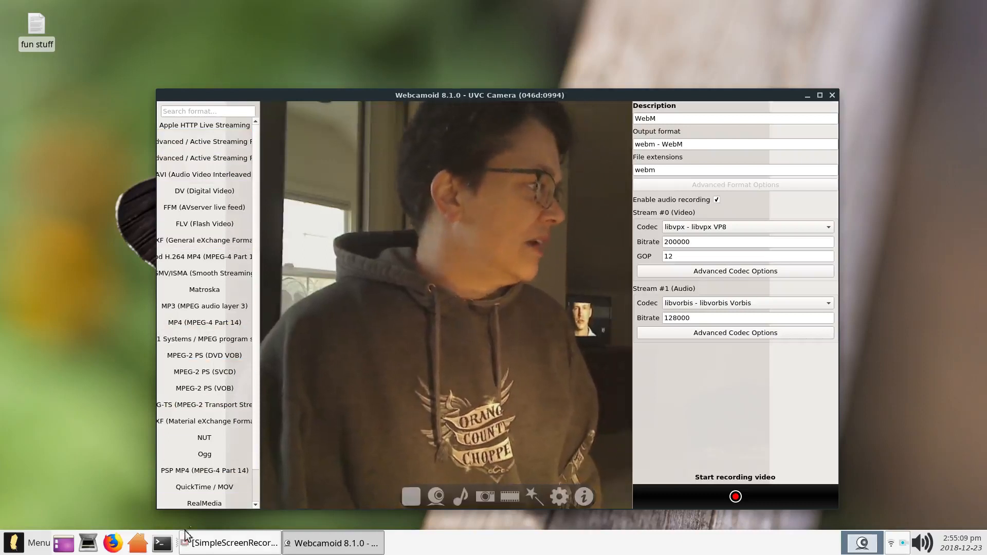
pyautogui.click(204, 289)
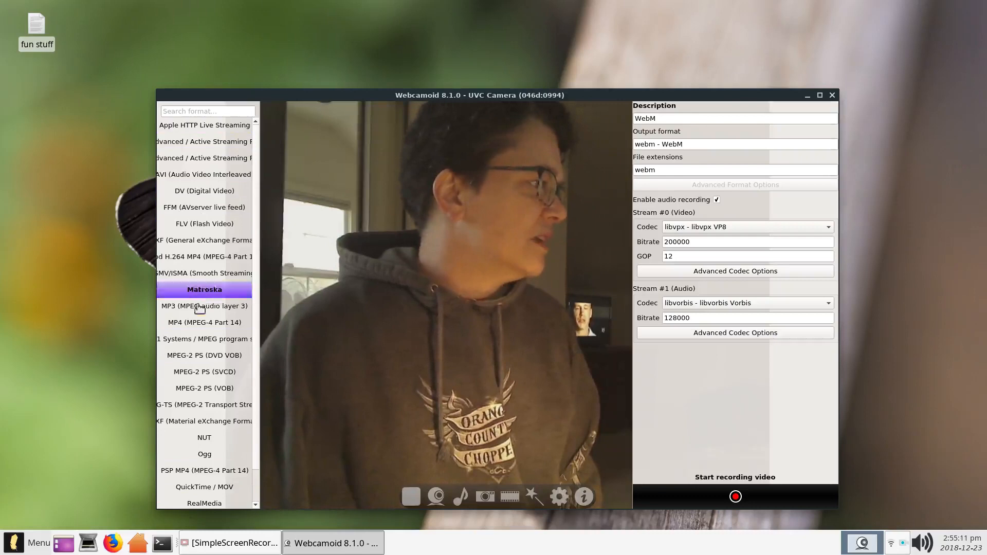
pyautogui.click(204, 256)
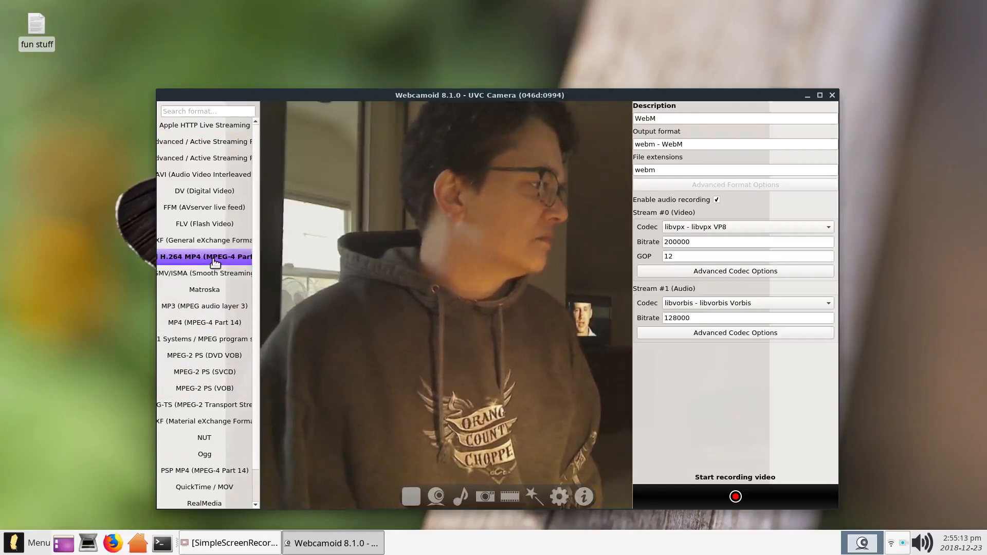
pyautogui.click(204, 191)
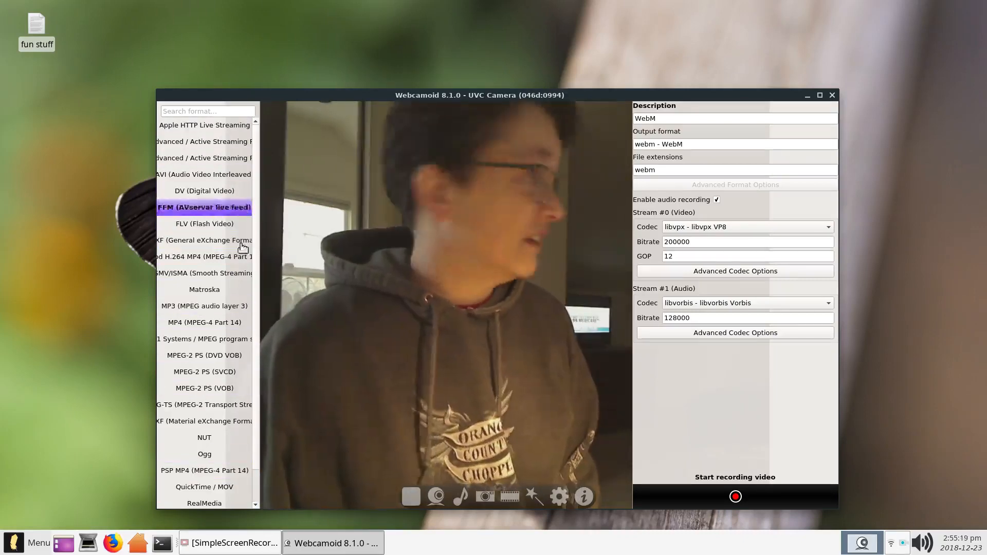
pyautogui.moveTo(440, 278)
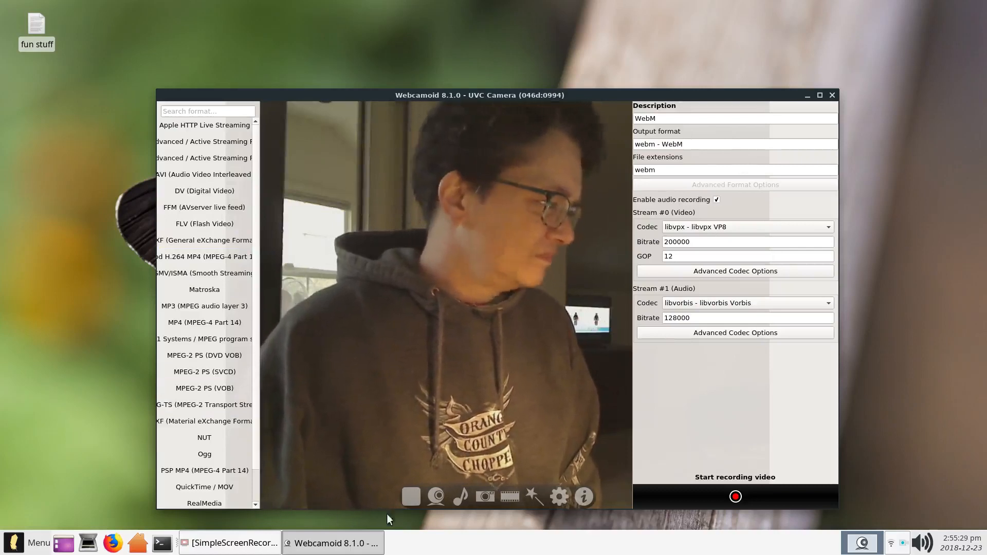
pyautogui.moveTo(485, 497)
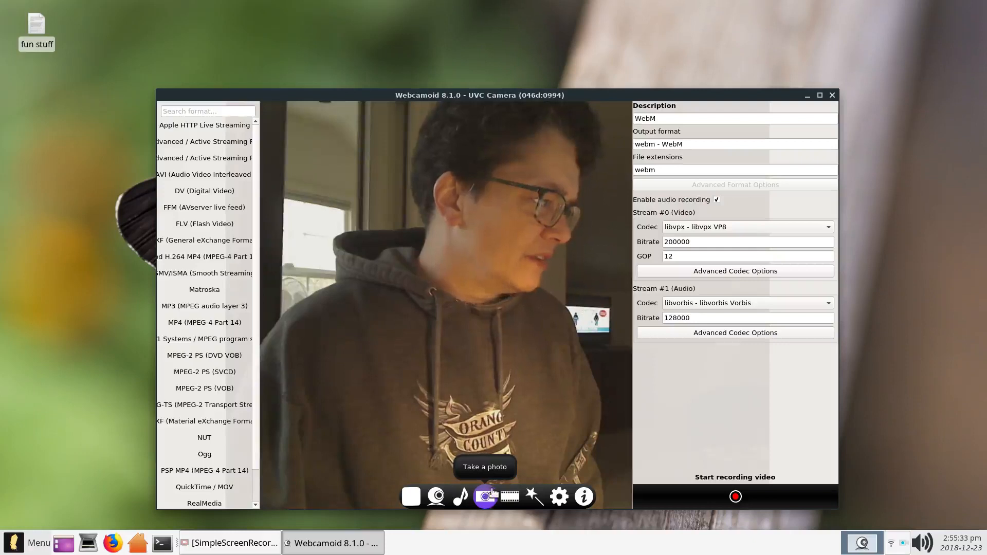
# - In photo capture options, turn off the flash and set the delay to 5 seconds
pyautogui.click(485, 497)
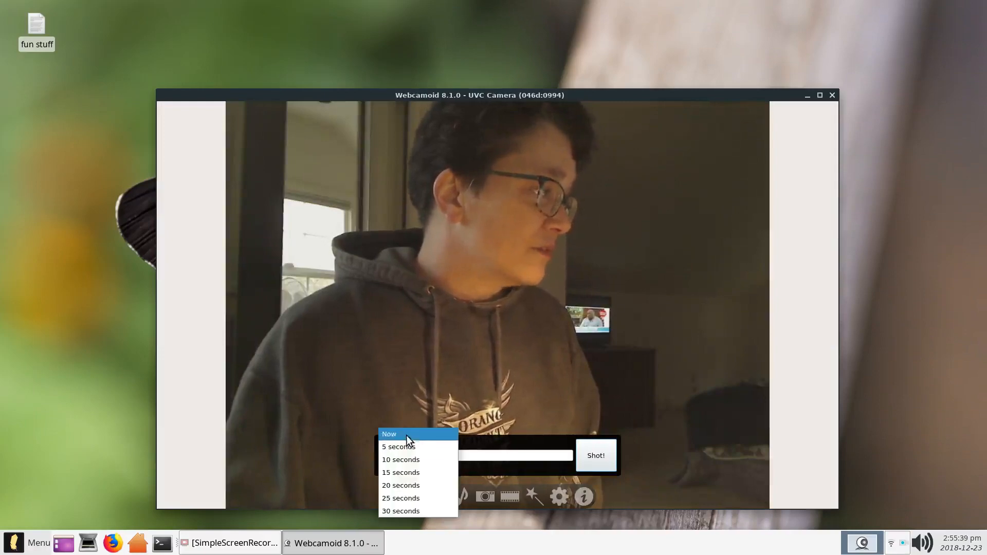
pyautogui.click(389, 434)
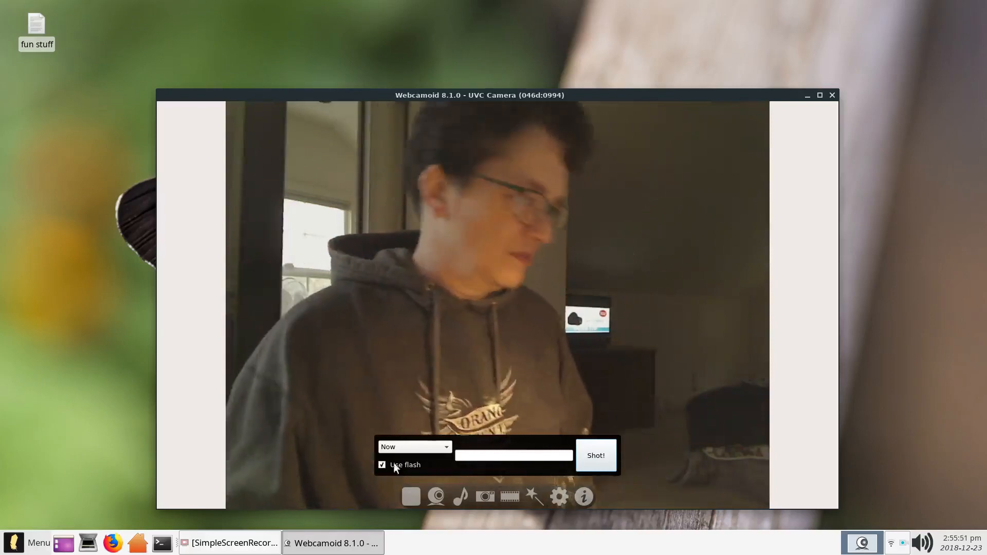
pyautogui.click(382, 465)
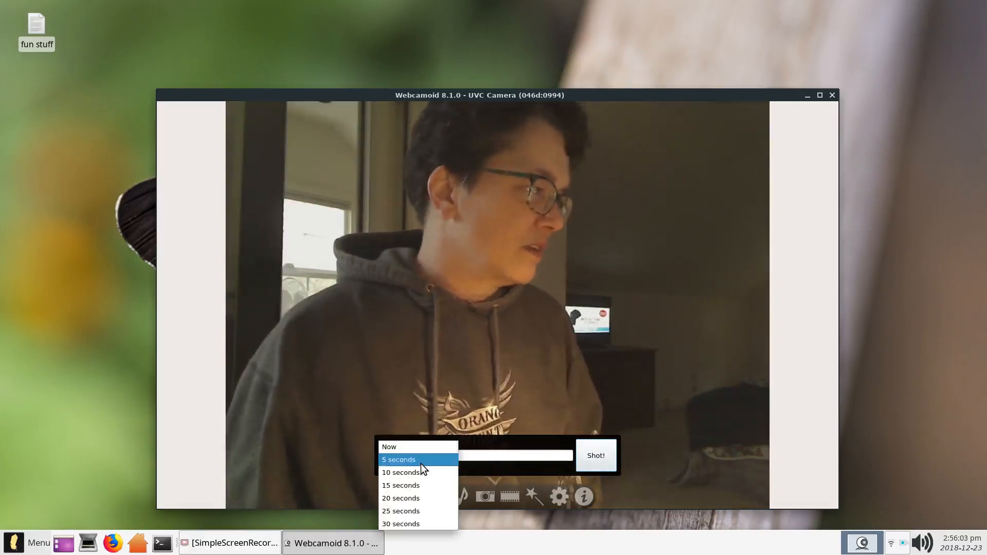
pyautogui.click(398, 459)
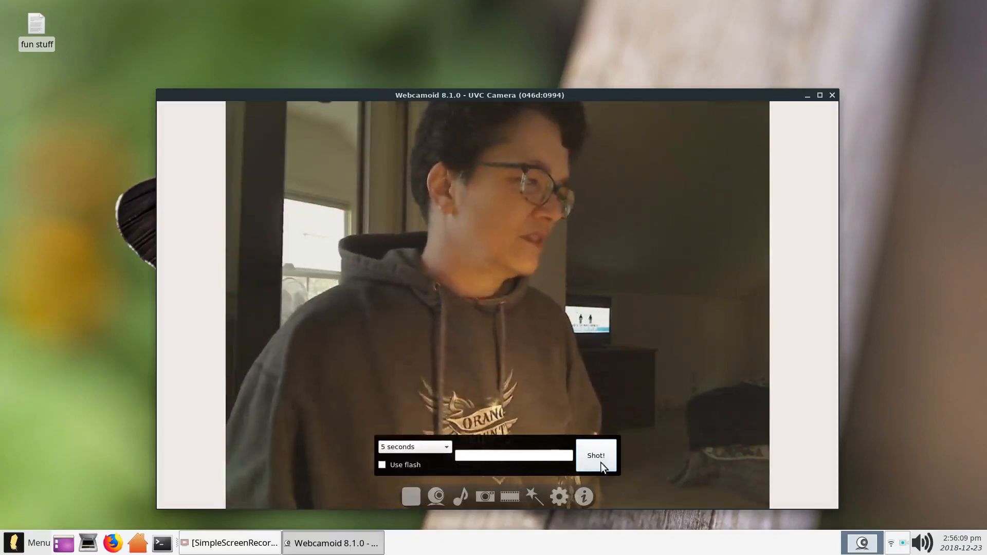
pyautogui.moveTo(287, 386)
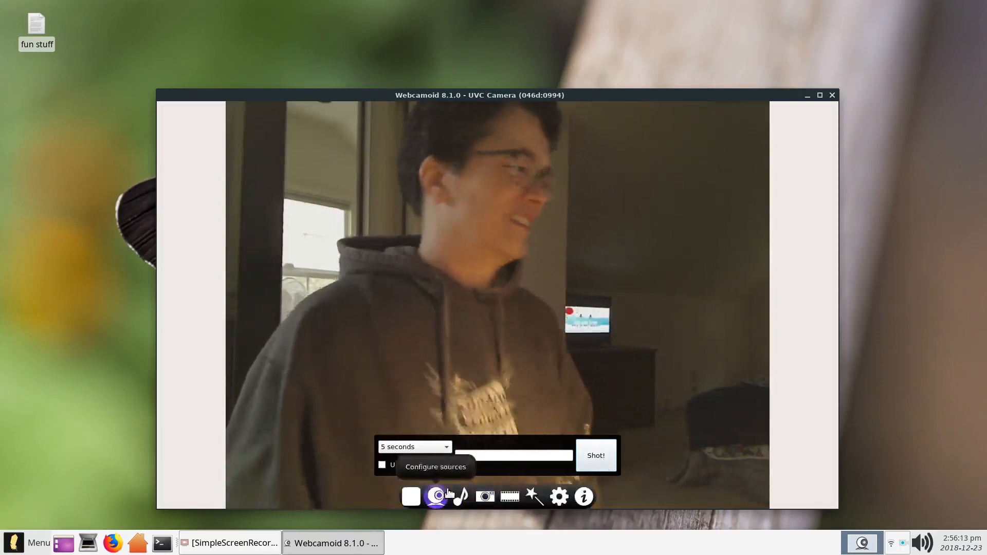
pyautogui.moveTo(614, 419)
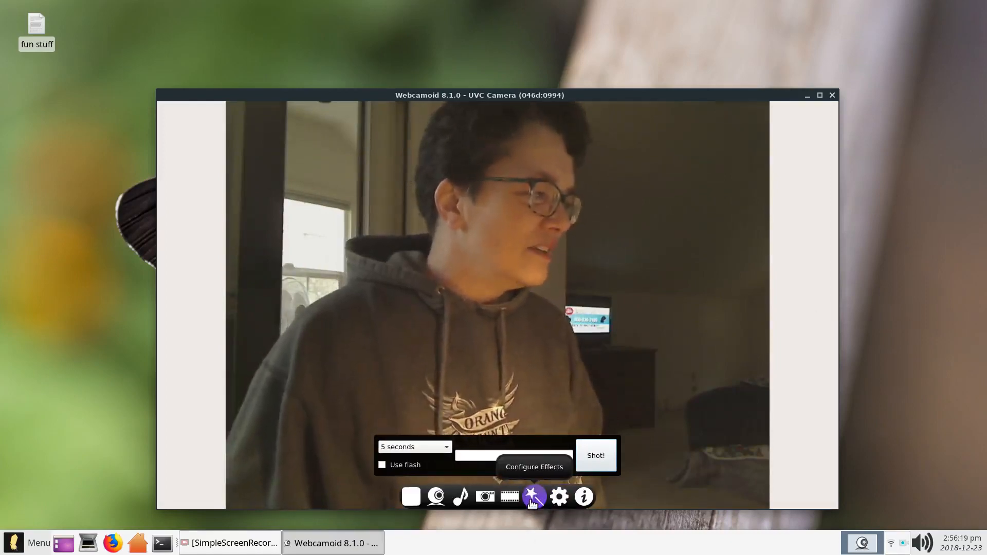
pyautogui.moveTo(544, 165)
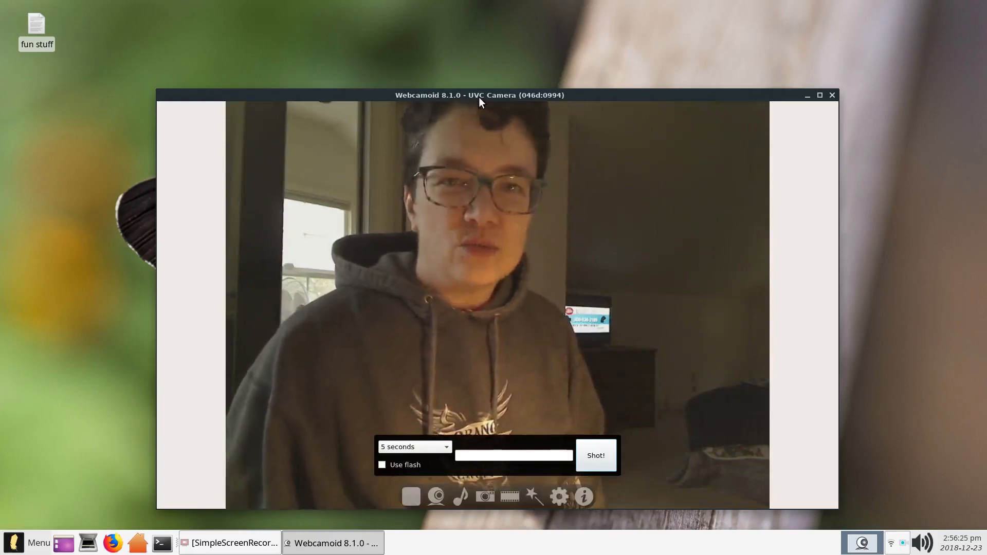
pyautogui.moveTo(559, 497)
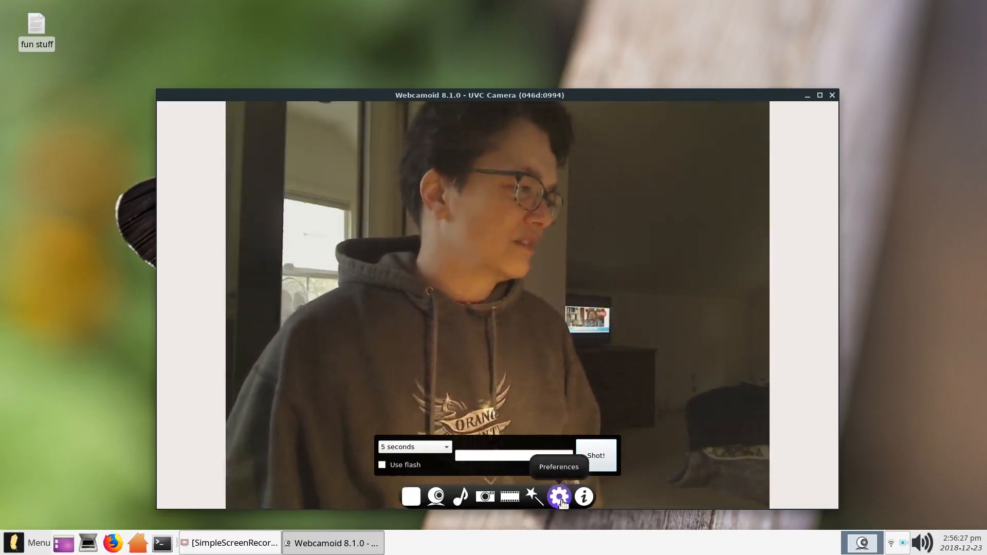
pyautogui.moveTo(533, 496)
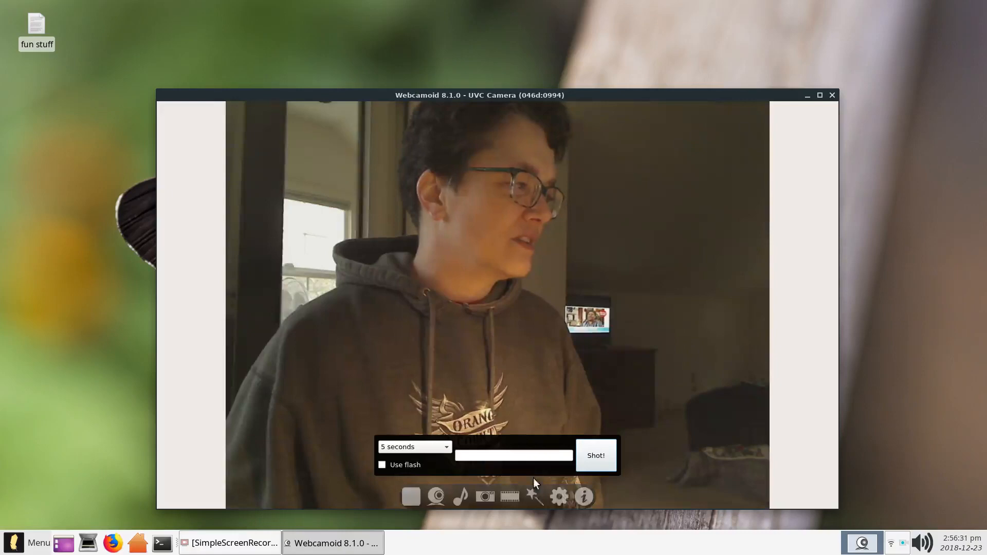
pyautogui.click(534, 497)
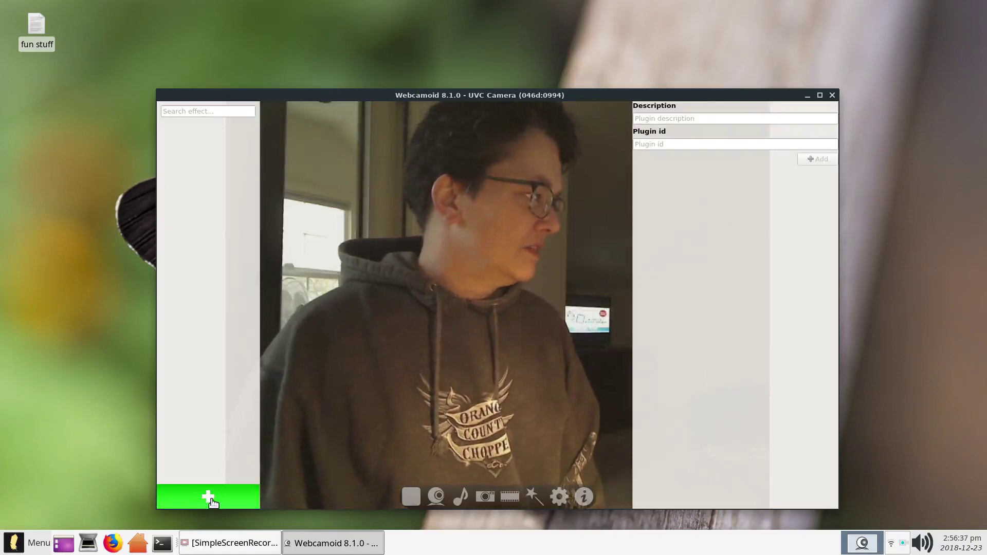
# - Open the list of available effects and scroll through its entries
pyautogui.click(207, 497)
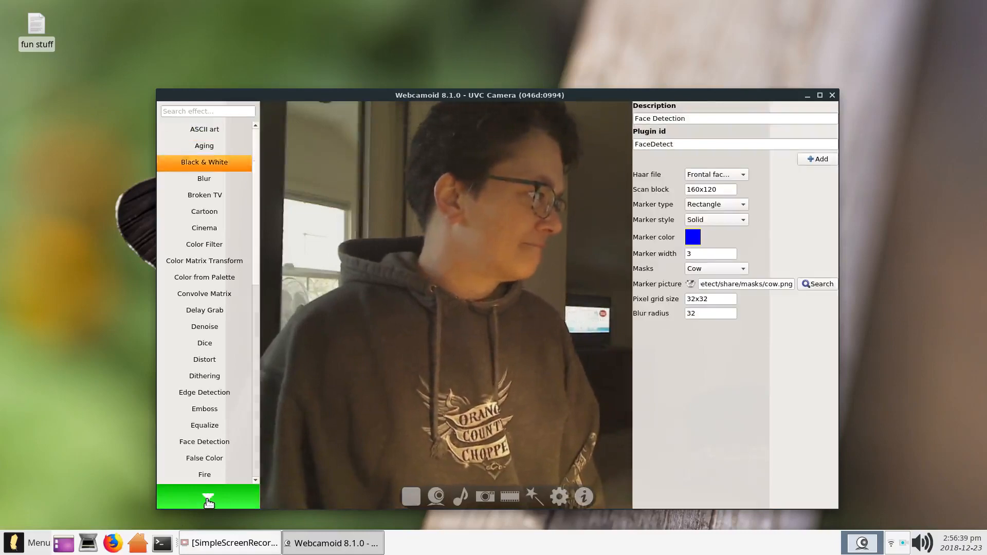
pyautogui.click(204, 441)
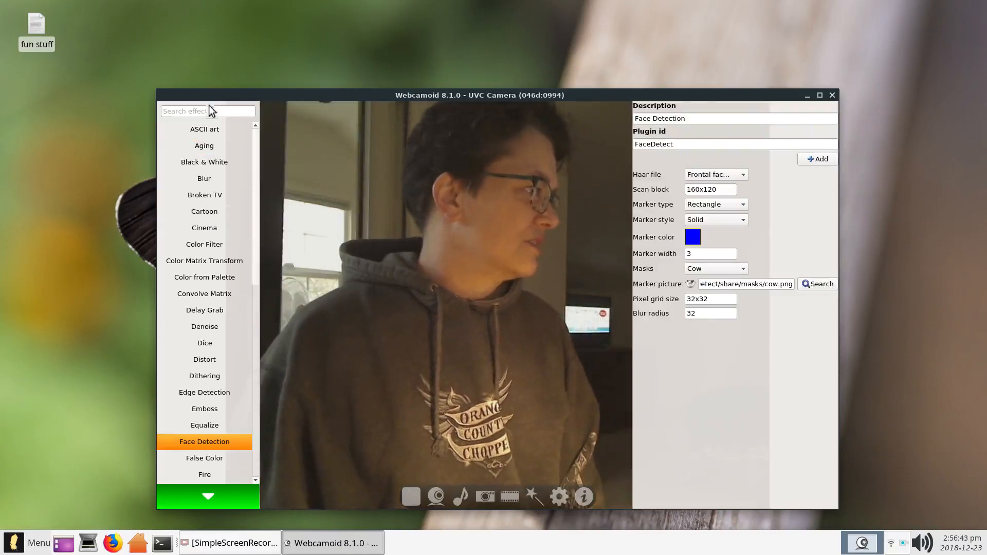
pyautogui.scroll(-3)
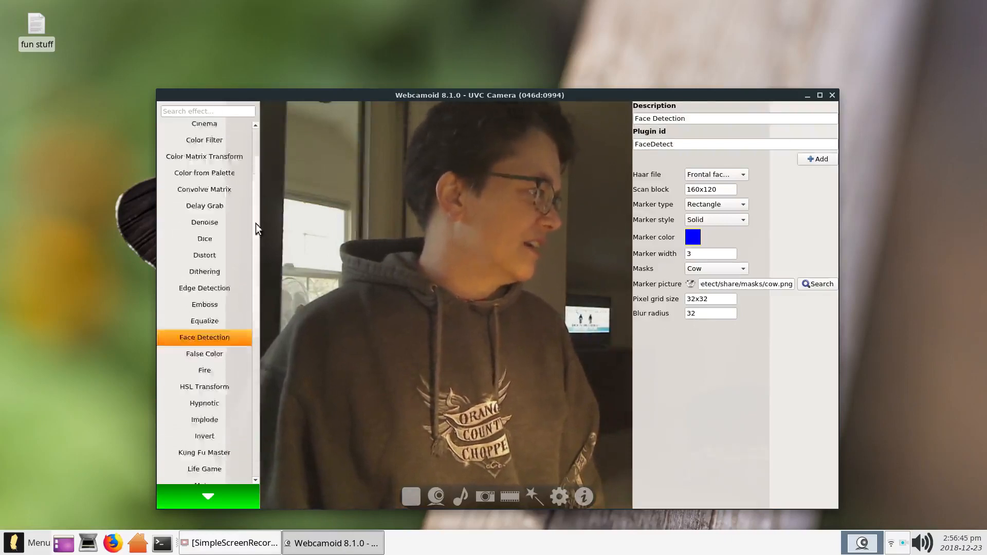
pyautogui.scroll(-3)
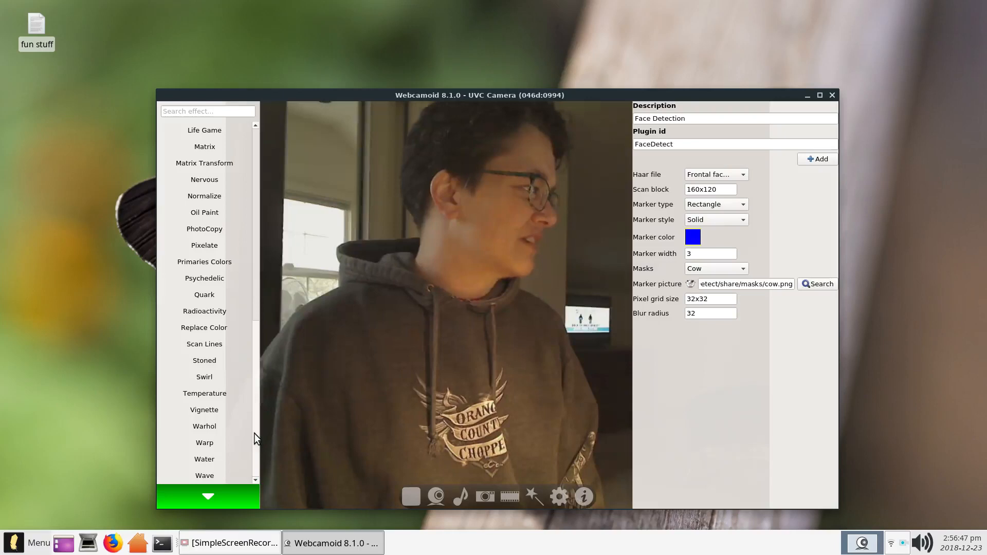
pyautogui.scroll(3)
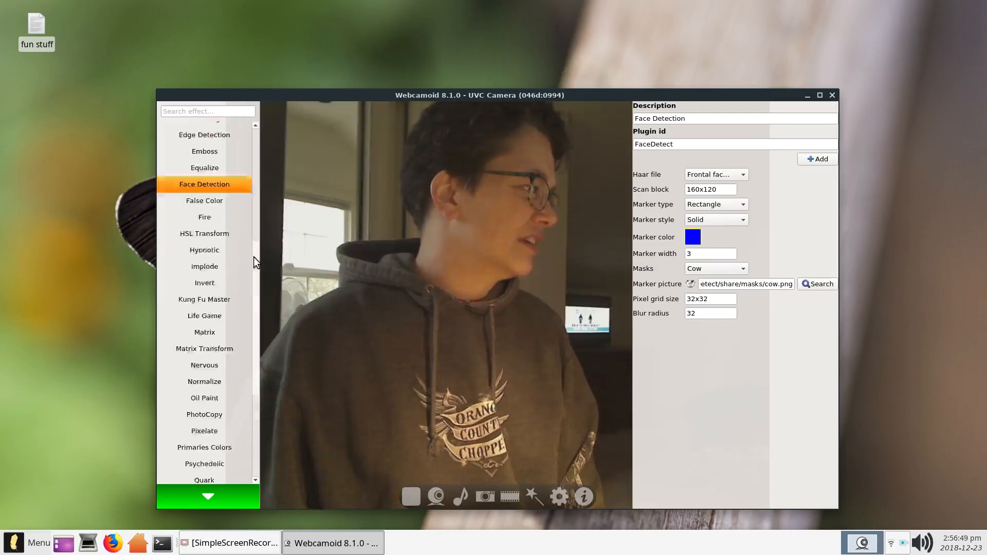
pyautogui.scroll(3)
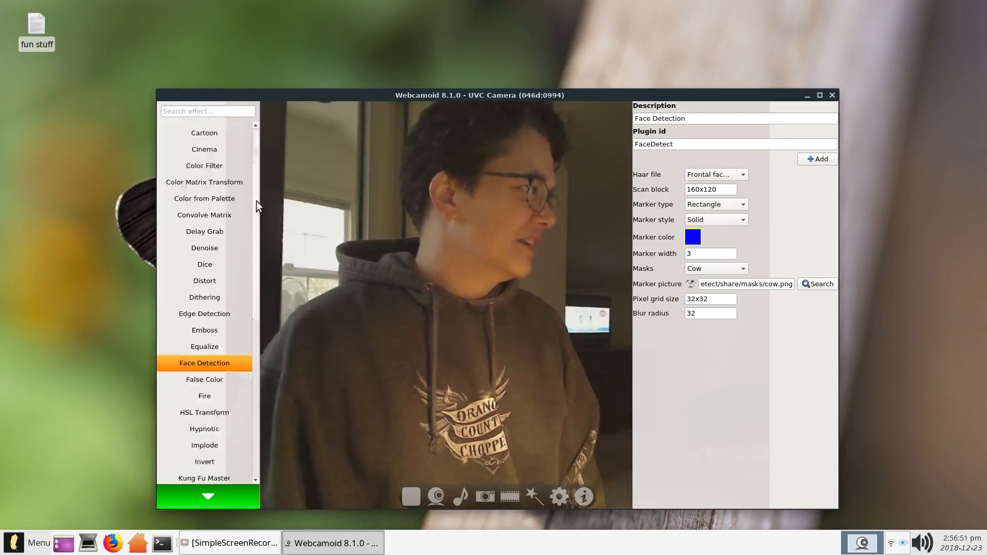
# - Scroll further through the effects list and select Normalize
pyautogui.scroll(-3)
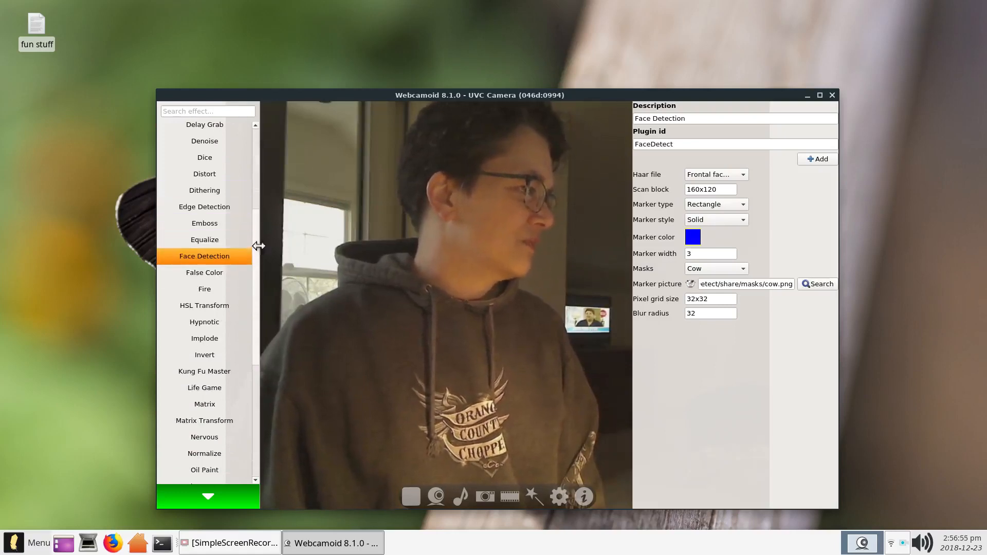
pyautogui.scroll(3)
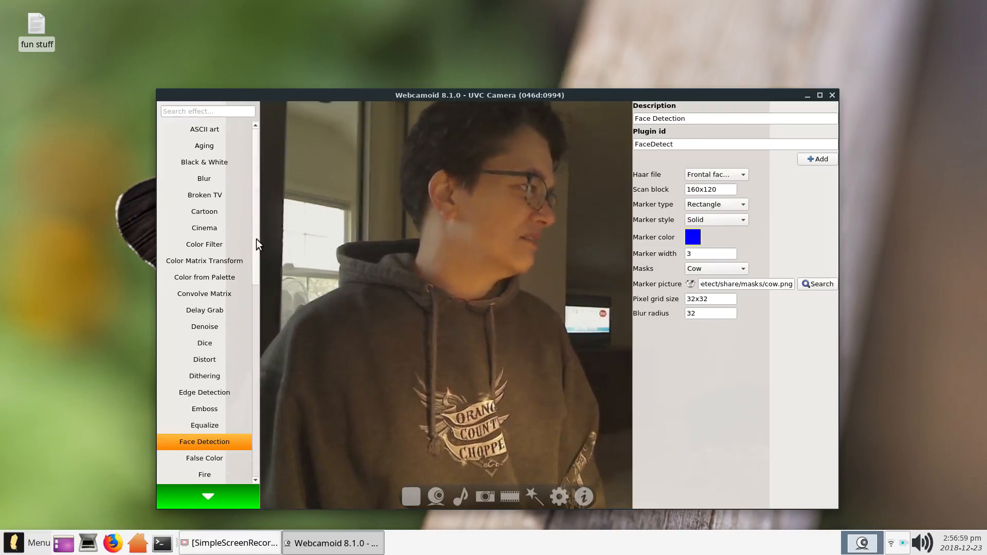
pyautogui.scroll(-3)
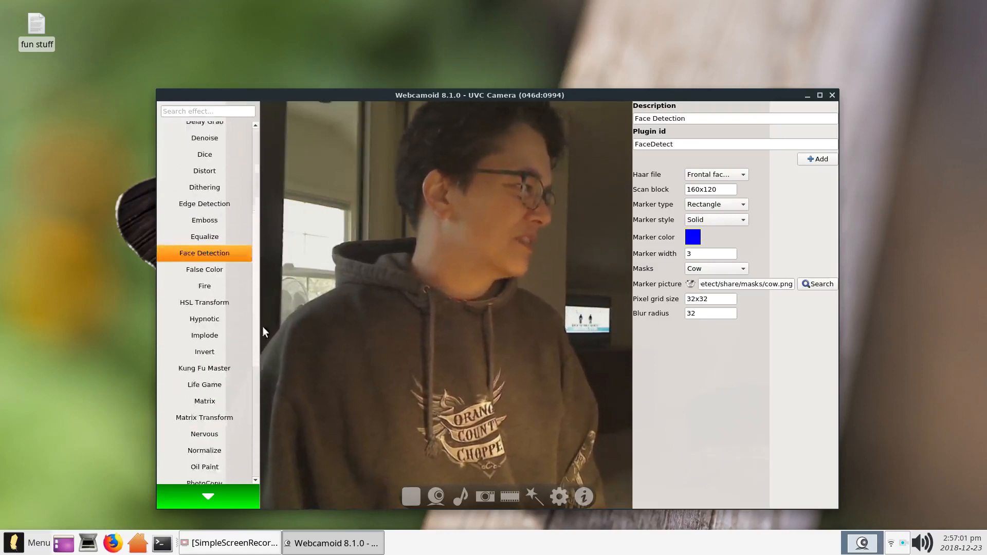
pyautogui.scroll(-3)
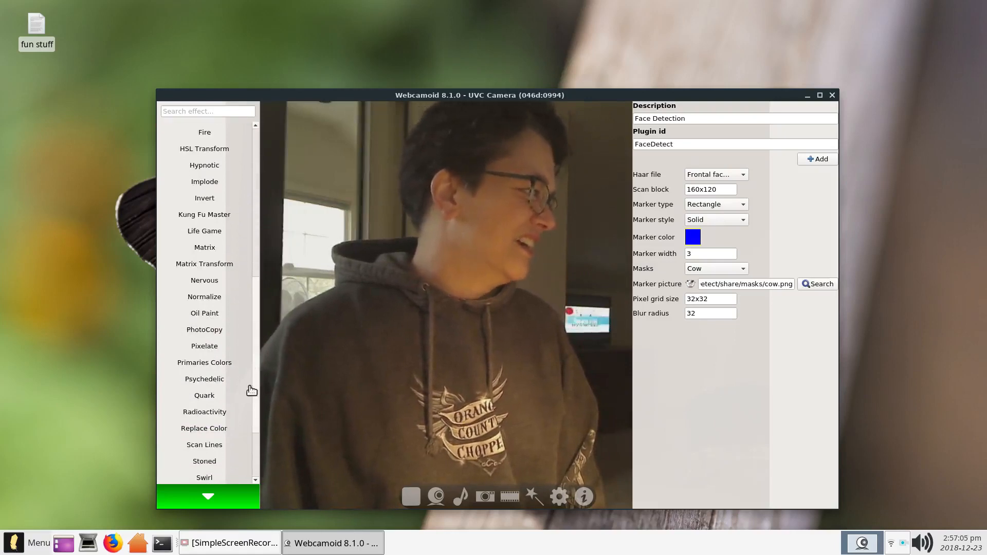
pyautogui.click(204, 313)
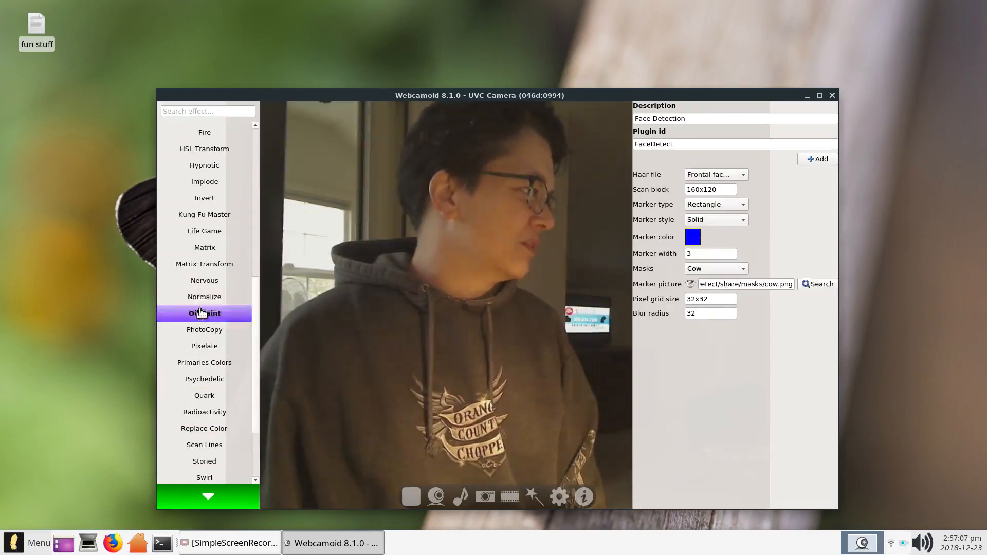
pyautogui.click(204, 297)
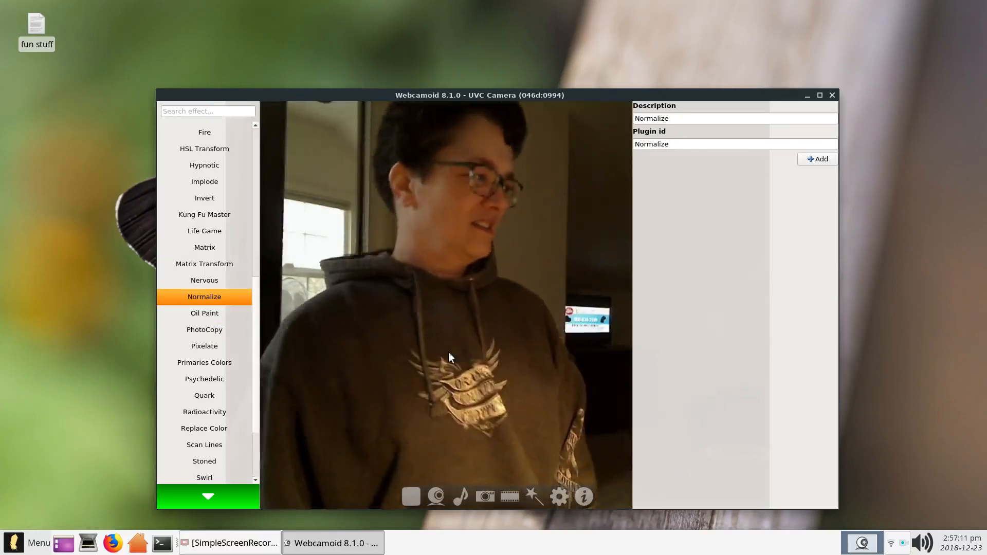
# - Add the Normalize effect to the camera, then preview the Dice effect
pyautogui.click(207, 497)
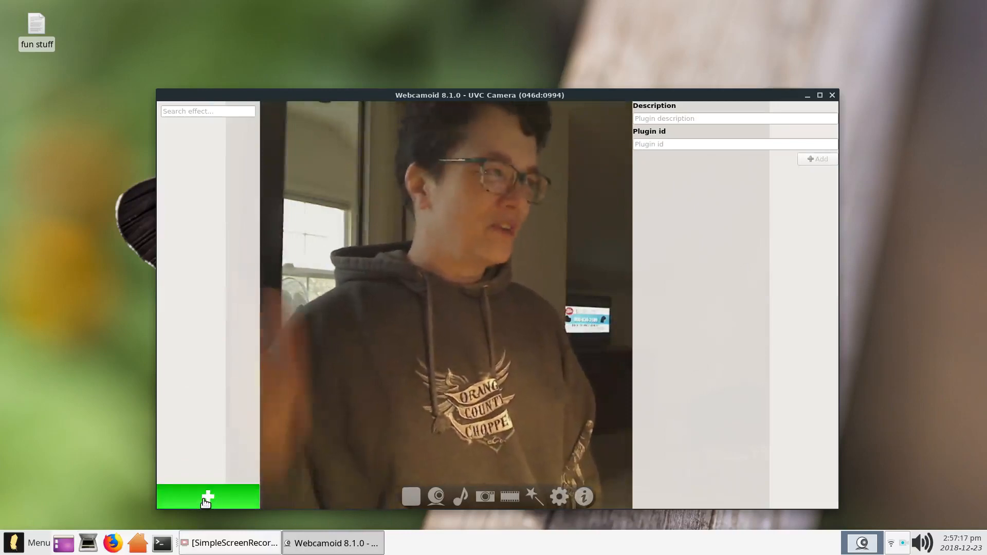
pyautogui.click(208, 497)
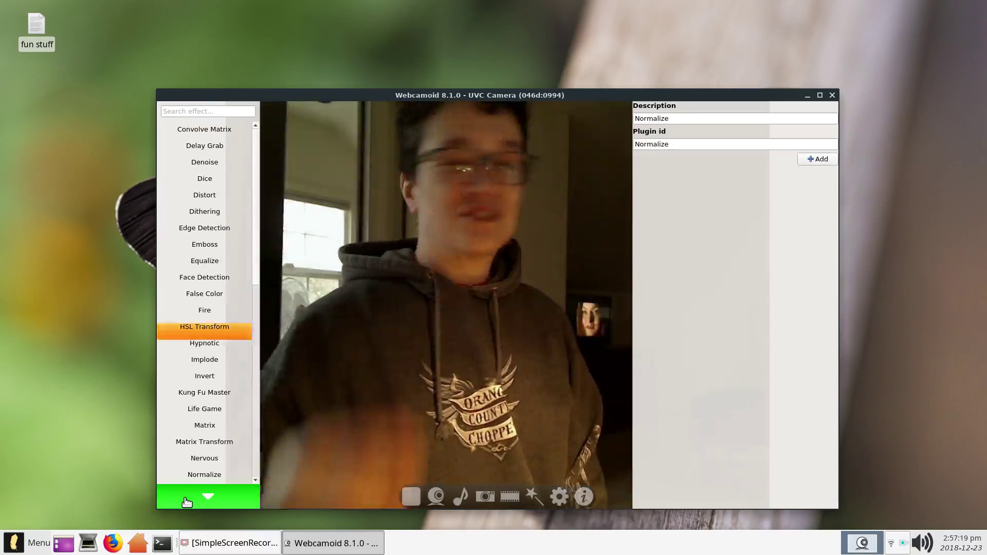
pyautogui.click(204, 474)
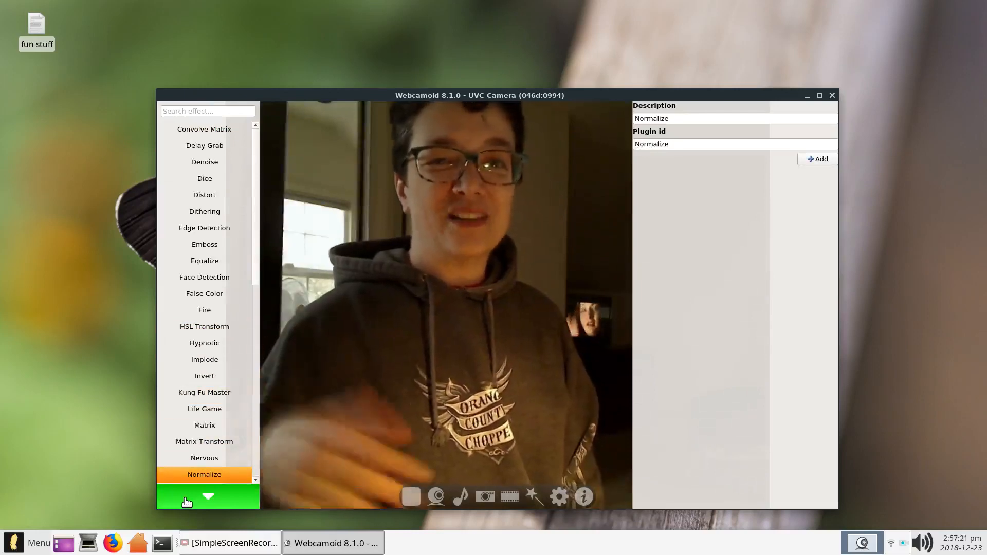
pyautogui.click(204, 425)
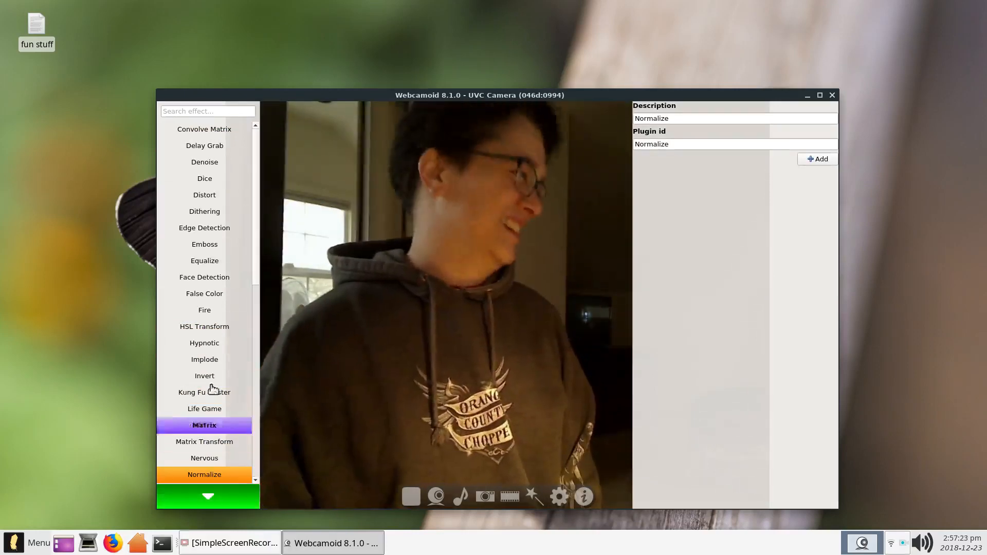
pyautogui.click(204, 179)
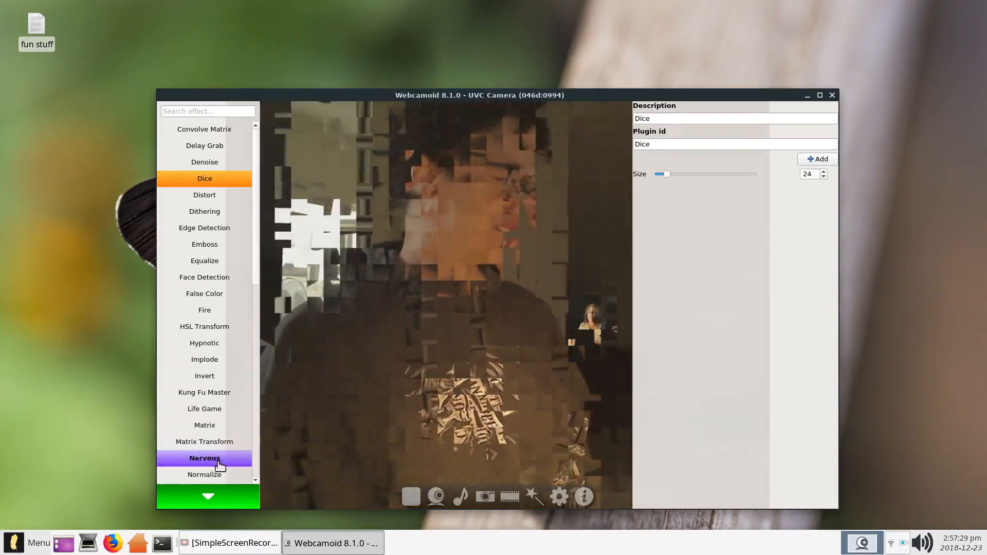
# - Preview Normalize, Dice, Delay Grab, and finally Convolve Matrix on the camera image
pyautogui.click(204, 475)
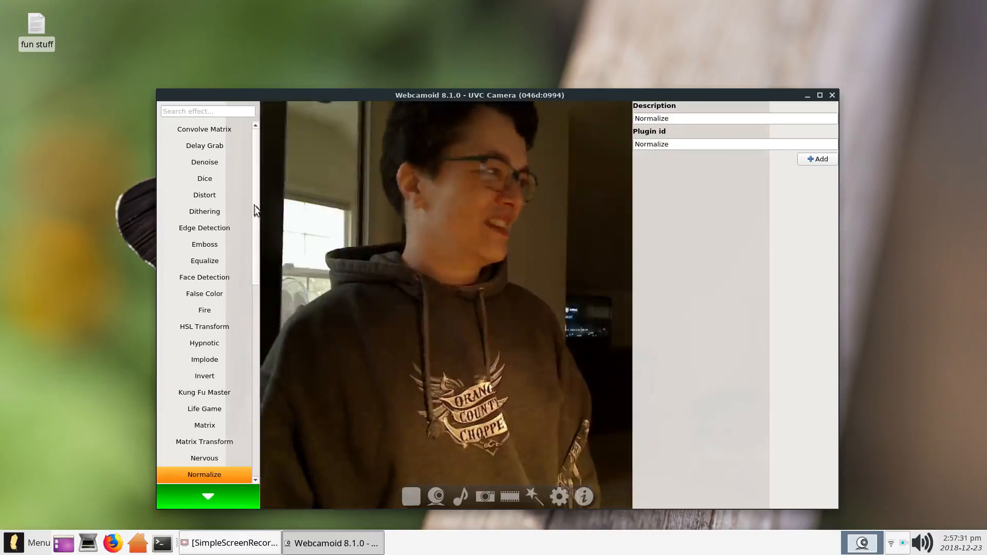
pyautogui.click(204, 178)
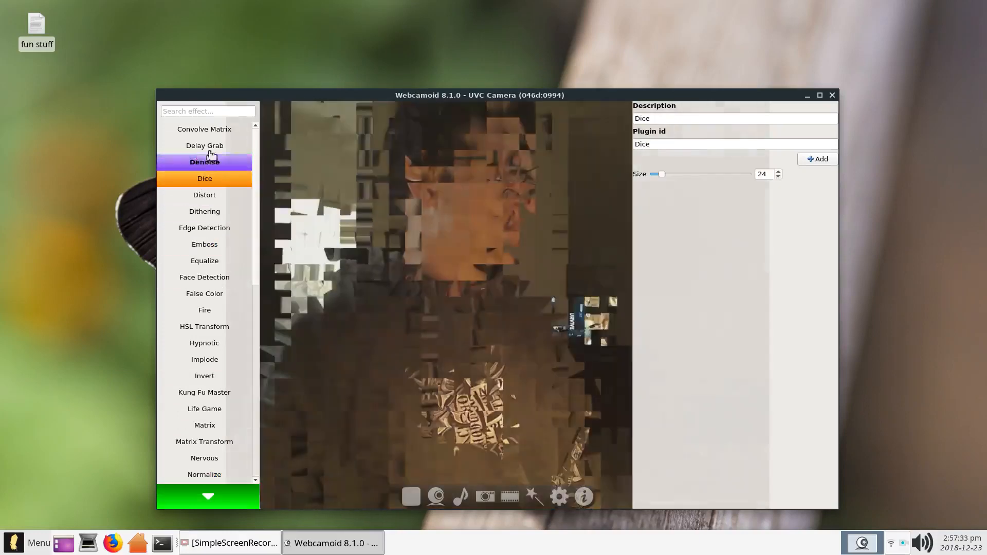
pyautogui.click(204, 145)
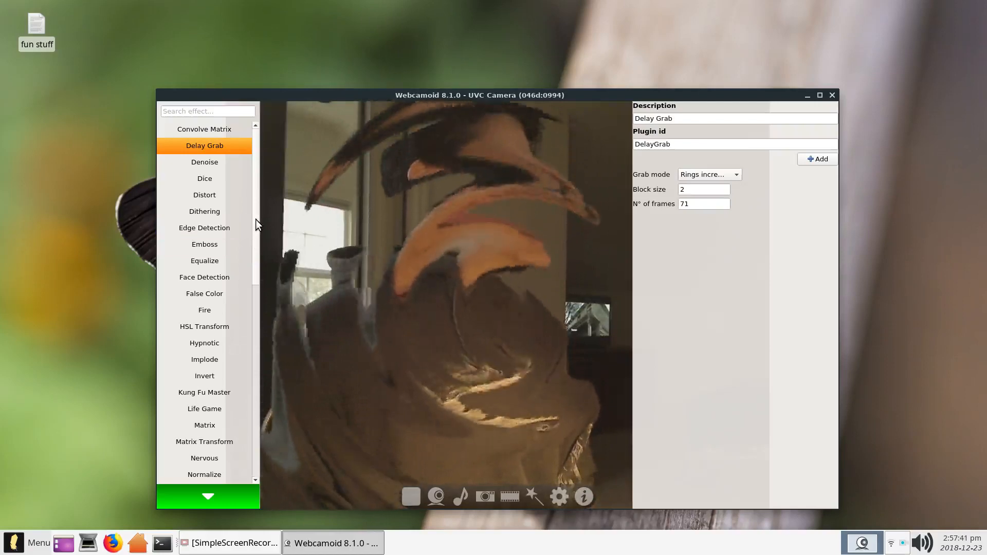
pyautogui.click(204, 129)
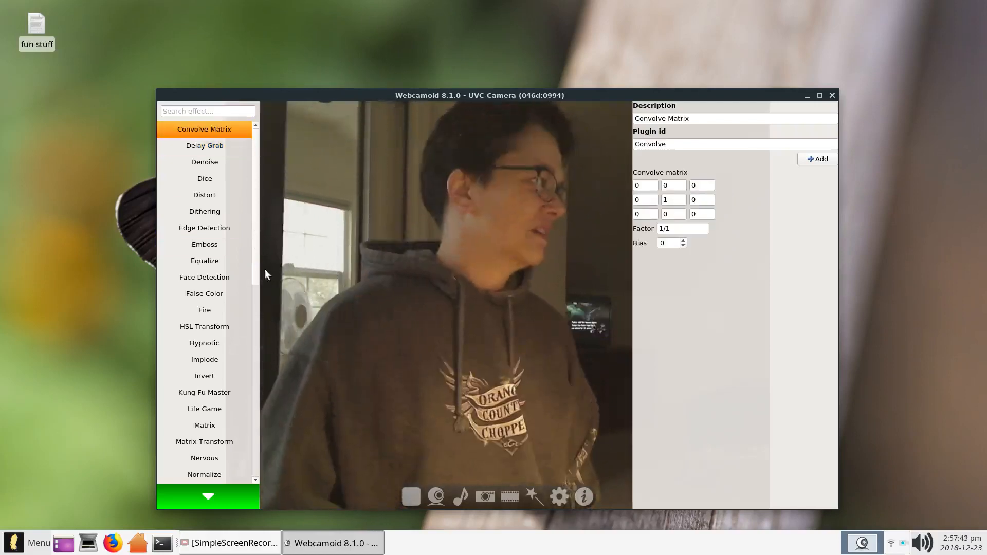
# - Reapply Convolve Matrix, then scroll down the effects list and preview Matrix
pyautogui.click(204, 129)
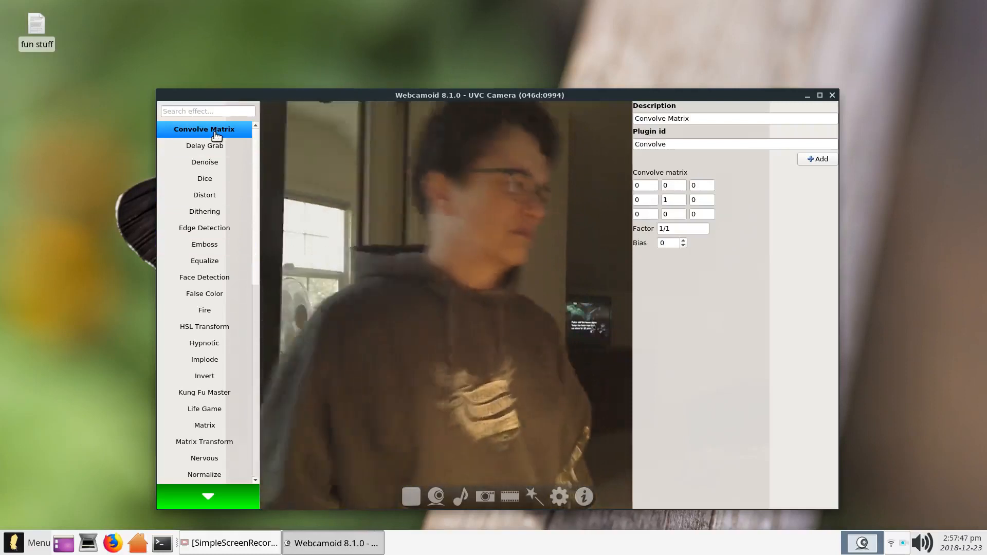
pyautogui.click(204, 194)
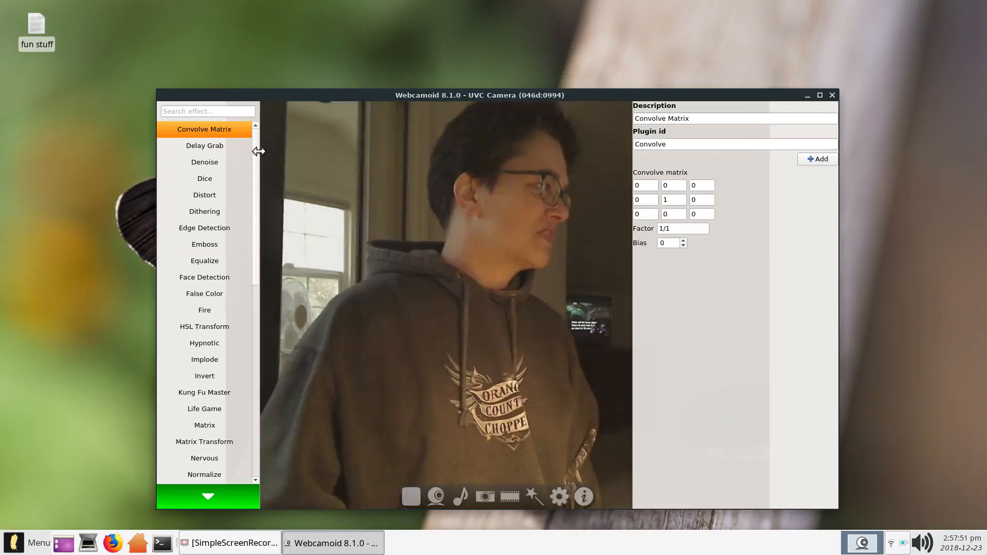
pyautogui.scroll(-3)
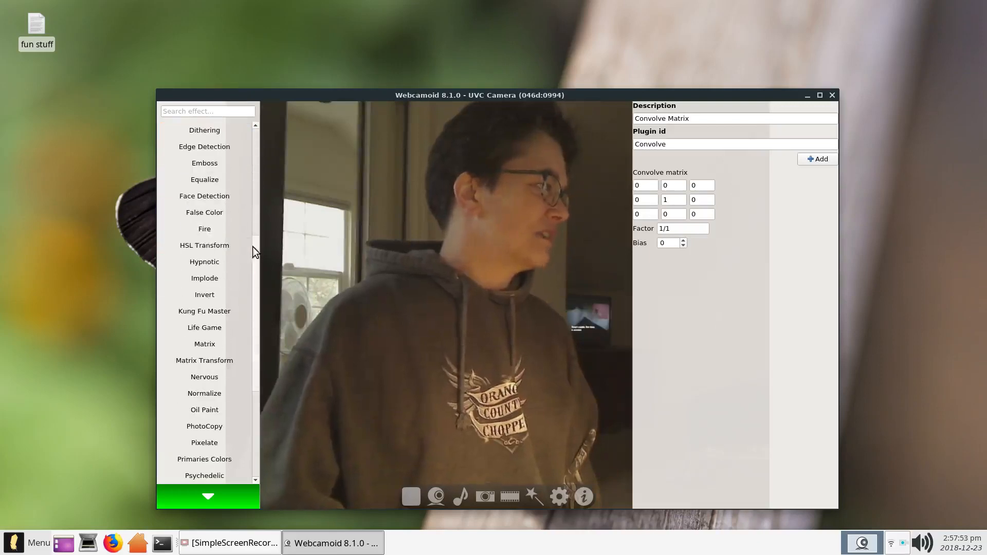
pyautogui.click(204, 344)
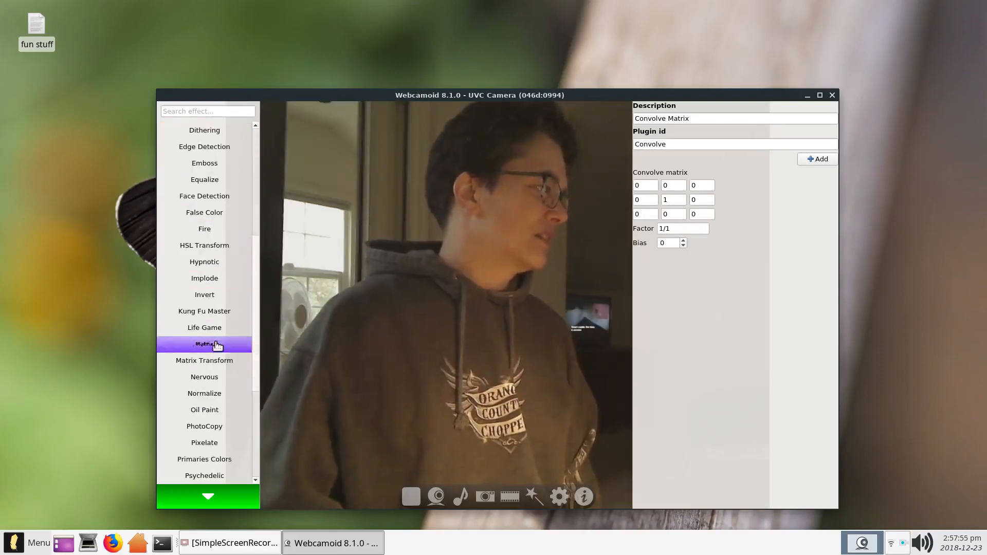
pyautogui.click(204, 376)
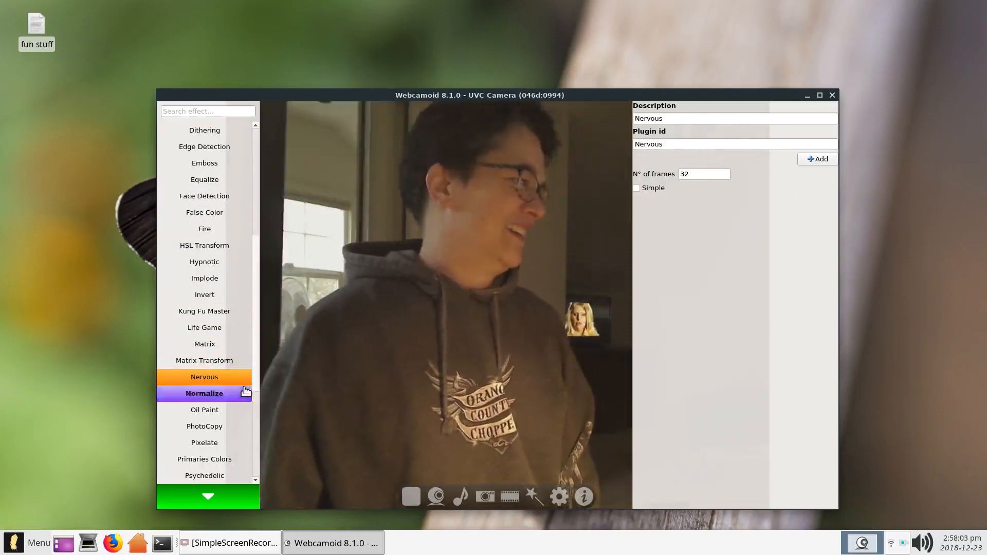
# - Scroll back up, switch to Normalize, and show the list of applied effects
pyautogui.scroll(3)
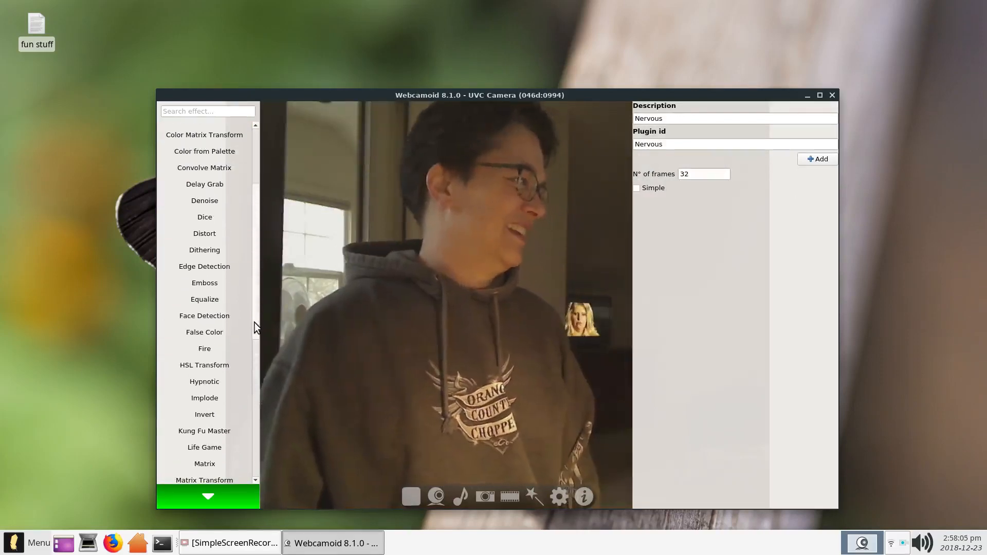
pyautogui.scroll(3)
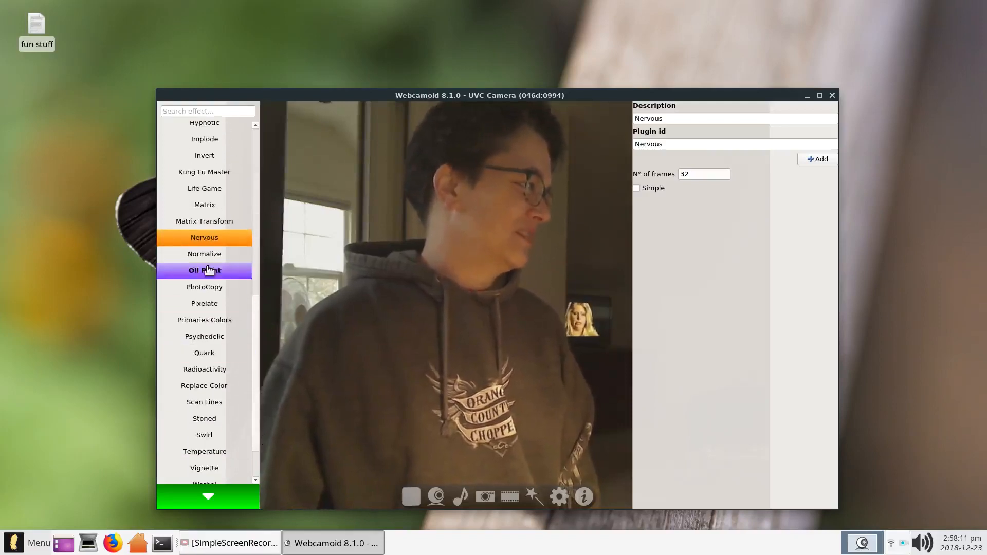
pyautogui.click(204, 254)
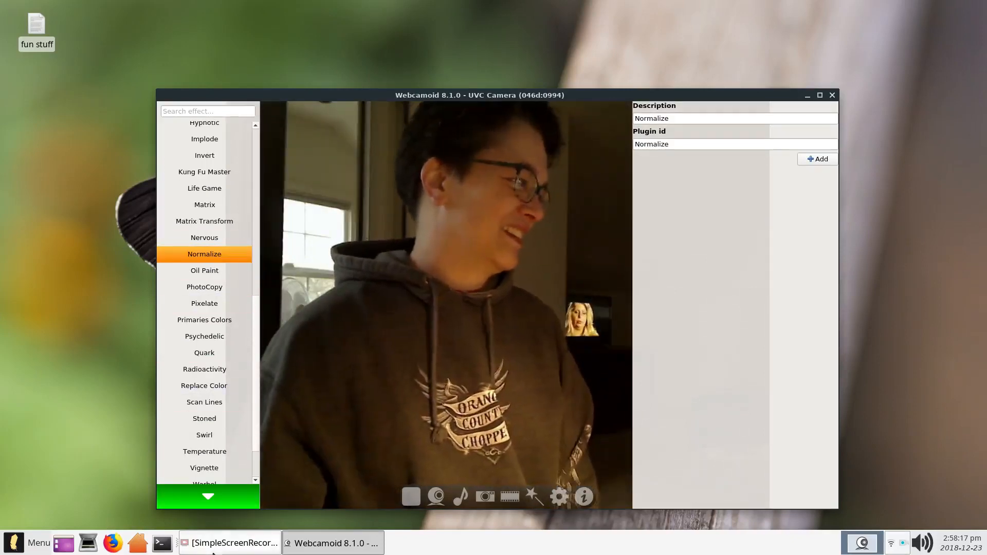
pyautogui.click(533, 497)
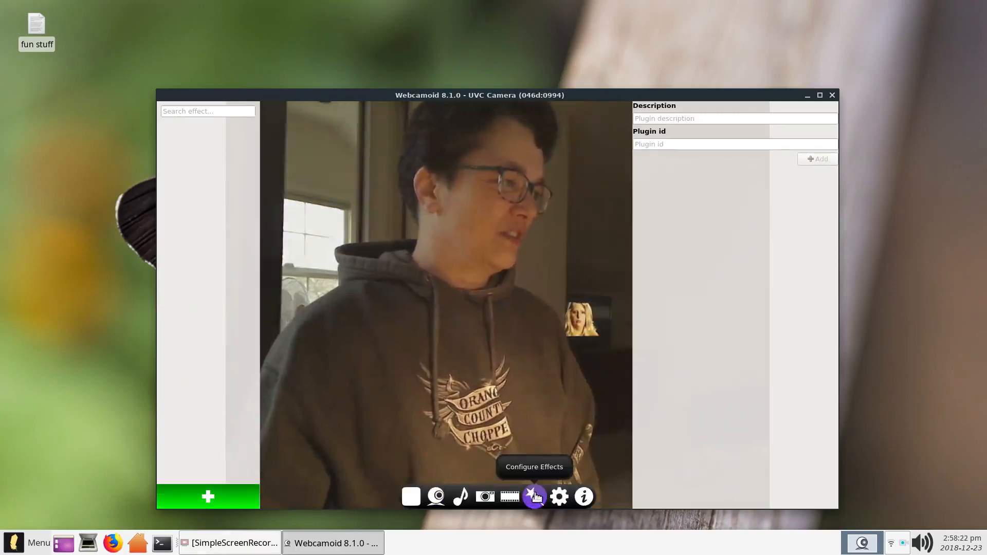
# - Hide the effects side panels with the Configure Effects wand
pyautogui.click(534, 497)
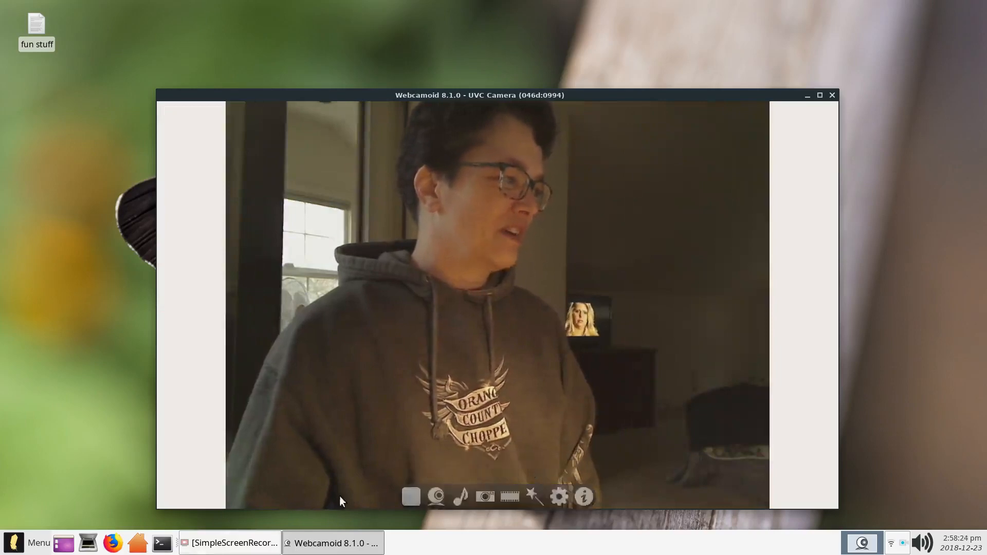
pyautogui.moveTo(437, 496)
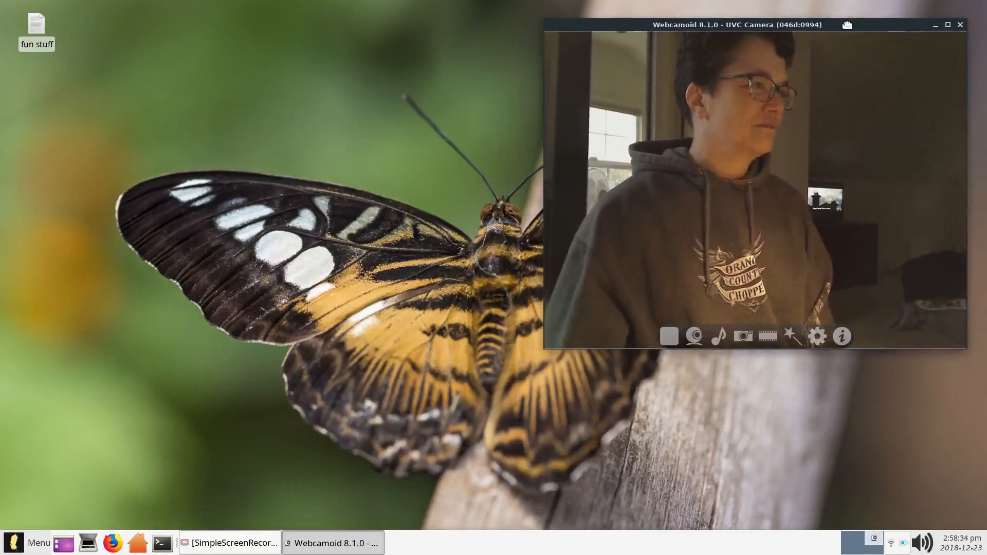
pyautogui.moveTo(433, 188)
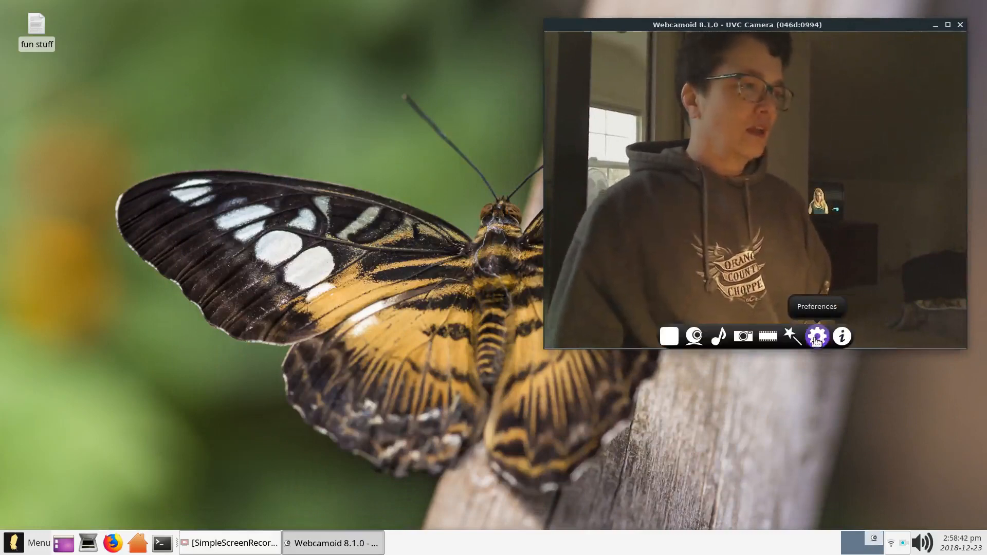
pyautogui.click(817, 336)
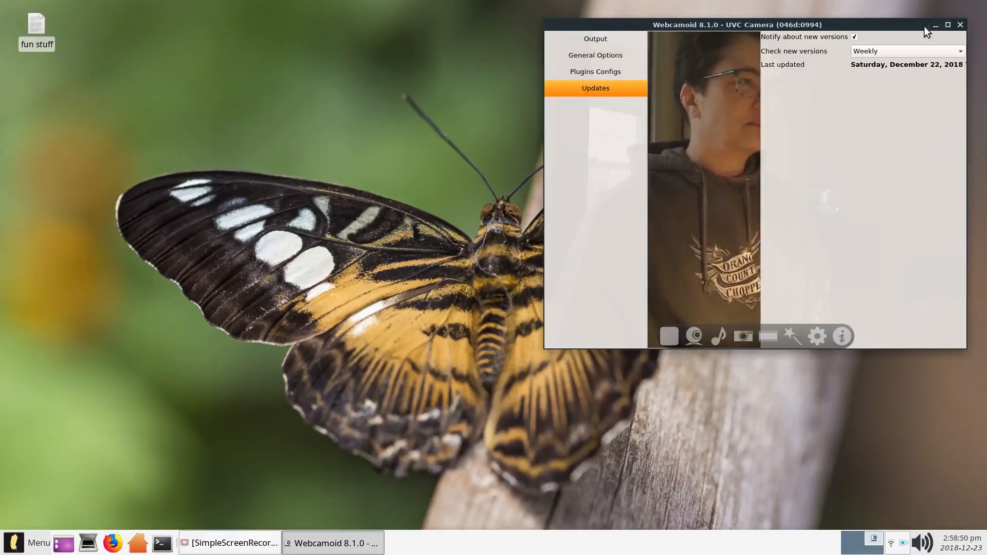
pyautogui.moveTo(767, 336)
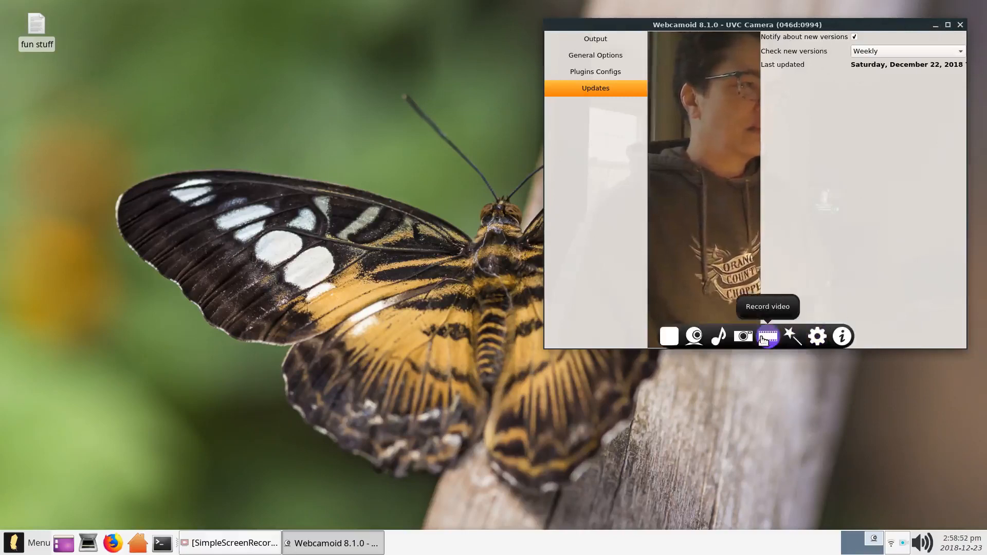
pyautogui.click(816, 336)
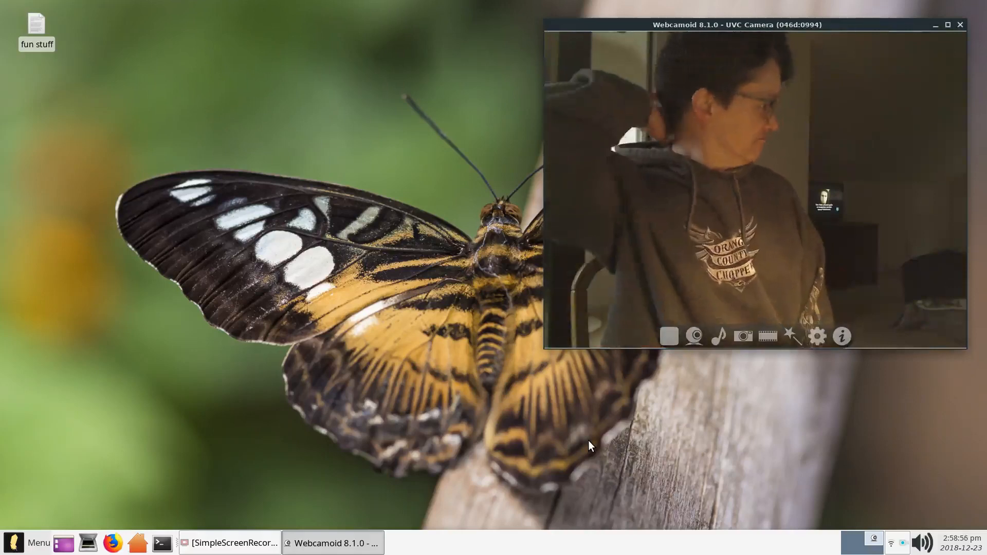
pyautogui.moveTo(261, 513)
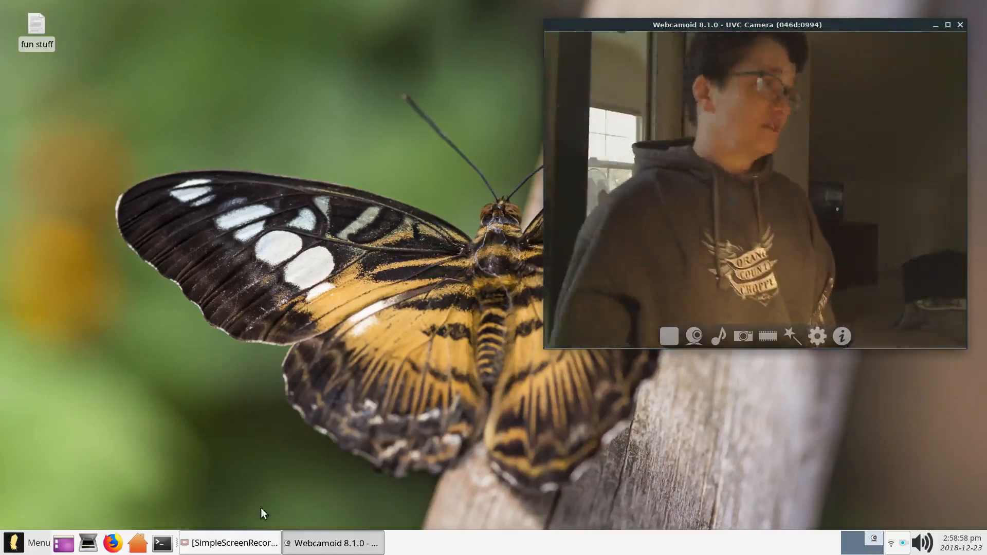
pyautogui.click(231, 543)
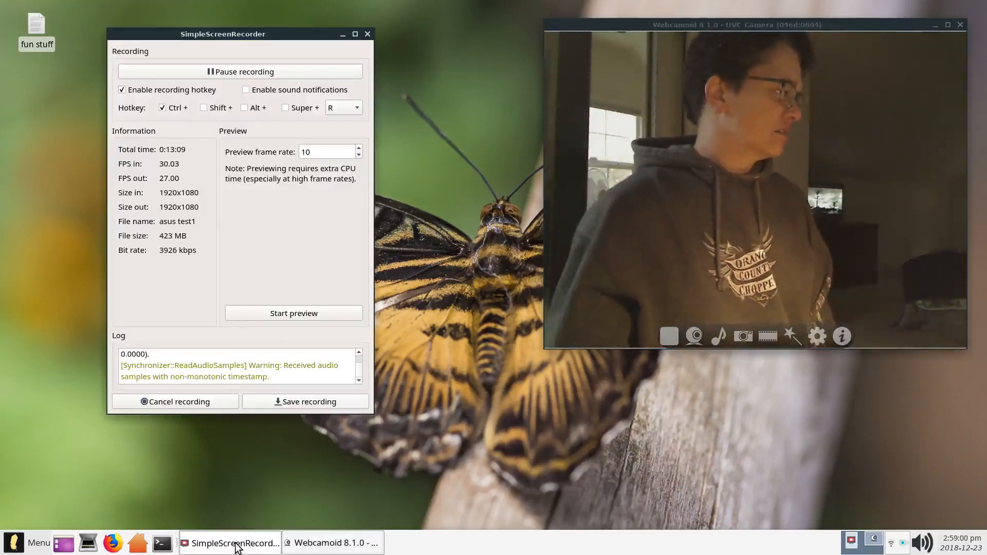
pyautogui.moveTo(236, 543)
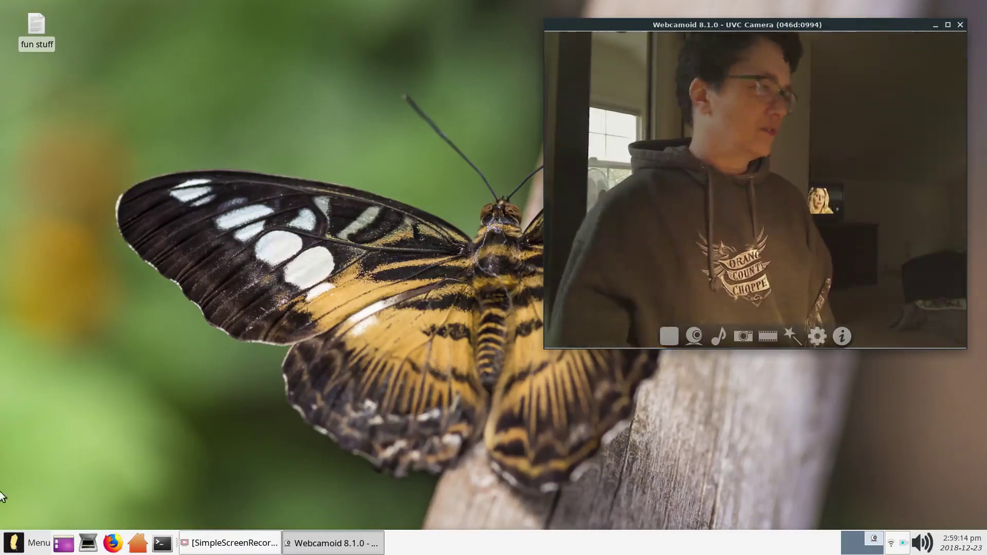
# - View guvcview in the Linux Lite menu Favorites, then bring up SimpleScreenRecorder
pyautogui.click(12, 542)
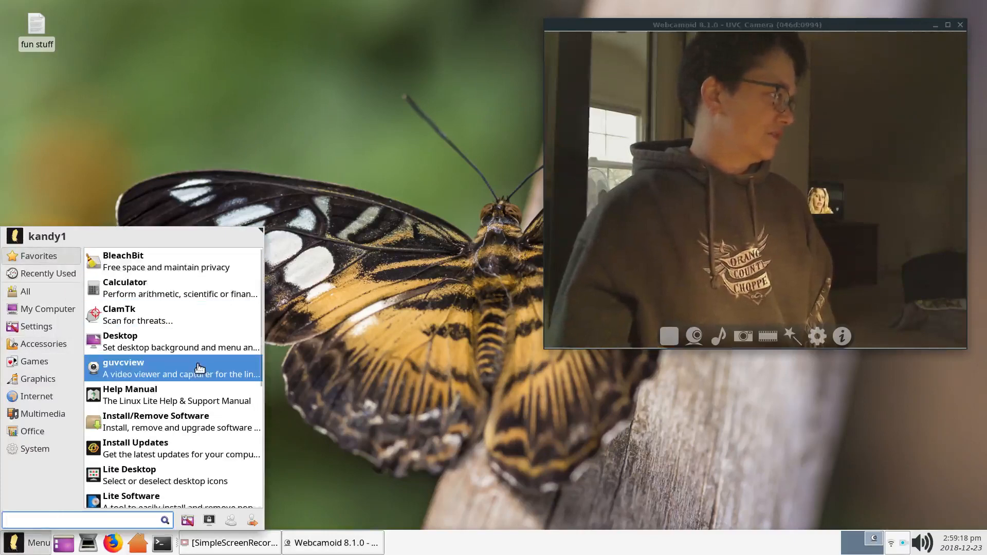
pyautogui.moveTo(110, 371)
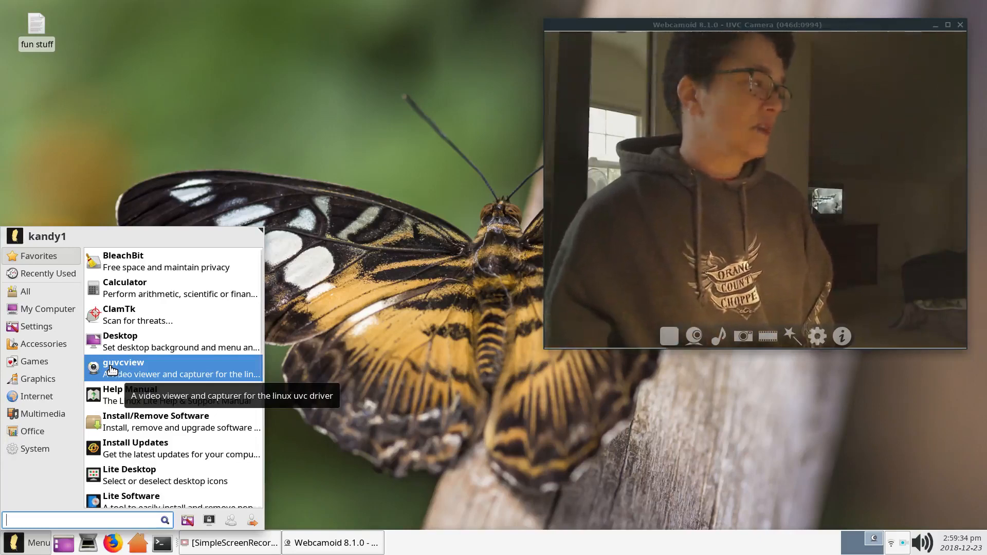
pyautogui.moveTo(150, 374)
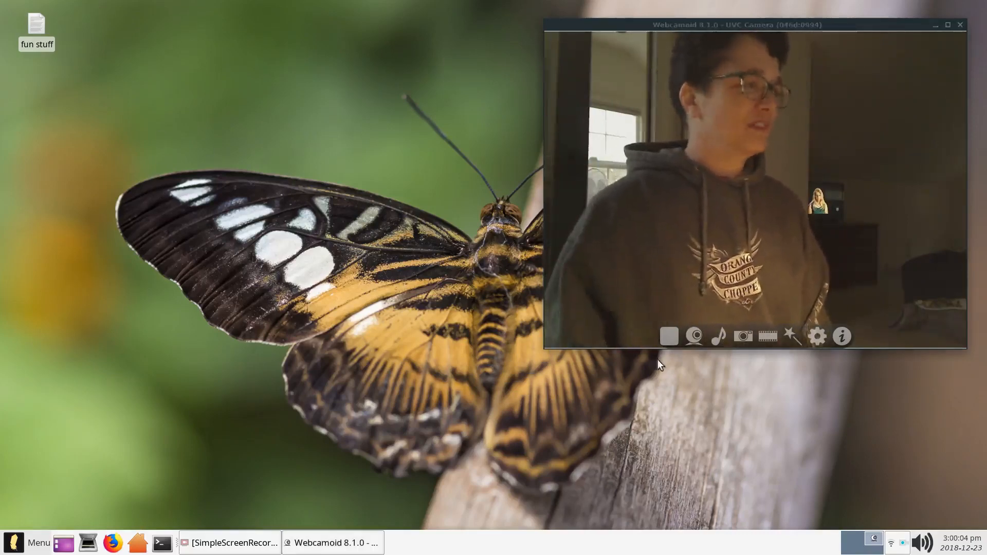
pyautogui.moveTo(300, 543)
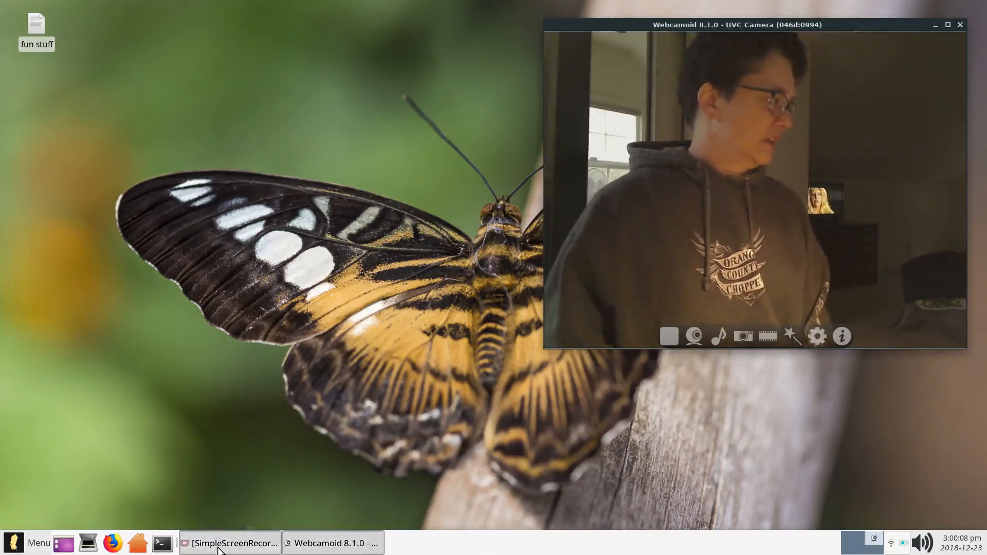
pyautogui.click(231, 543)
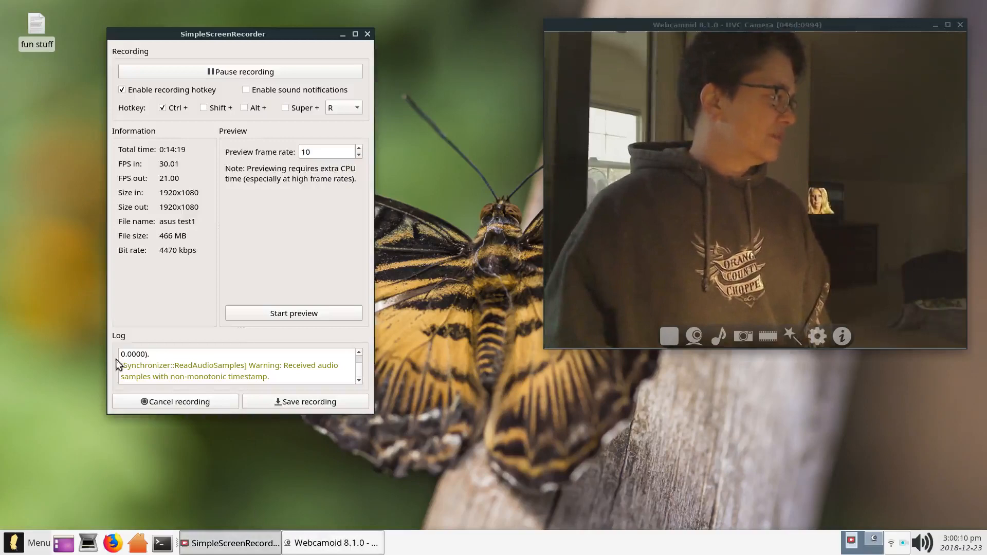